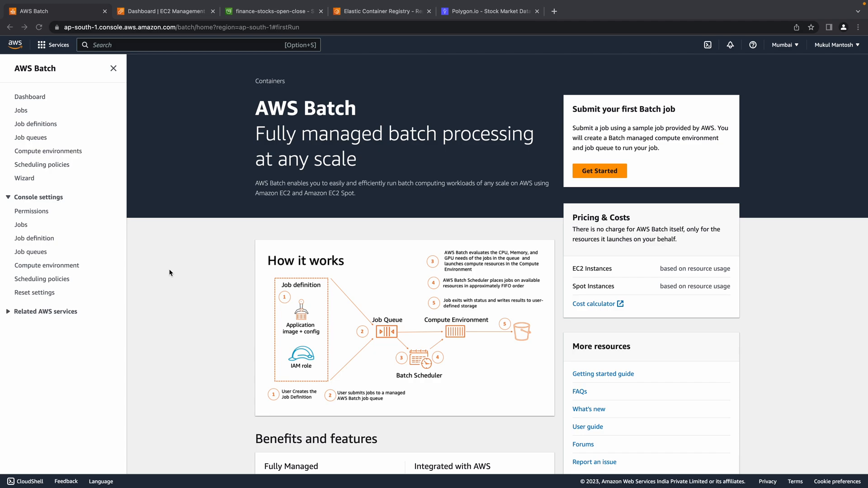
Step: Create the Pure Python project as-batch-sample-demo with a new Virtualenv
{"action": "left_click", "coordinate": [489, 10]}
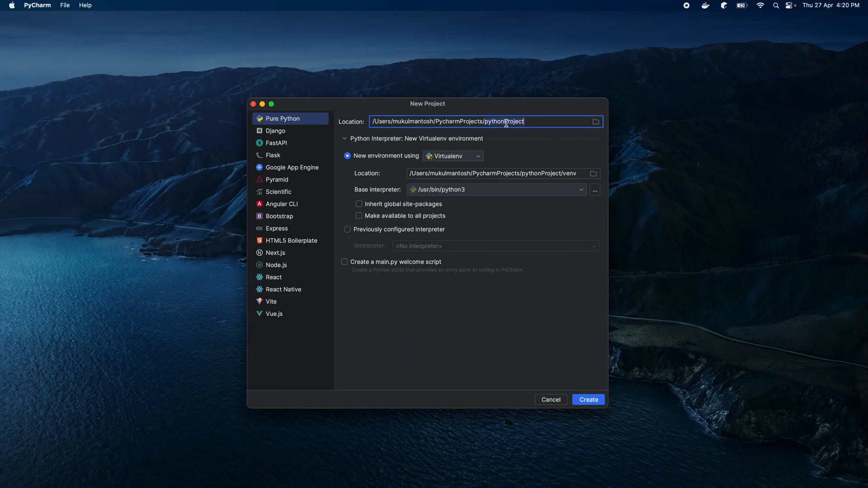
{"action": "mouse_move", "coordinate": [654, 131]}
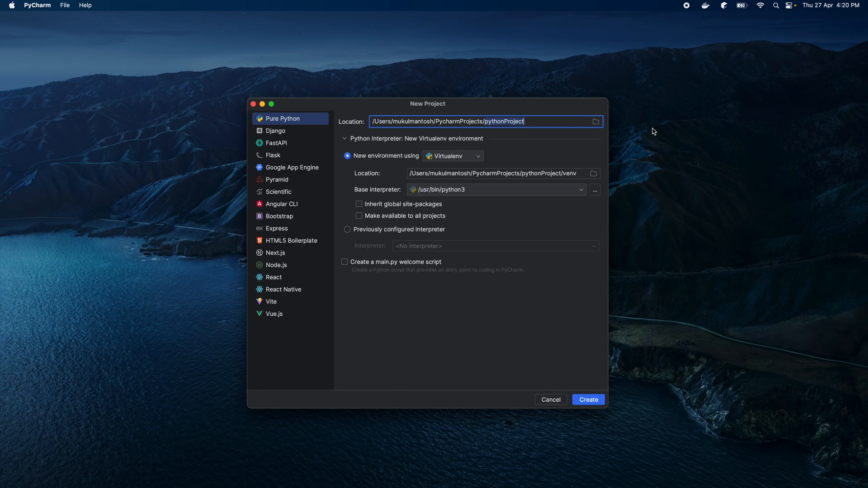
{"action": "type", "text": "as-bt"}
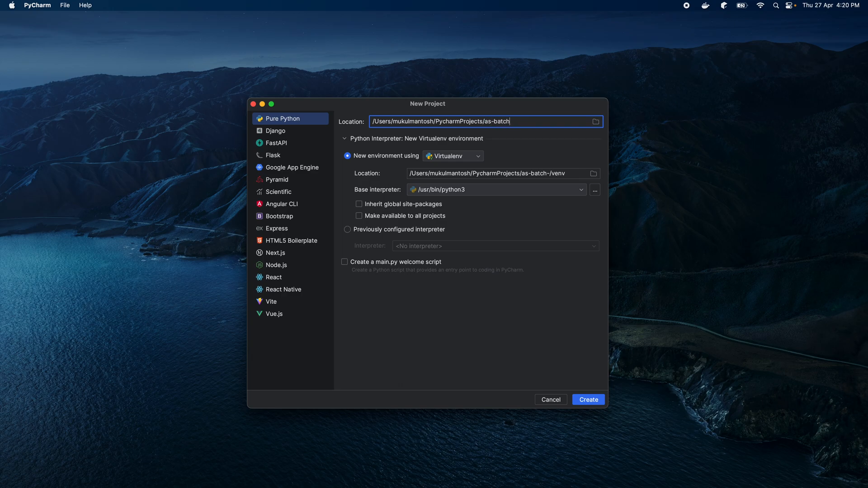
{"action": "type", "text": "-sample-demo"}
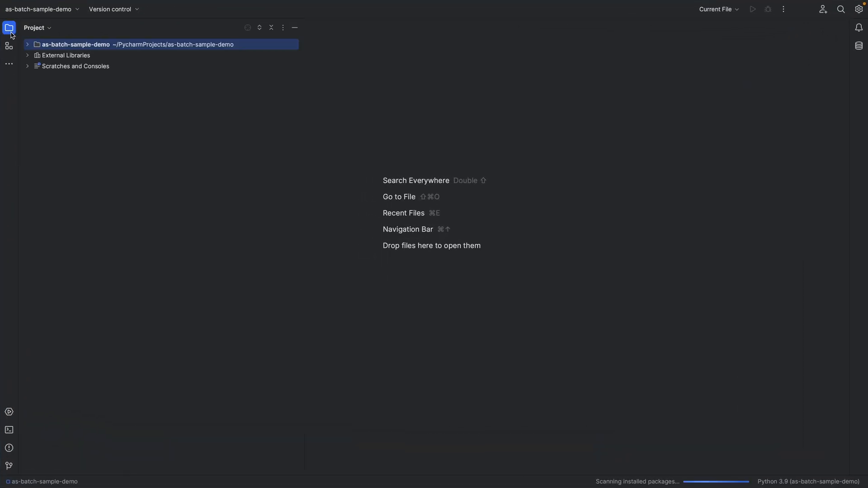
Step: Add an empty main.py Python file to the as-batch-sample-demo project
{"action": "left_click", "coordinate": [28, 45]}
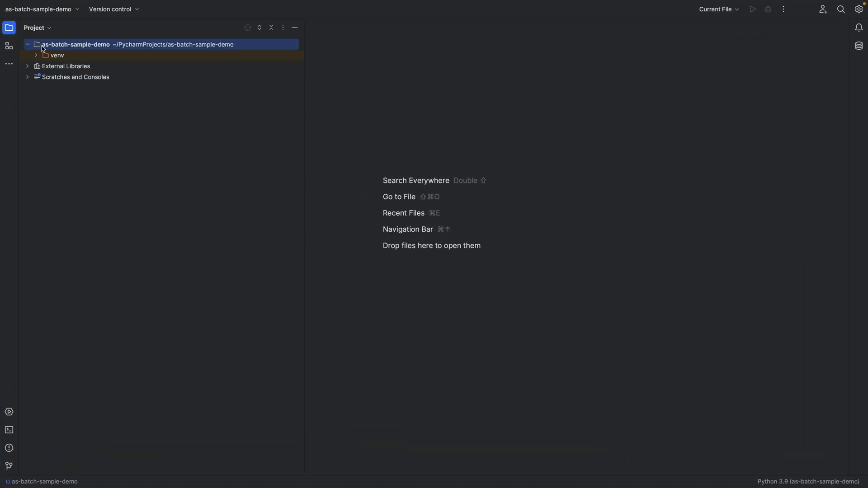
{"action": "right_click", "coordinate": [72, 44]}
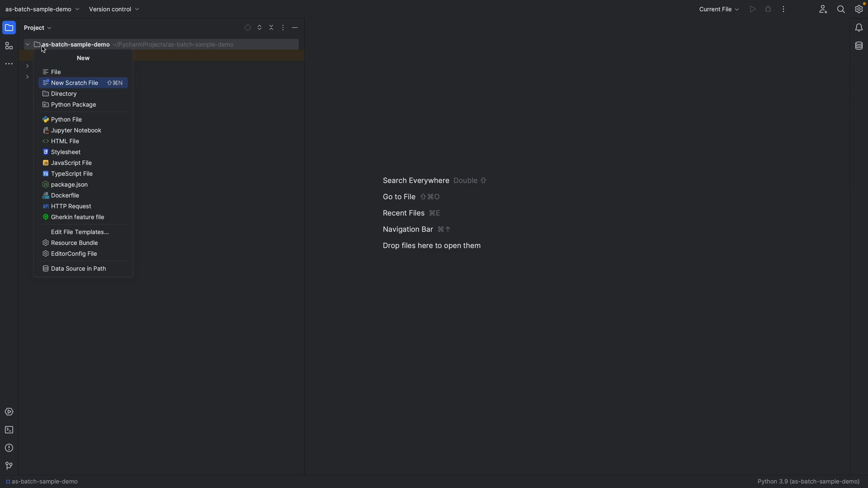
{"action": "mouse_move", "coordinate": [76, 130]}
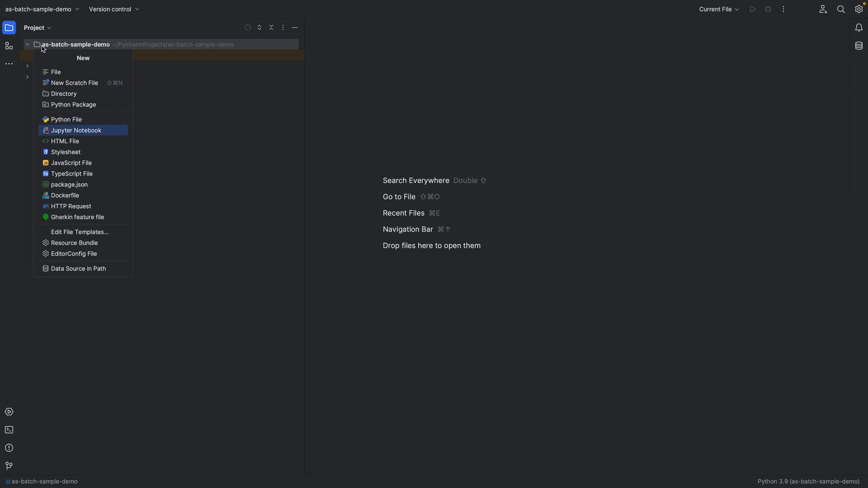
{"action": "left_click", "coordinate": [68, 119]}
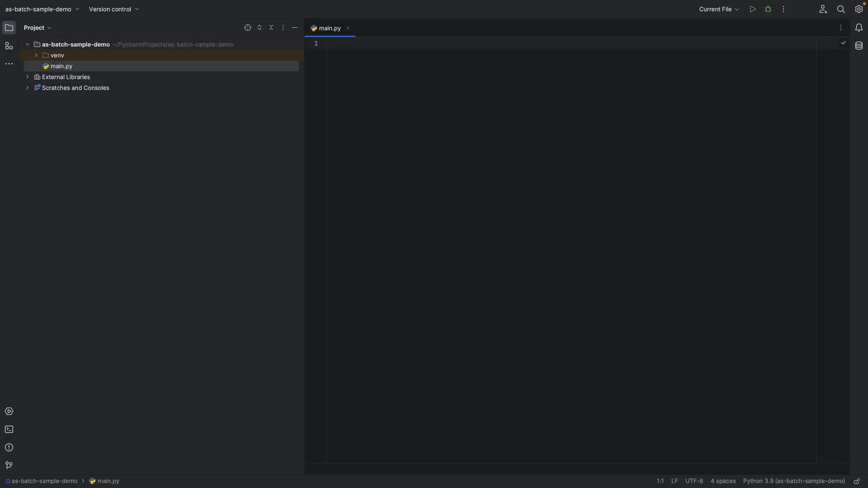
Step: Add a tickers.txt file listing 20 ticker symbols, AAPL through FTNT
{"action": "left_click", "coordinate": [8, 28]}
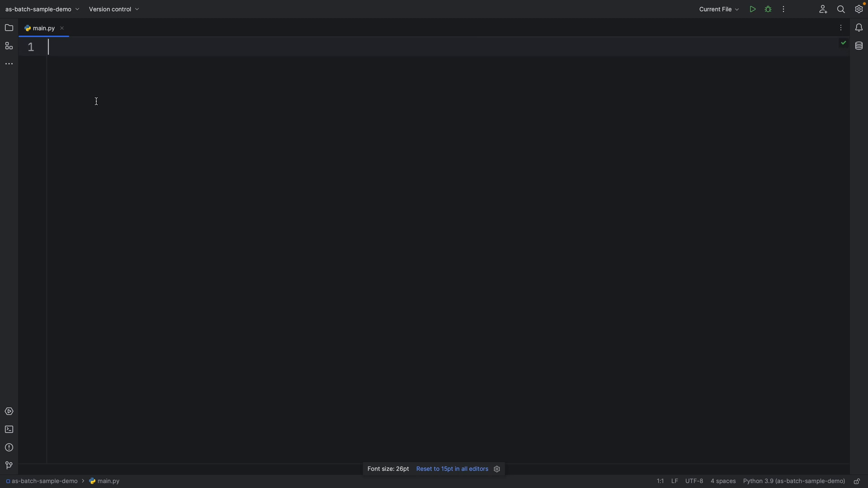
{"action": "left_click", "coordinate": [7, 27]}
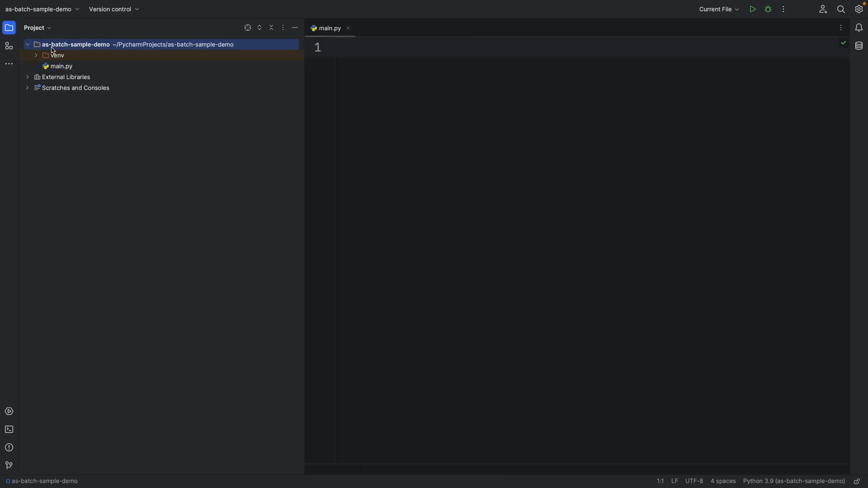
{"action": "right_click", "coordinate": [67, 44]}
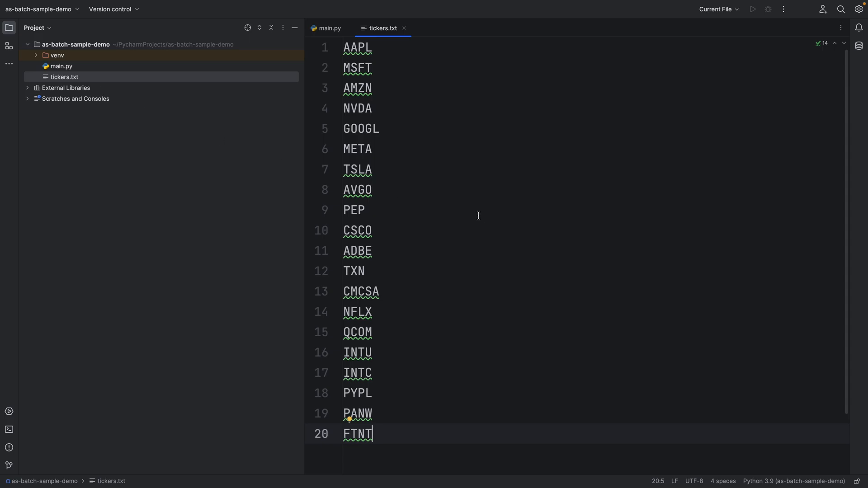
{"action": "scroll", "scroll_direction": "down", "scroll_amount": 3}
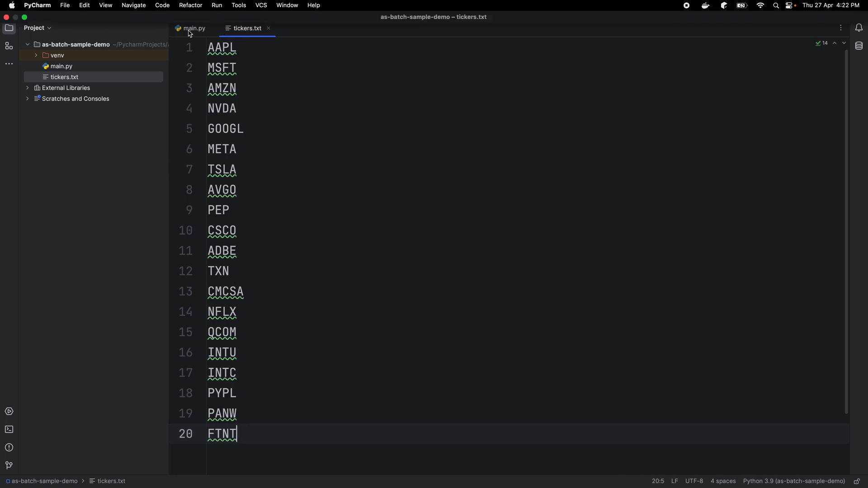
Step: Define get_tickers() -> List in main.py, returning tickers.txt lines via file.readlines()
{"action": "left_click", "coordinate": [194, 28]}
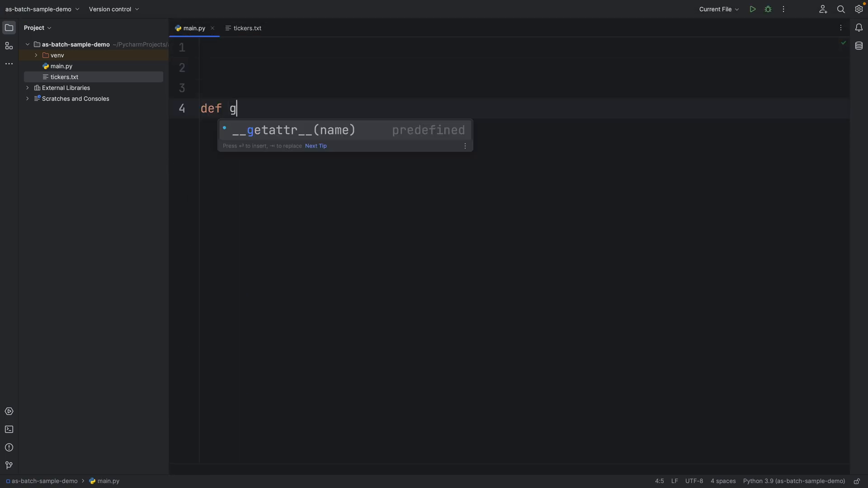
{"action": "type", "text": "et_tickers() -> List"}
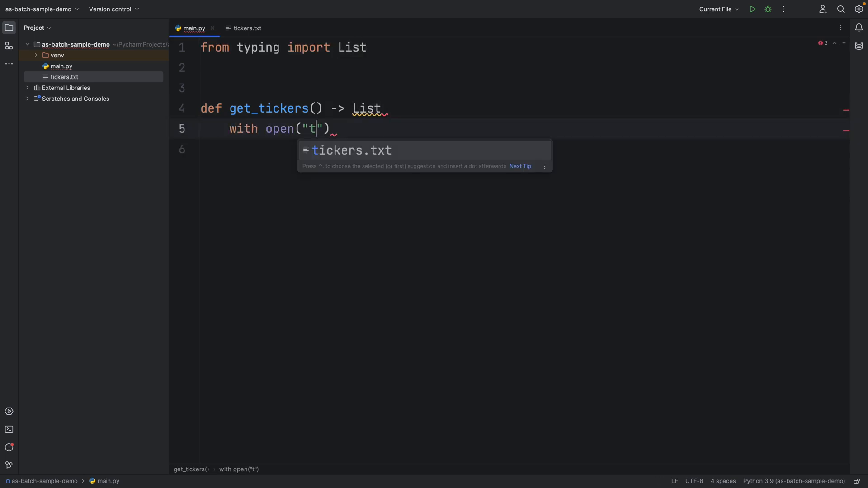
{"action": "type", "text": "ickers.txt\") as file:"}
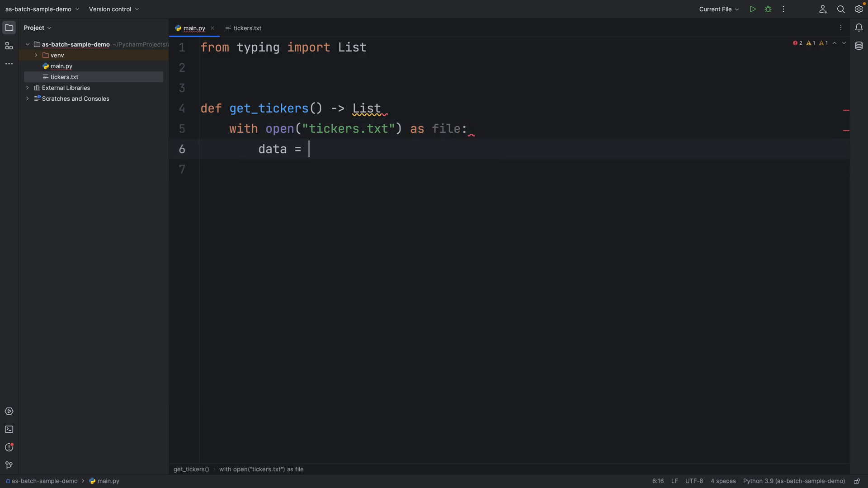
{"action": "type", "text": "file.readlines()"}
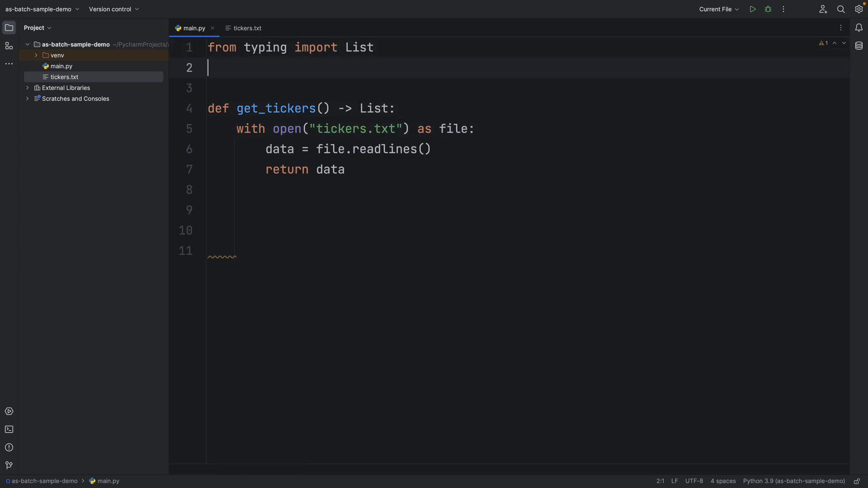
Step: Import datetime, timedelta and pytz, installing the missing pytz package
{"action": "type", "text": "from datetime import datetime, timede"}
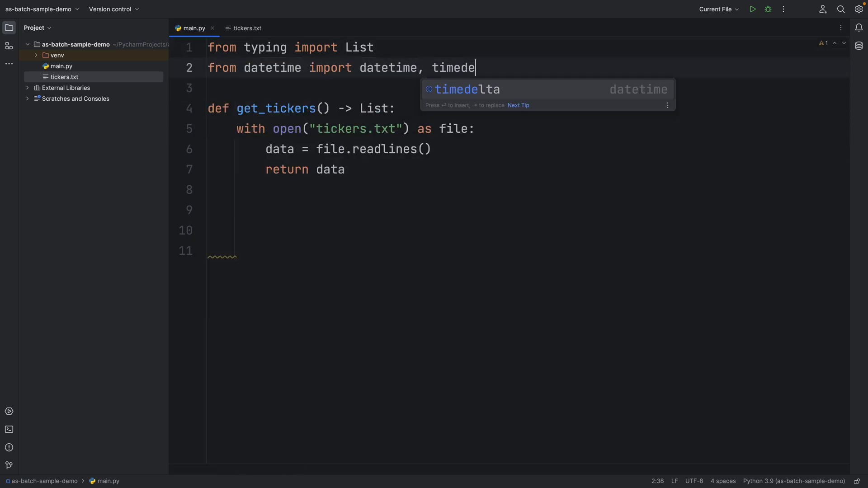
{"action": "key", "text": "enter"}
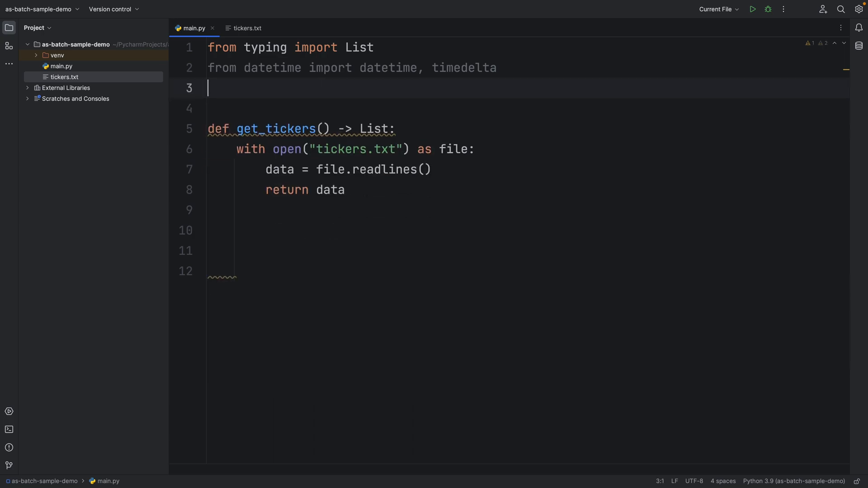
{"action": "type", "text": "import pytz"}
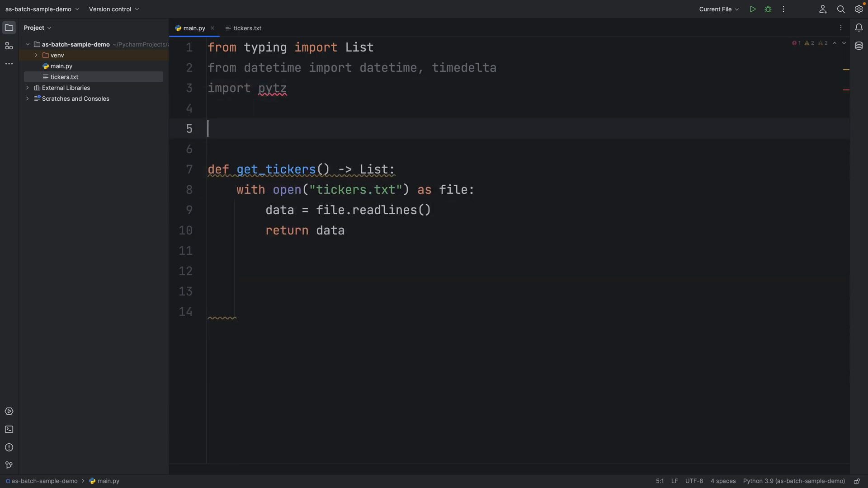
{"action": "key", "text": "Backspace"}
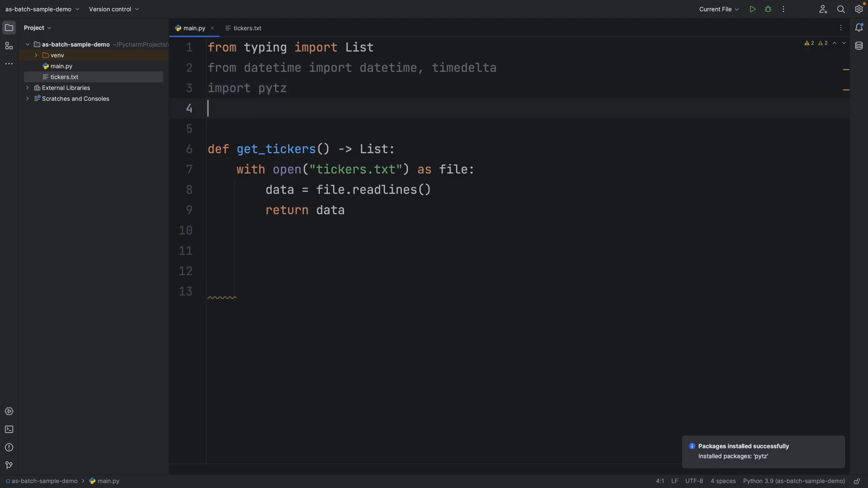
Step: Define the Asia time_zone with pytz and a current date_time_obj
{"action": "type", "text": "time"}
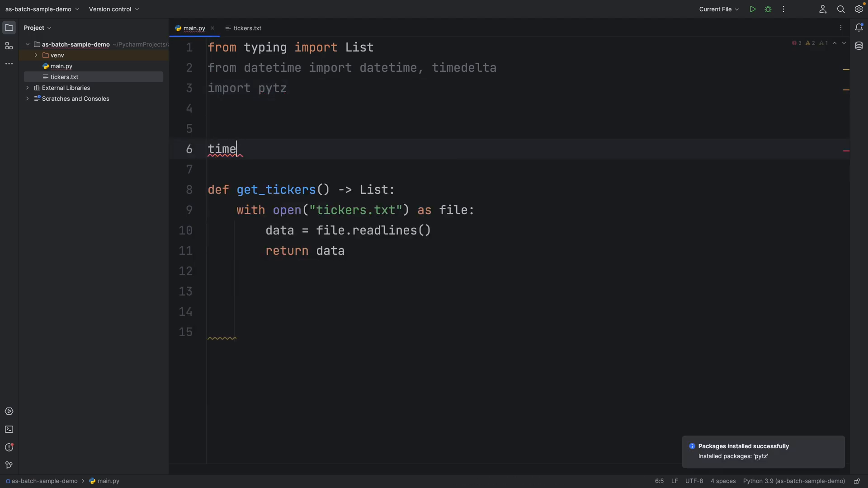
{"action": "type", "text": "_zone = pytz"}
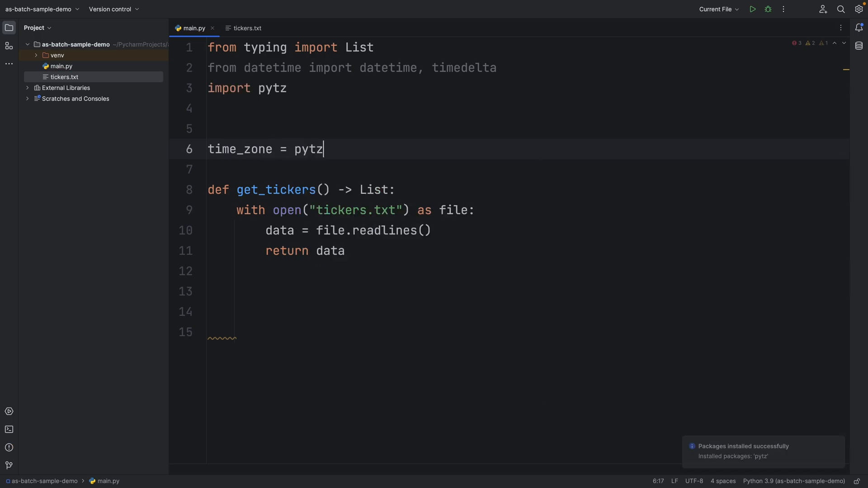
{"action": "type", "text": ".timezone(\"Asia/Kolkata"}
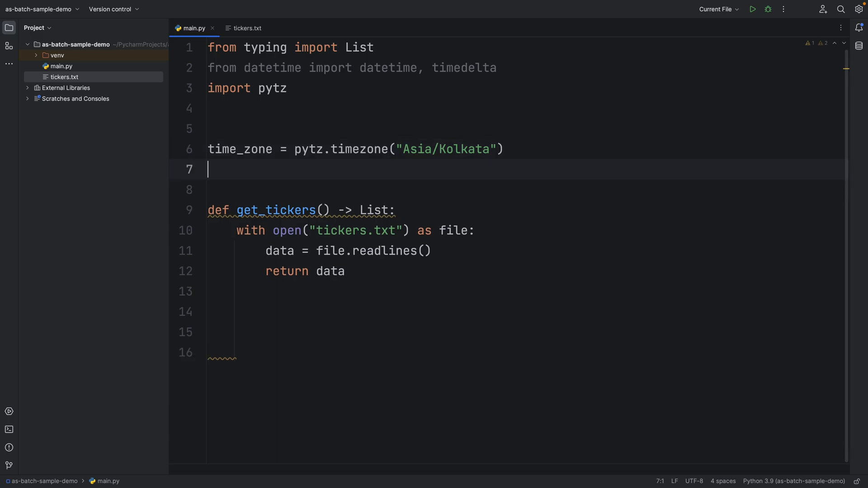
{"action": "type", "text": "date_time"}
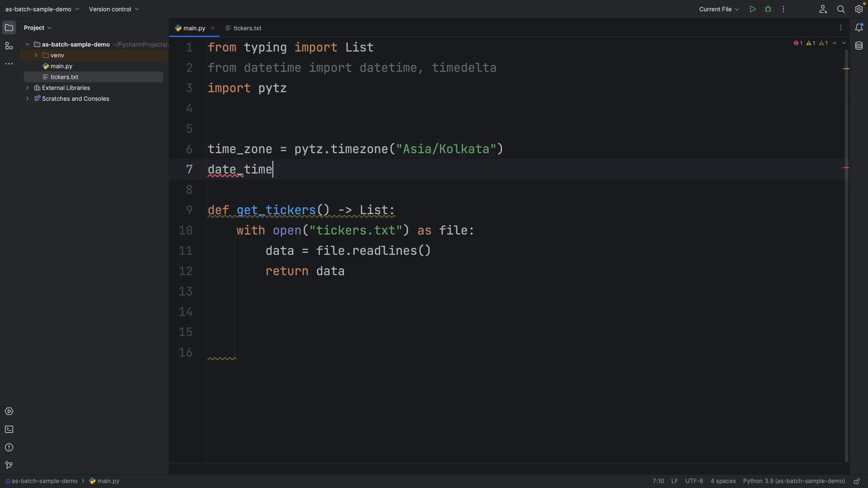
{"action": "type", "text": "_obj = datetime.now(time_zone"}
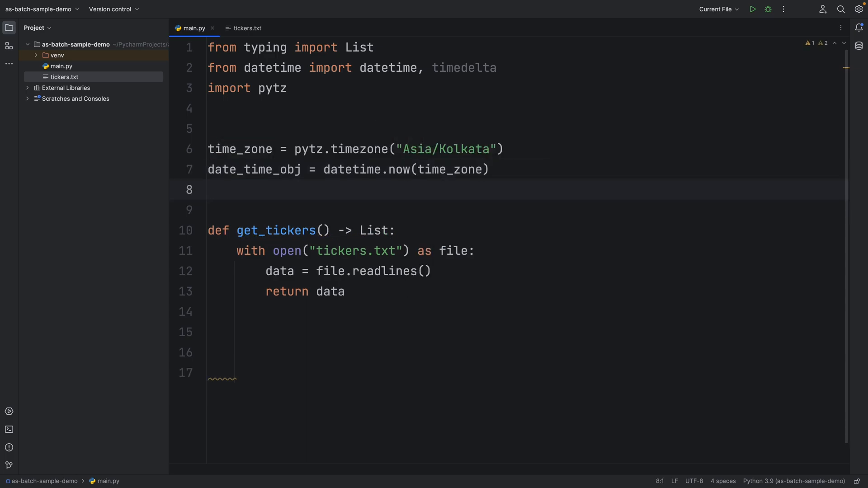
Step: Set DATE to yesterday's date using timedelta(days=-1) and .date()
{"action": "type", "text": "DATE ="}
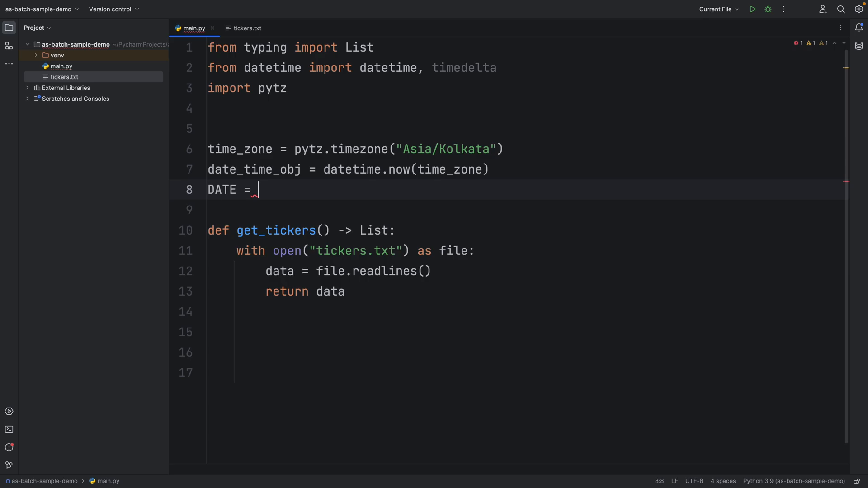
{"action": "type", "text": "(date_time_obj.today()"}
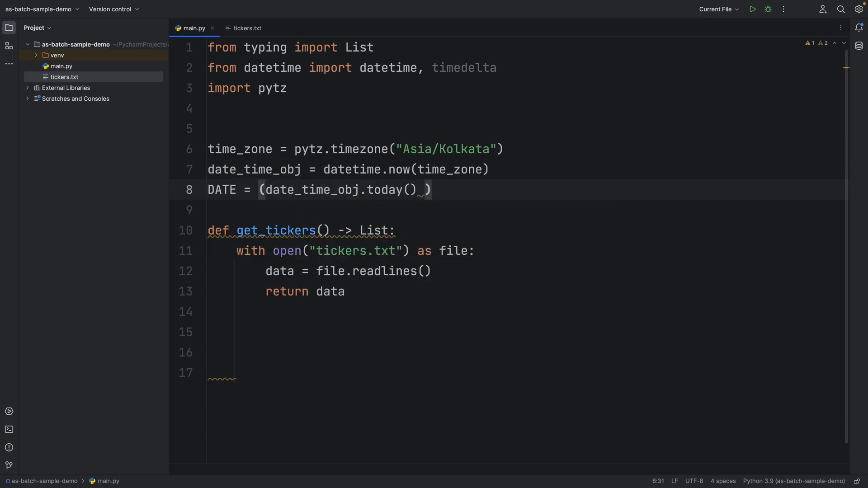
{"action": "type", "text": "+ timedelta"}
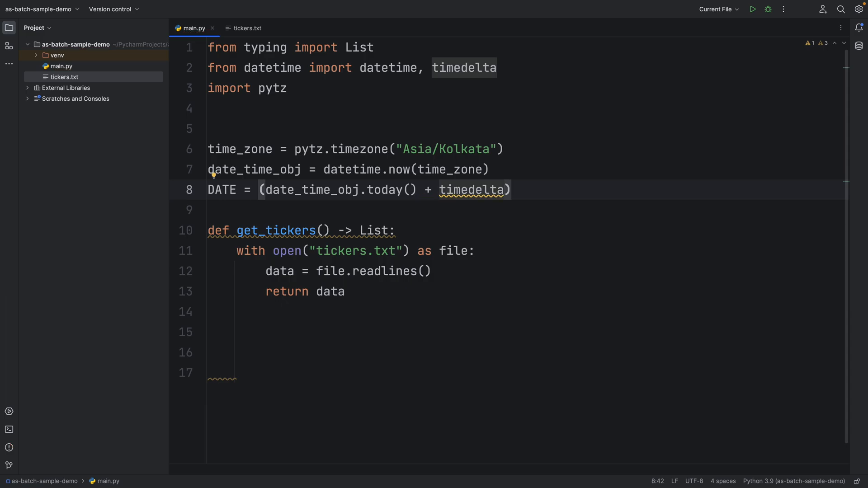
{"action": "type", "text": "(days=-1"}
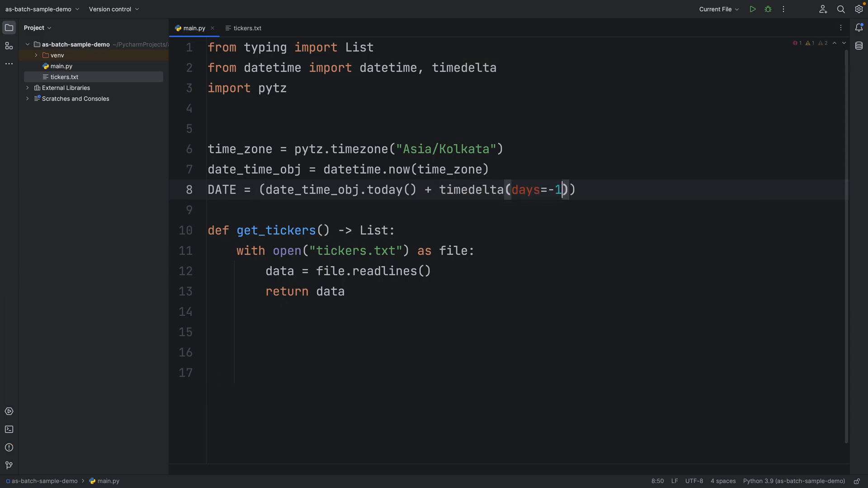
{"action": "type", "text": ".date("}
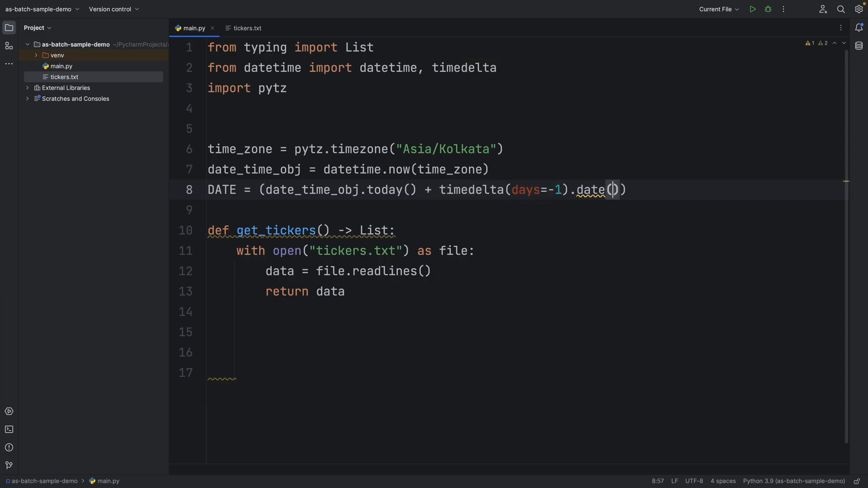
{"action": "key", "text": "enter"}
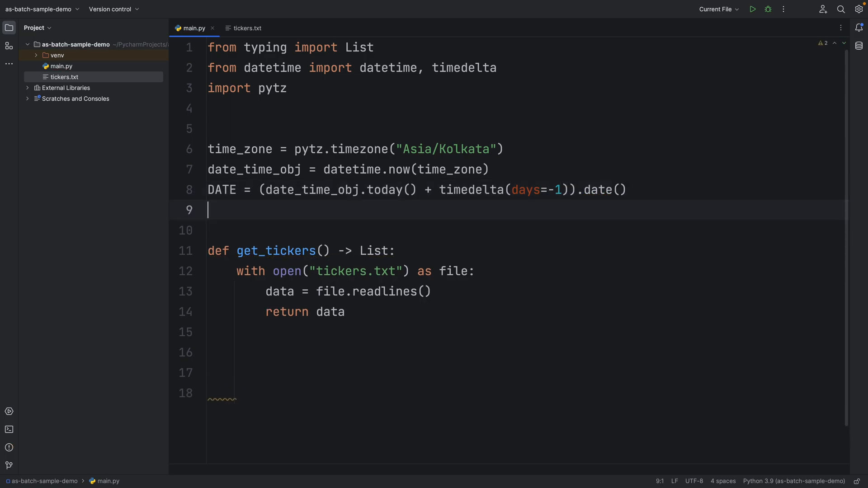
Step: Read API_KEY with os.getenv("API_KEY") and add the import for os
{"action": "type", "text": "API_KEY ="}
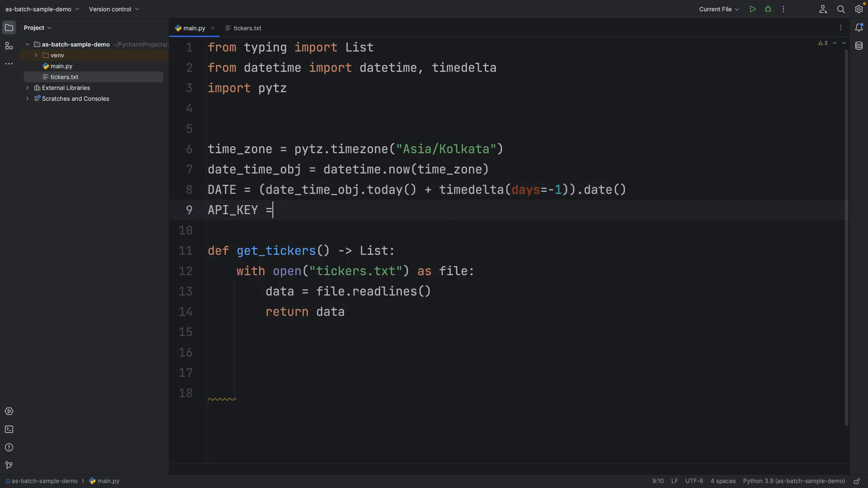
{"action": "type", "text": "os.getenv(\"AP\")"}
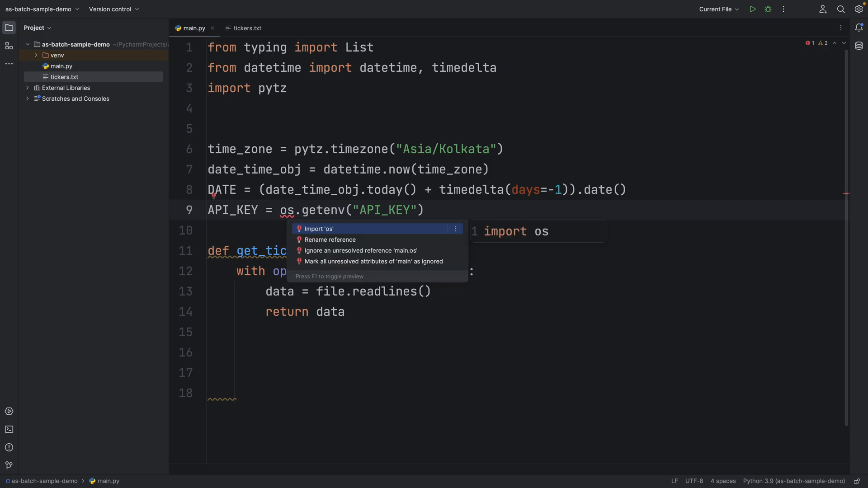
{"action": "left_click", "coordinate": [318, 229]}
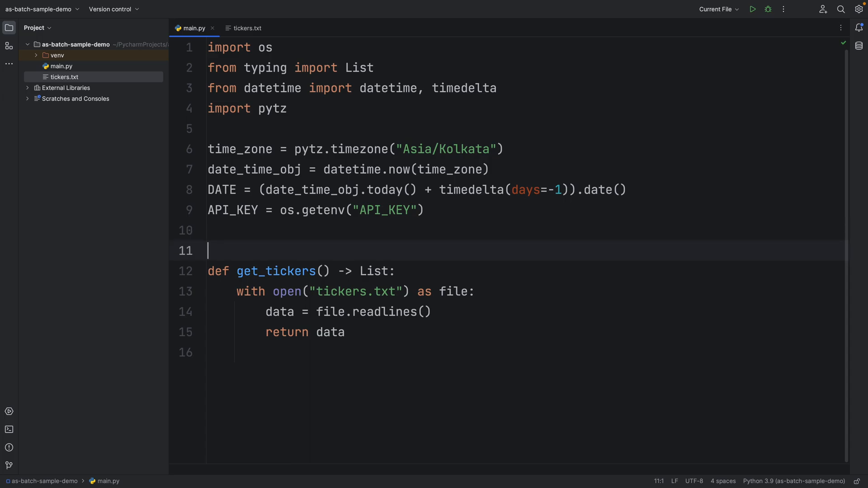
Step: Start process_tickers(), stripping newlines from each ticker and checking whether its file exists
{"action": "type", "text": "def process-"}
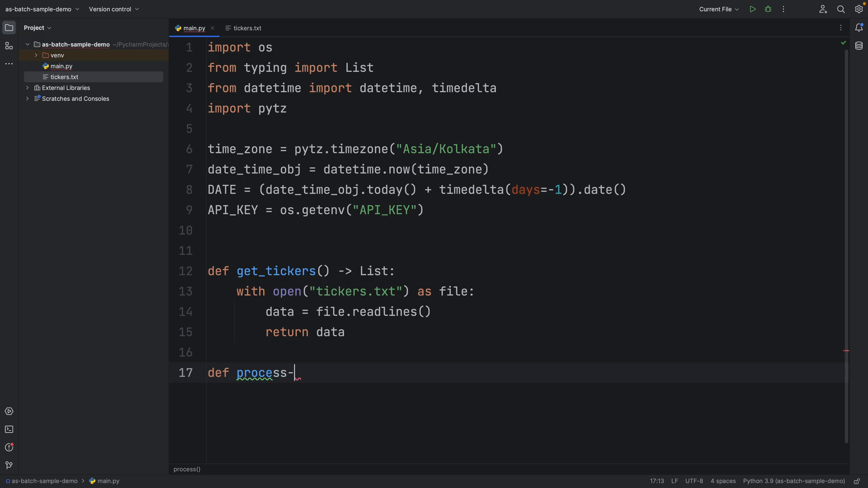
{"action": "type", "text": "_tickers() -> Any"}
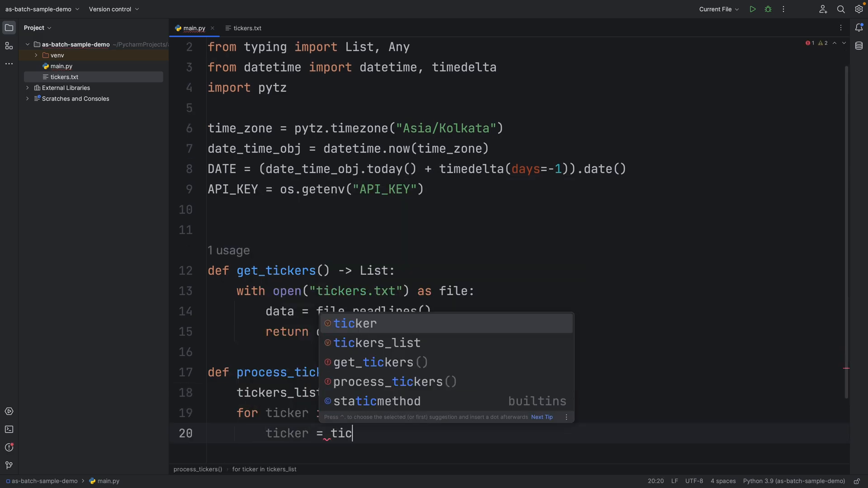
{"action": "type", "text": "ker.replace(\"\\n\""}
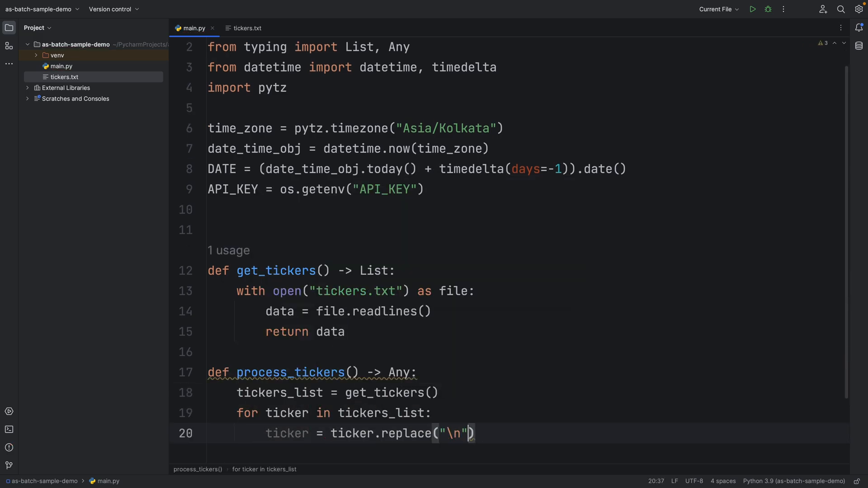
{"action": "type", "text": ", \"\""}
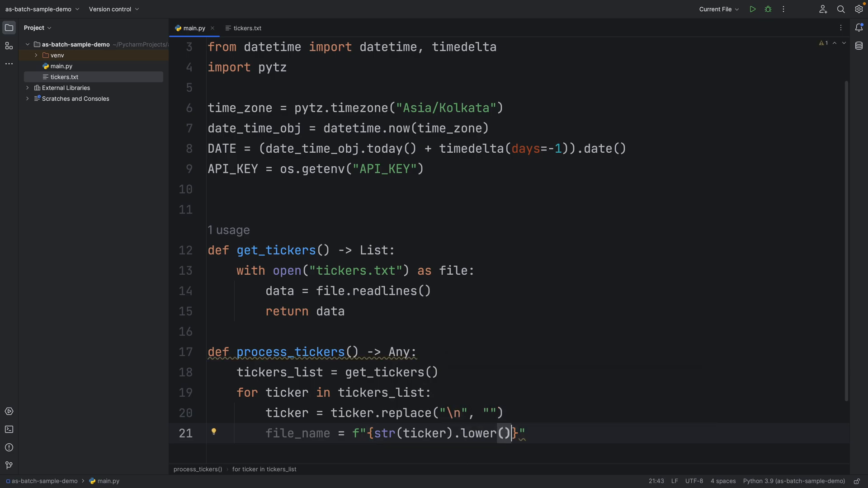
{"action": "type", "text": "file_exi"}
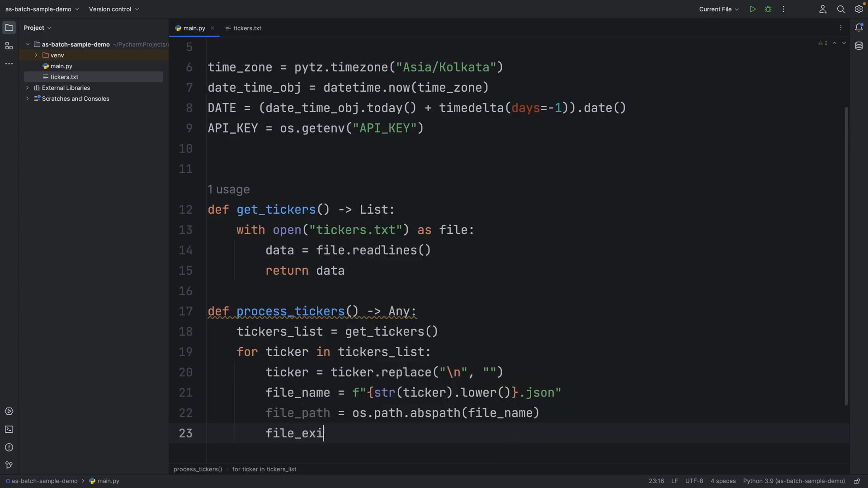
{"action": "type", "text": "sts = os.path.exists()"}
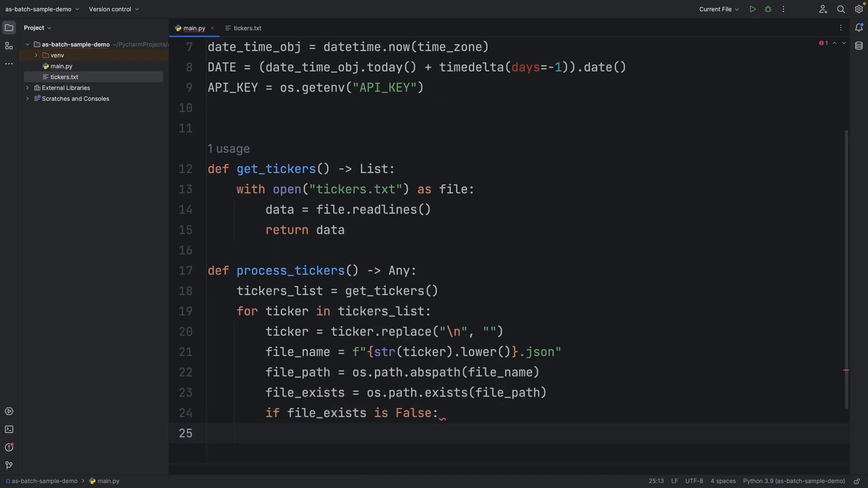
Step: Build the Polygon open-close URL with ticker, DATE and apiKey, fetching it via requests.get
{"action": "type", "text": "base_url = \""}
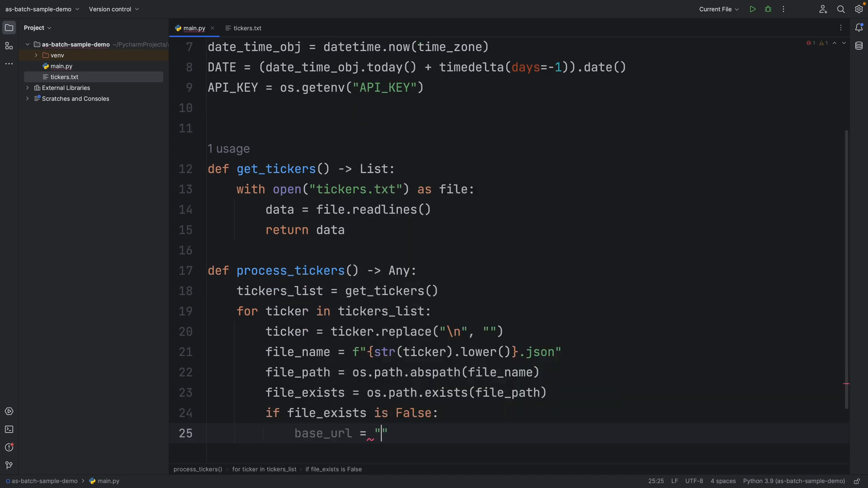
{"action": "type", "text": "https://api.polygoin.io/v1/open-close"}
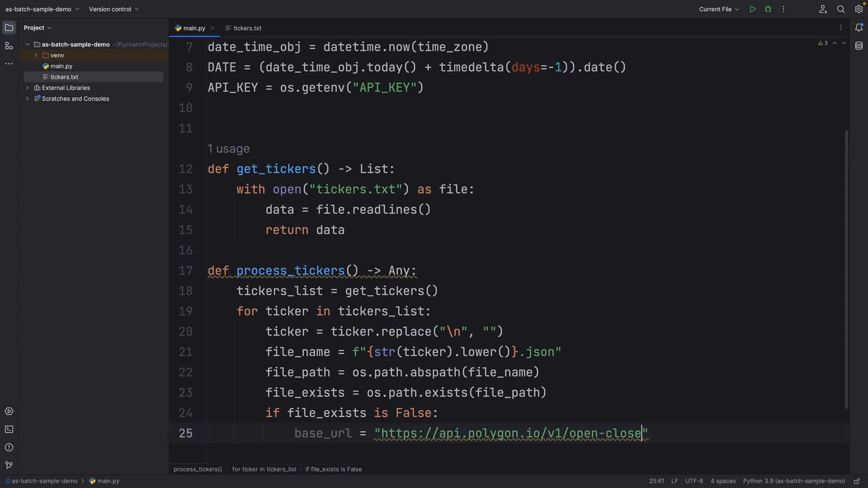
{"action": "type", "text": "/{ticker}"}
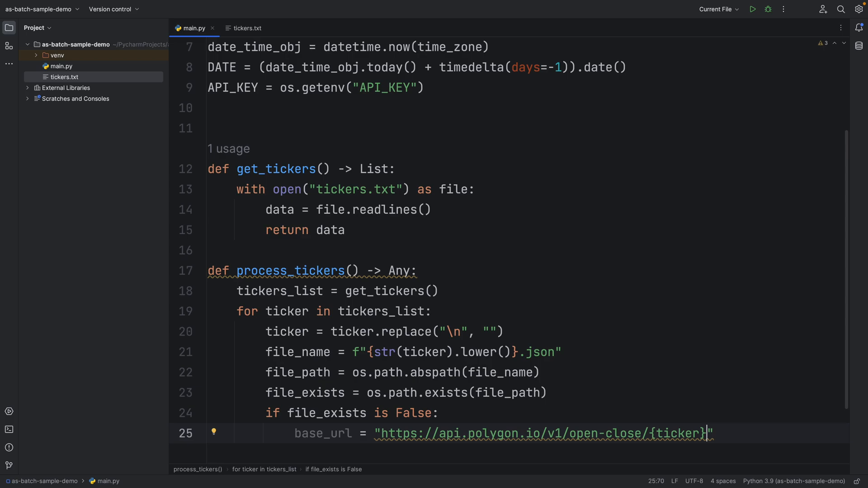
{"action": "type", "text": "/{"}
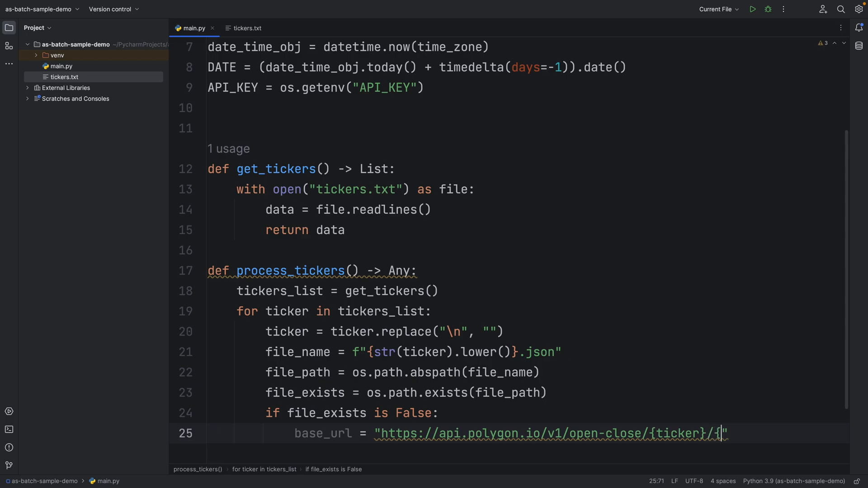
{"action": "type", "text": "{DATE}?adjusted=true"}
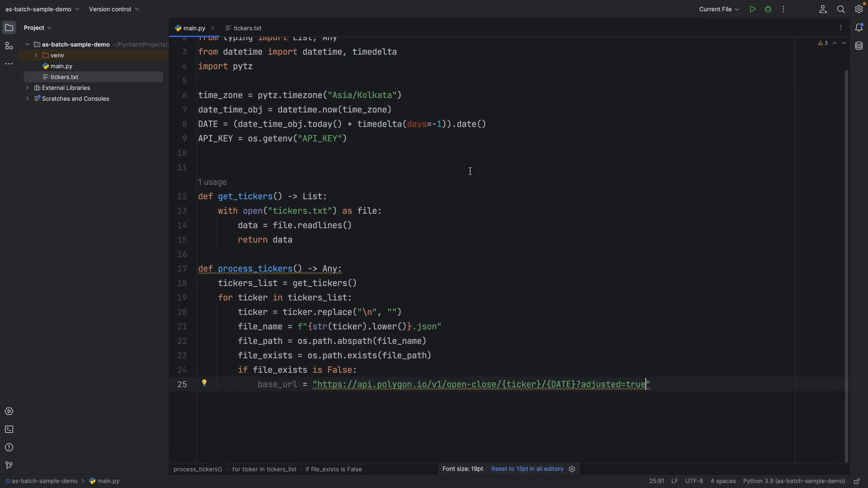
{"action": "type", "text": "&apiKey={API_KEY"}
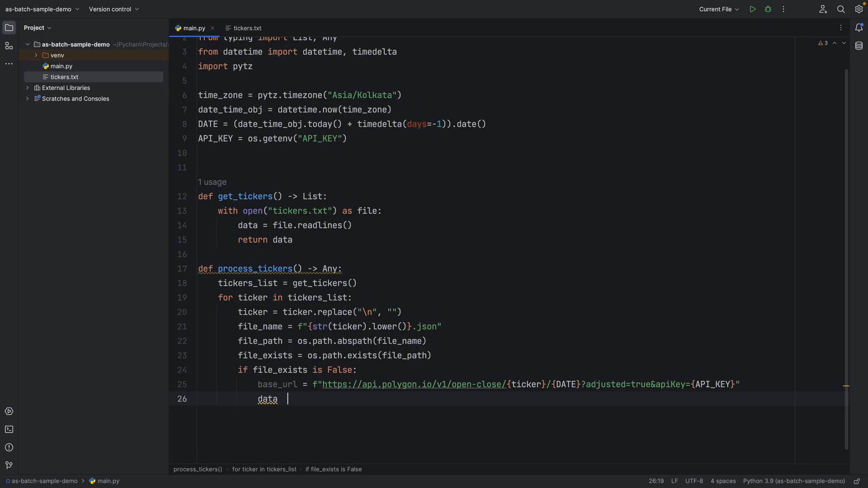
{"action": "type", "text": "= requests.get(base_url)"}
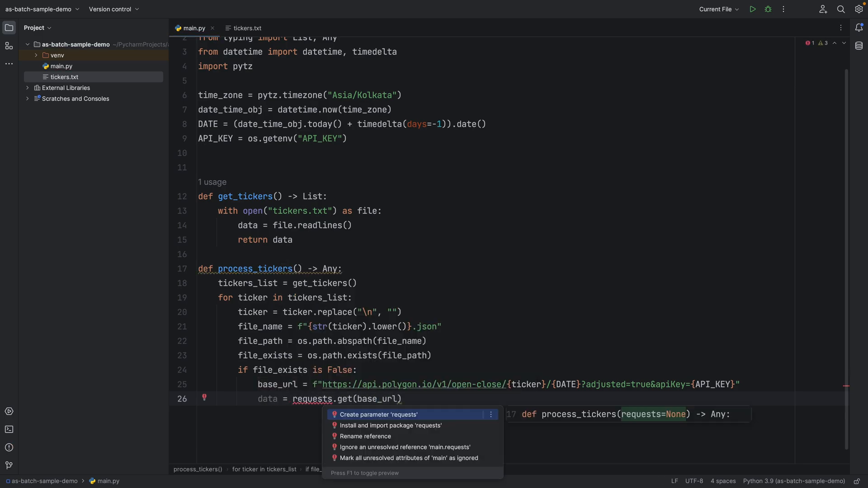
{"action": "left_click", "coordinate": [391, 425]}
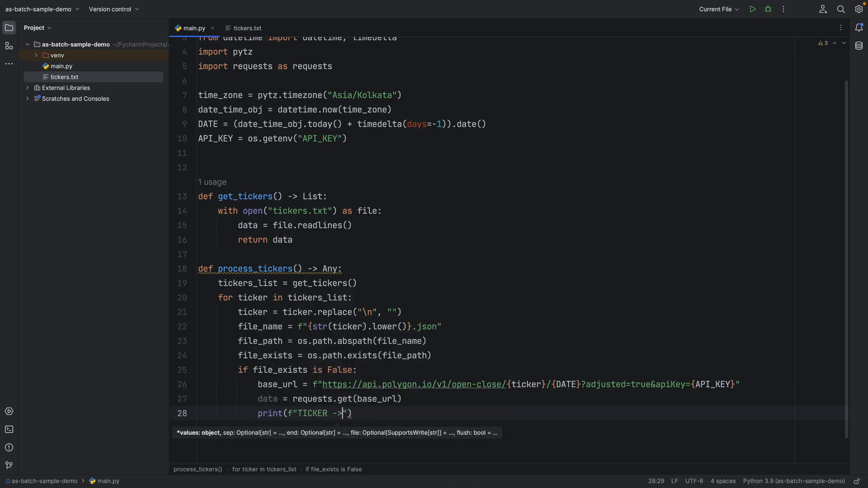
Step: Print each ticker's status code, check for 429, and write data.json() to a file
{"action": "type", "text": "{ticker} | ST"}
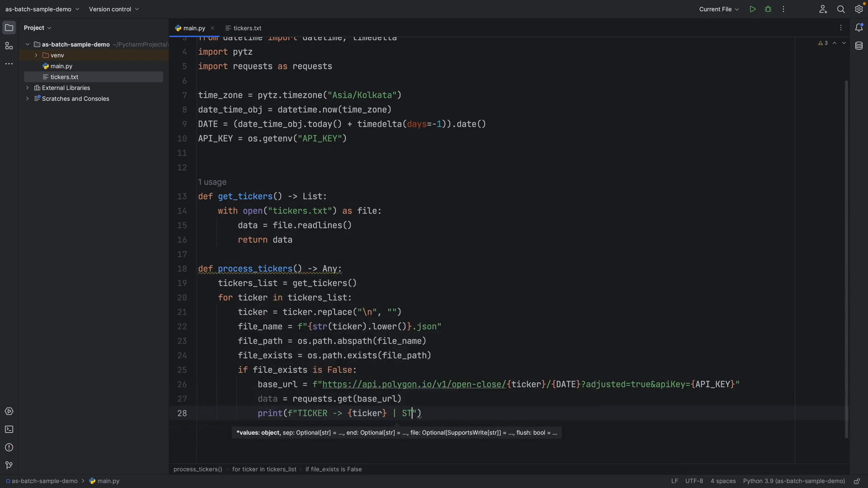
{"action": "type", "text": "ATUS -> {data.status_code}"}
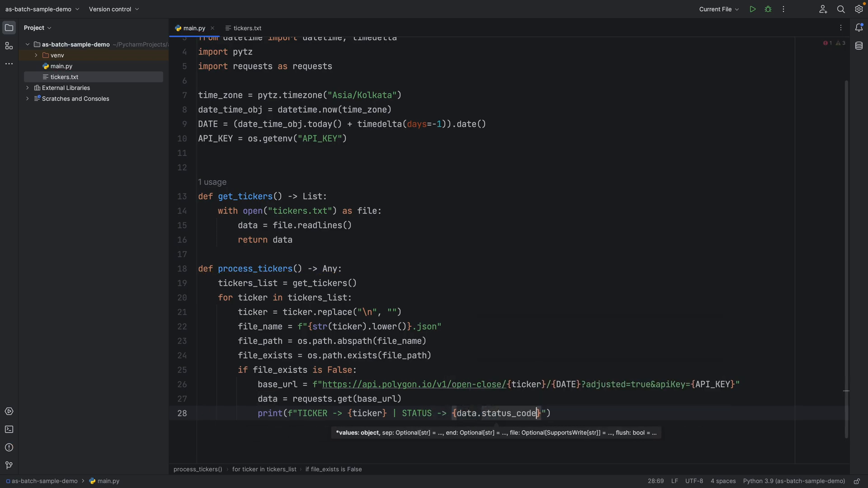
{"action": "type", "text": "if data.status_code == 429:"}
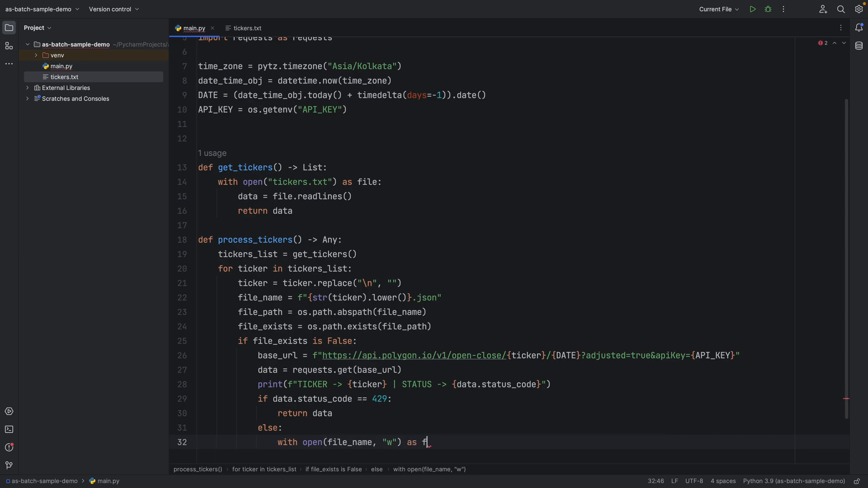
{"action": "type", "text": "f"}
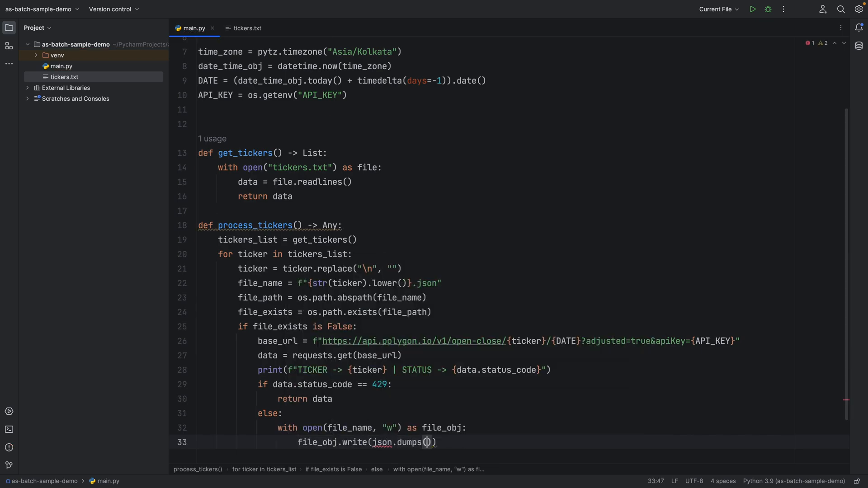
{"action": "type", "text": "data.json()"}
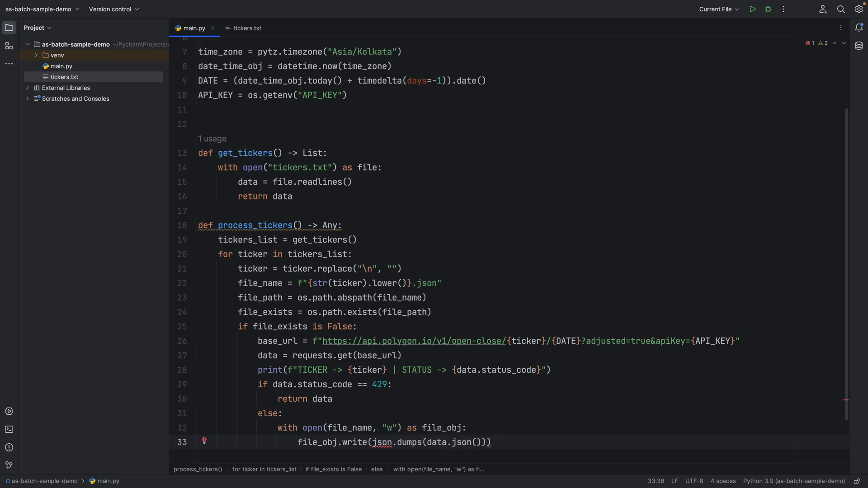
{"action": "type", "text": "file_obj"}
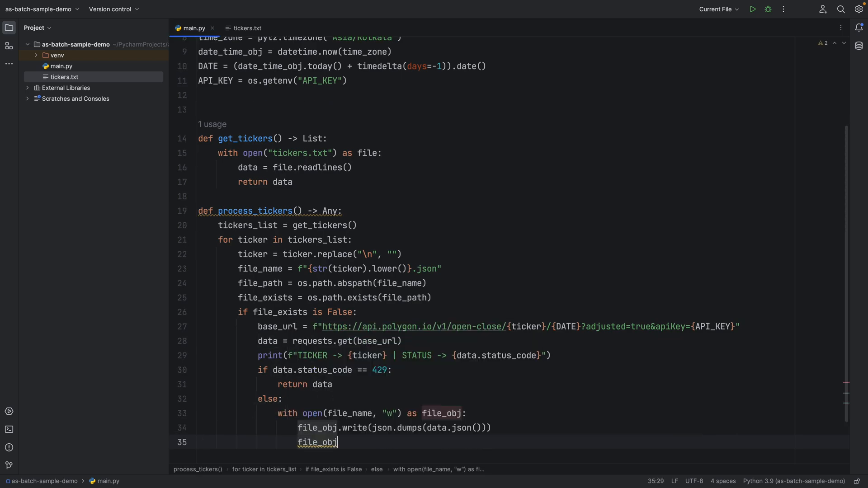
{"action": "type", "text": ".close()"}
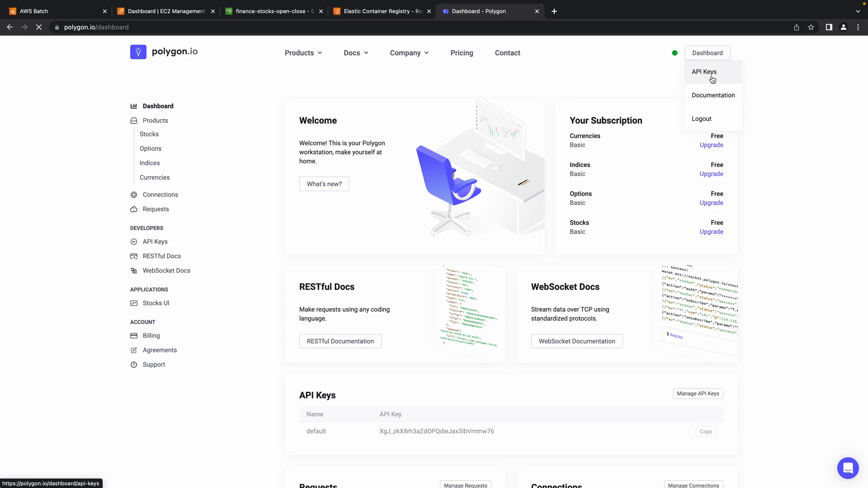
{"action": "left_click", "coordinate": [704, 72]}
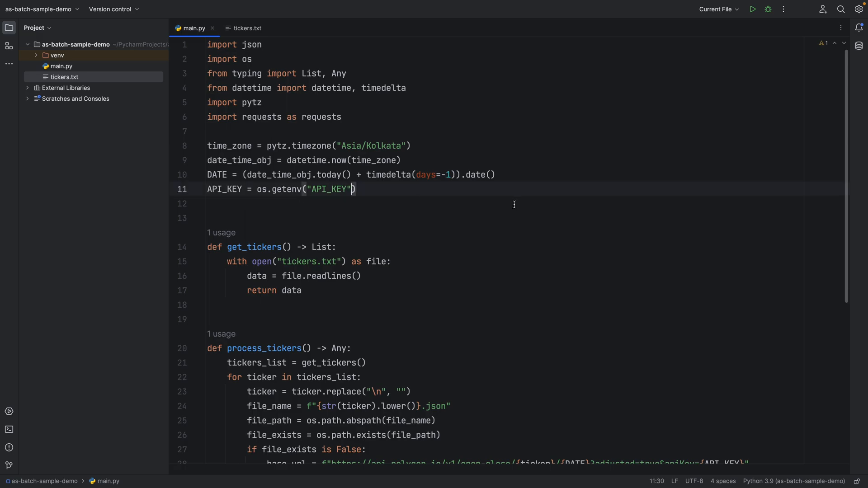
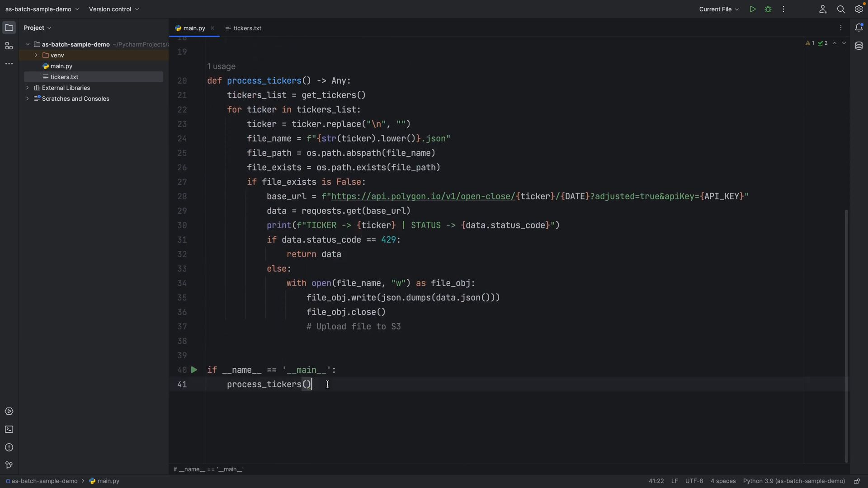
Step: Paste the Polygon API key, run main.py, and open the generated aapl.json
{"action": "left_click", "coordinate": [194, 369]}
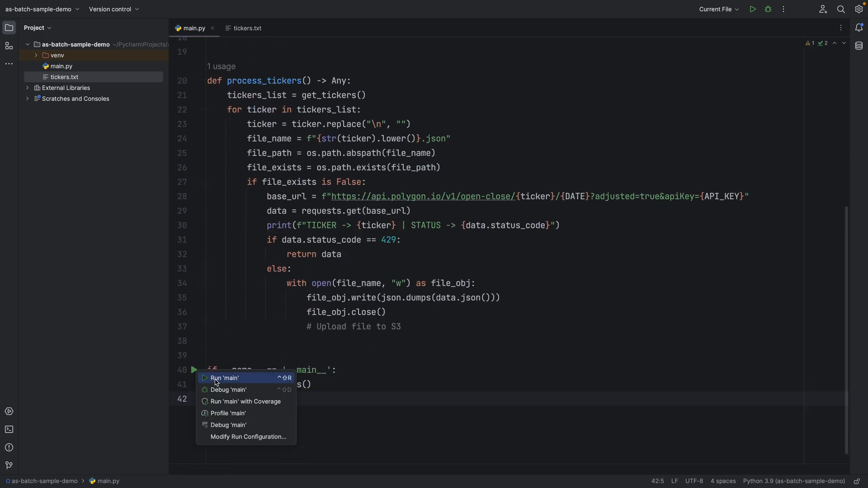
{"action": "left_click", "coordinate": [224, 377]}
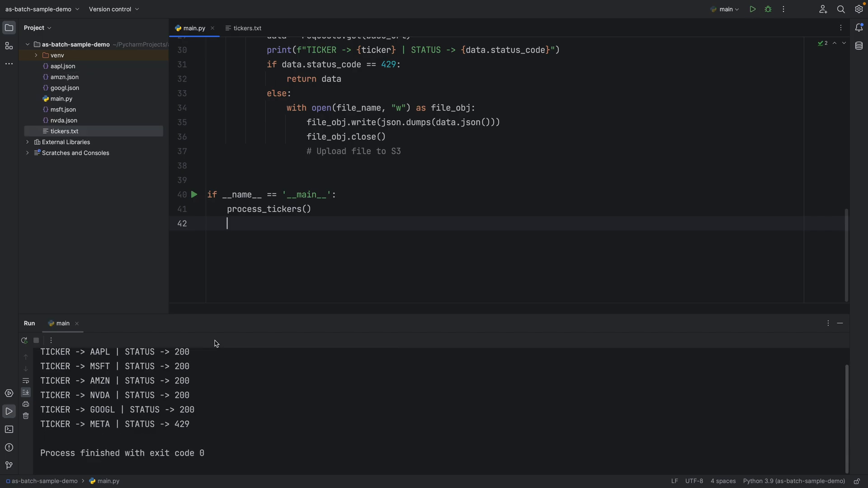
{"action": "mouse_move", "coordinate": [225, 351]}
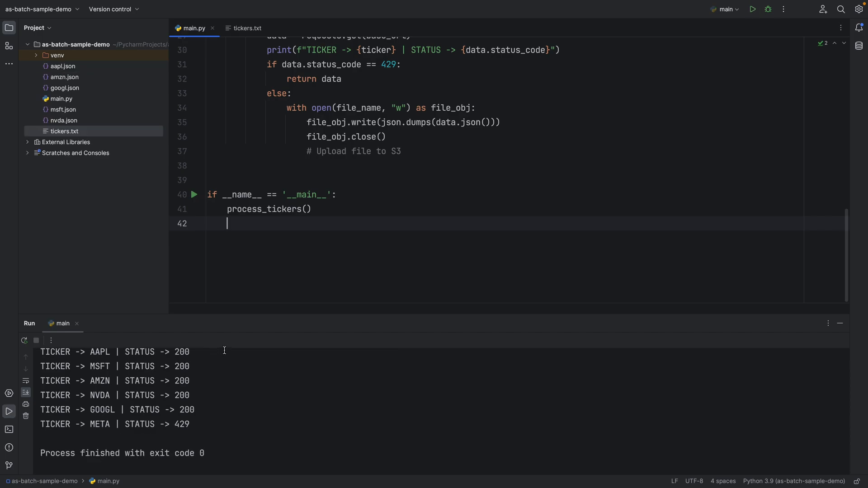
{"action": "left_click", "coordinate": [62, 66]}
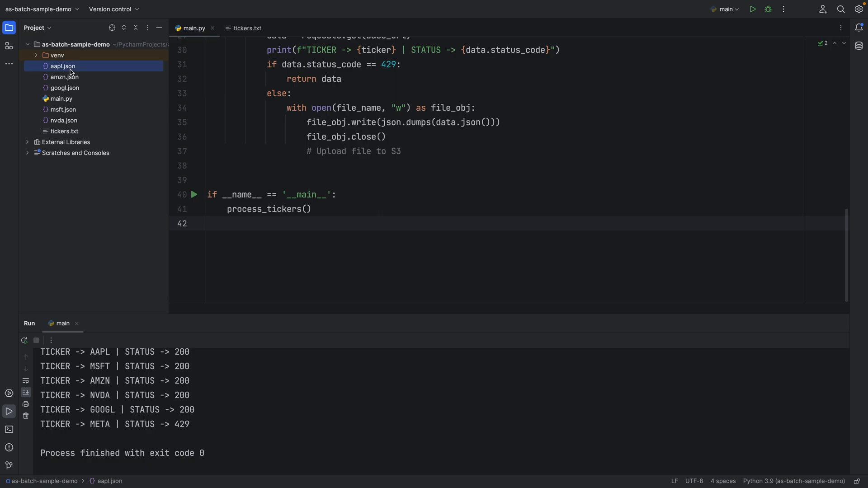
{"action": "double_click", "coordinate": [62, 66]}
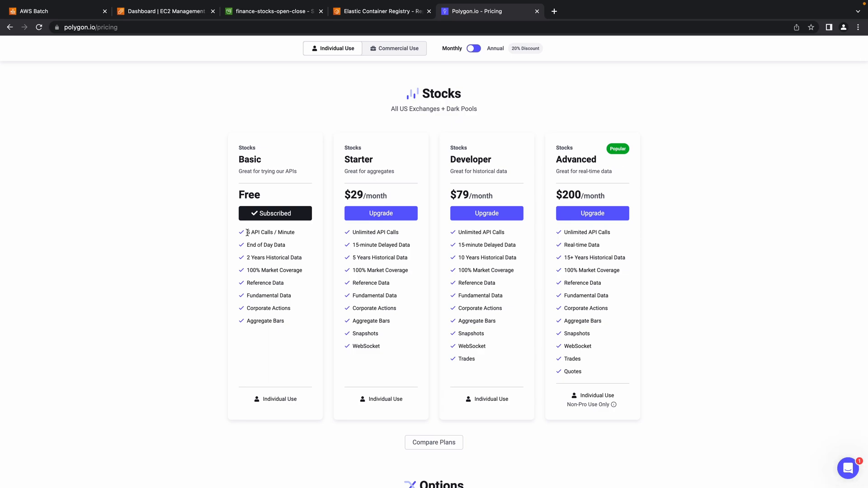
{"action": "mouse_move", "coordinate": [162, 238]}
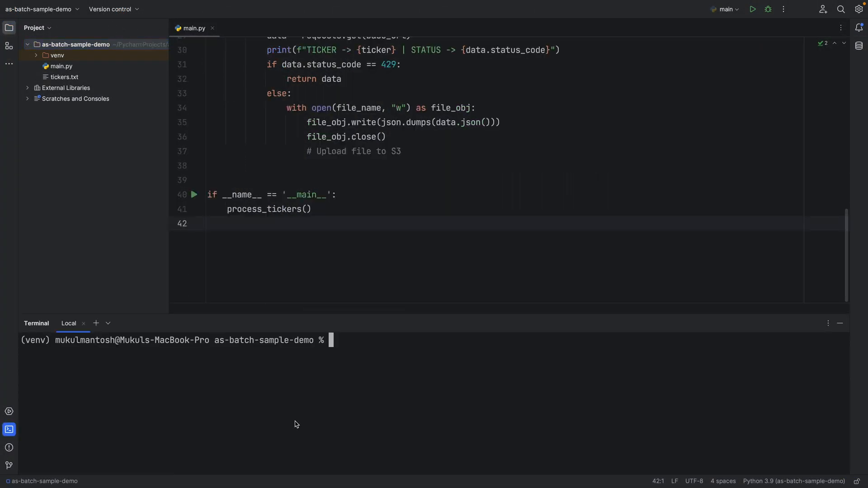
Step: Install backoff, upgrade pip, write requirements.txt via pip freeze, and import backoff
{"action": "type", "text": "pip install"}
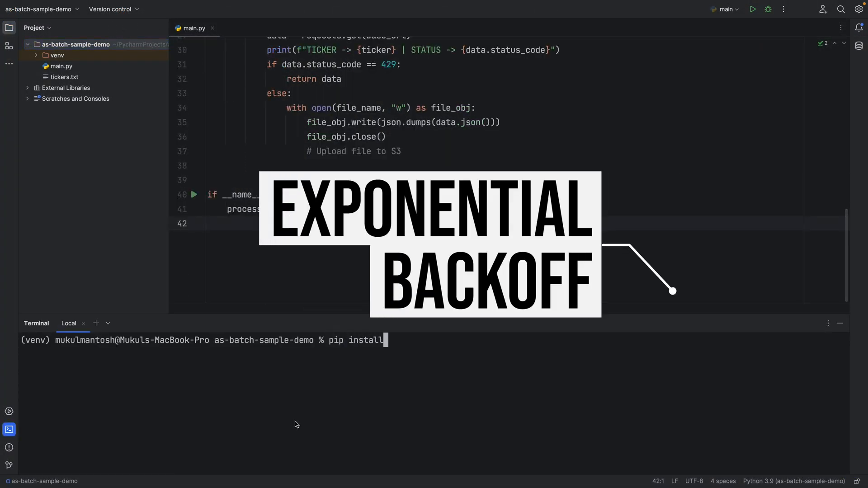
{"action": "type", "text": "backoff"}
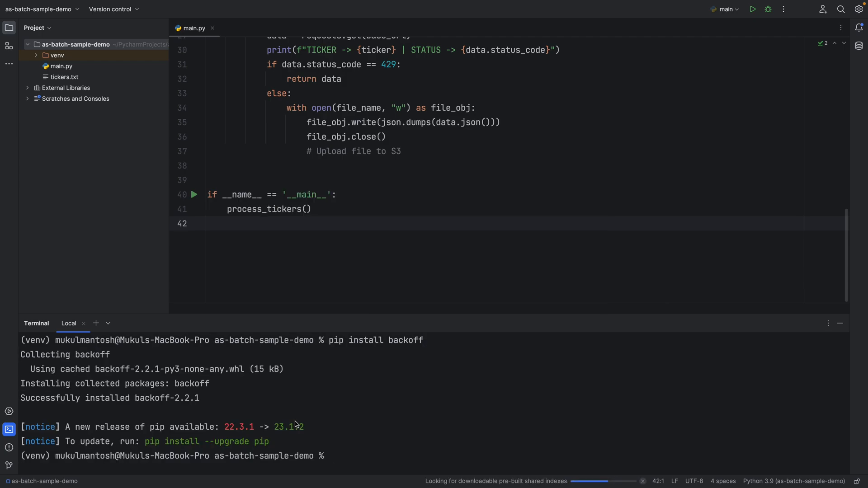
{"action": "type", "text": "pip install"}
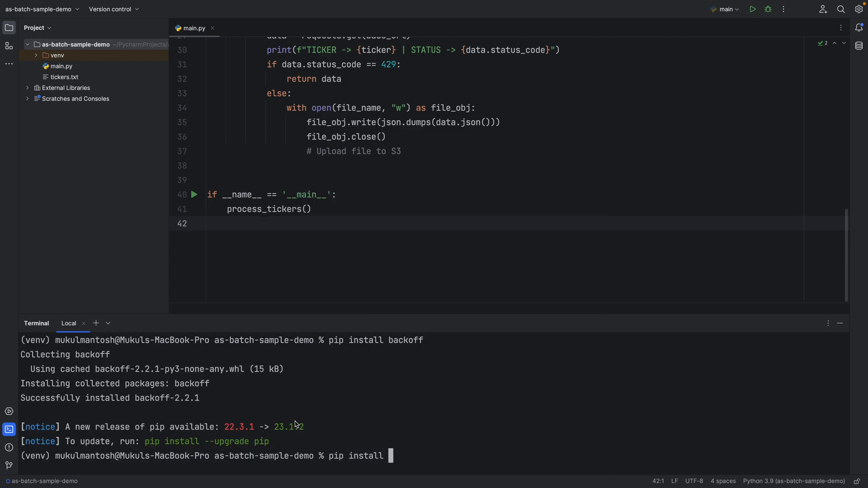
{"action": "type", "text": "--upgrade p"}
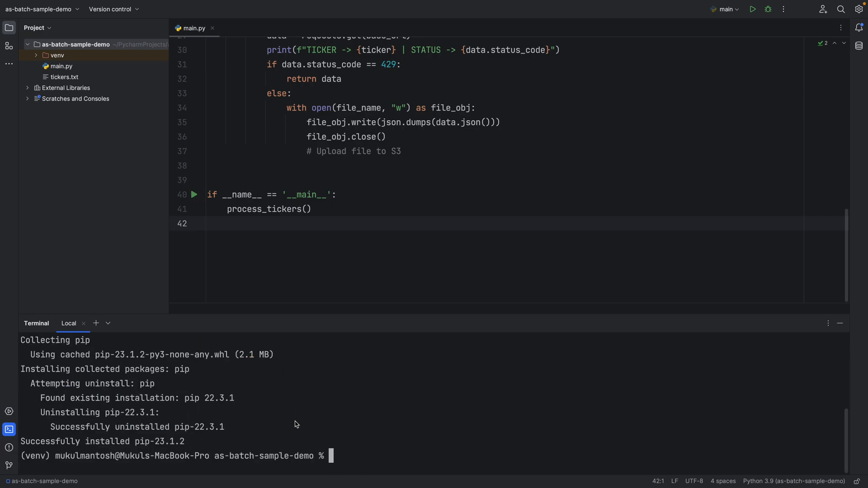
{"action": "type", "text": "pip freeze >"}
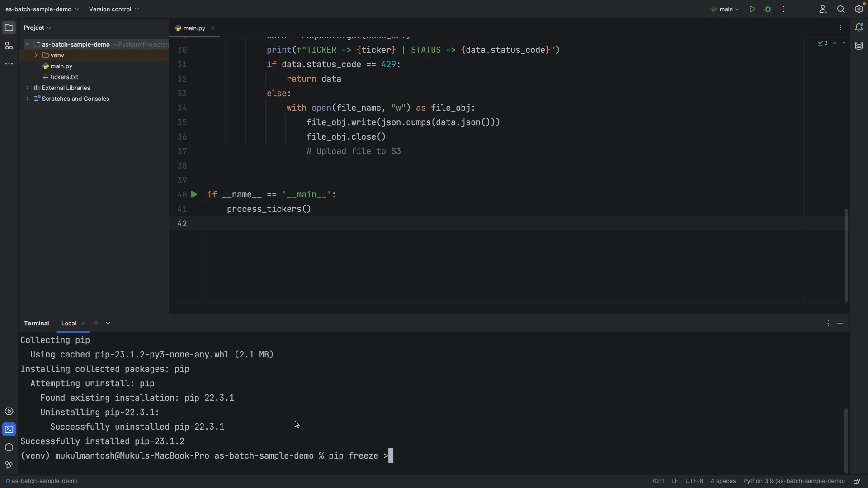
{"action": "type", "text": "requirements.txt"}
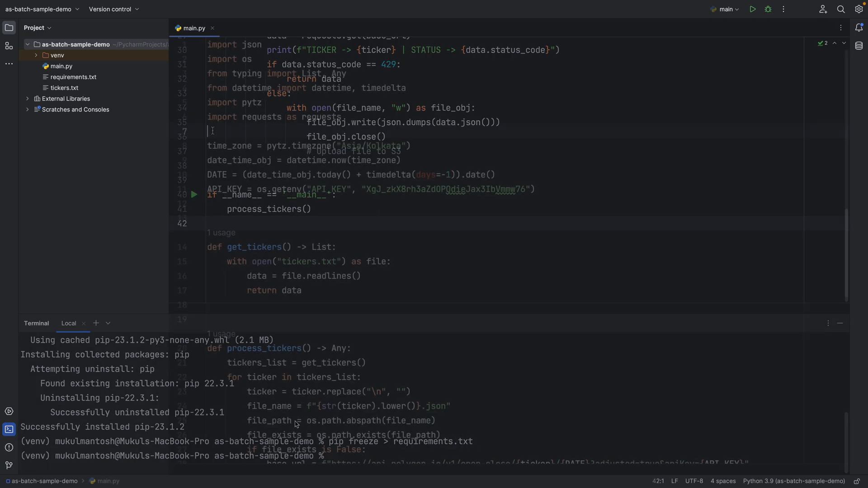
{"action": "type", "text": "import backoff"}
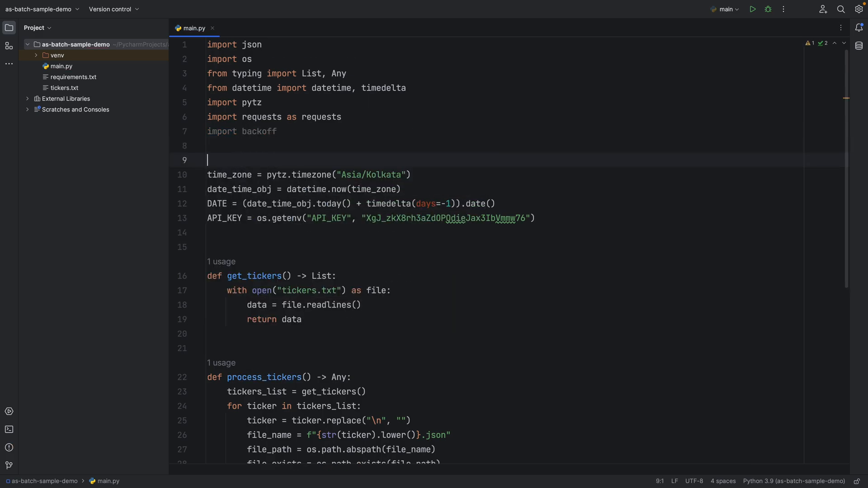
{"action": "type", "text": "@backoff.on_predicate("}
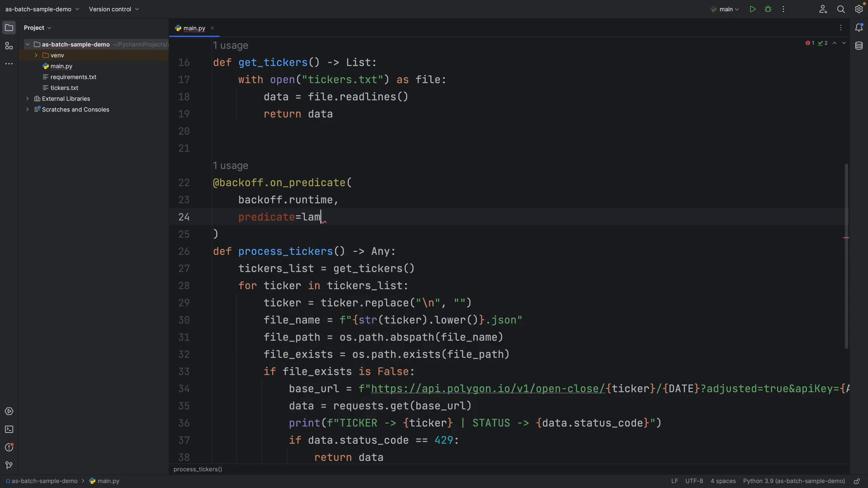
{"action": "type", "text": "bda r: _chec"}
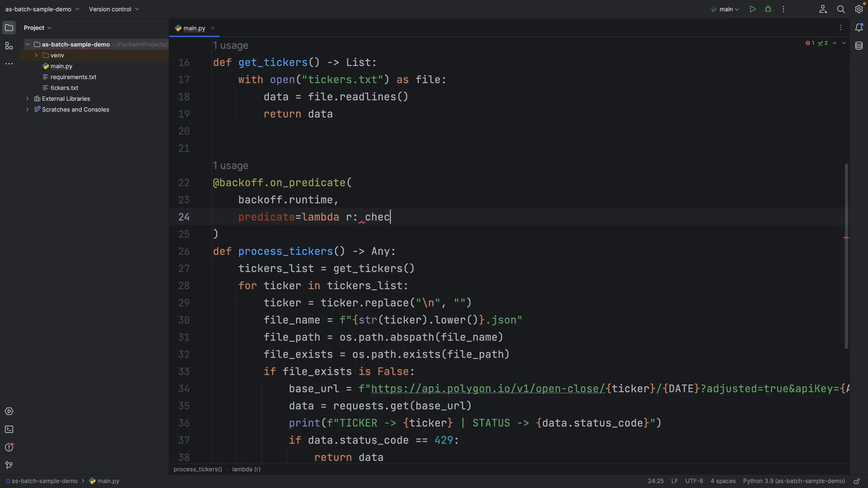
{"action": "type", "text": "k_status(r),"}
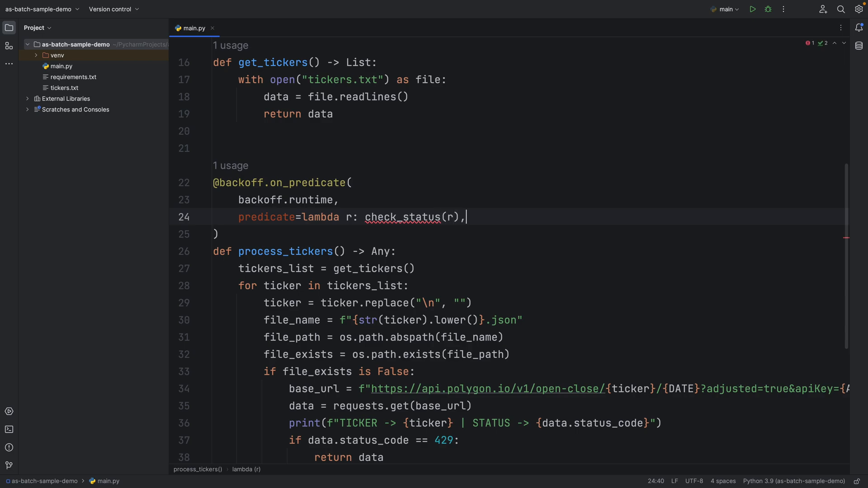
{"action": "type", "text": "value-"}
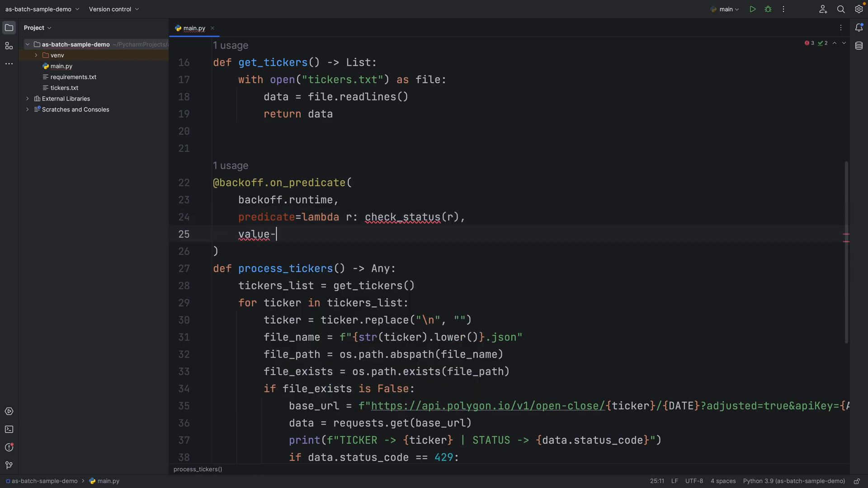
{"action": "type", "text": "=lambda r: 300"}
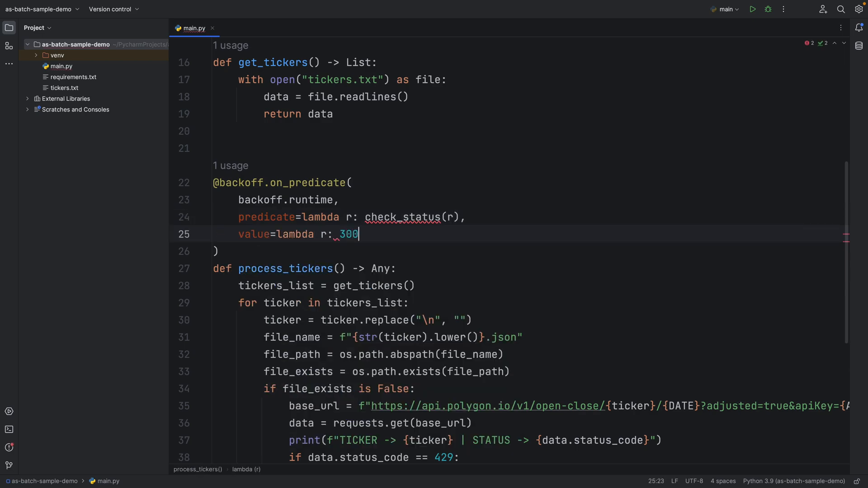
{"action": "type", "text": "jitter=None"}
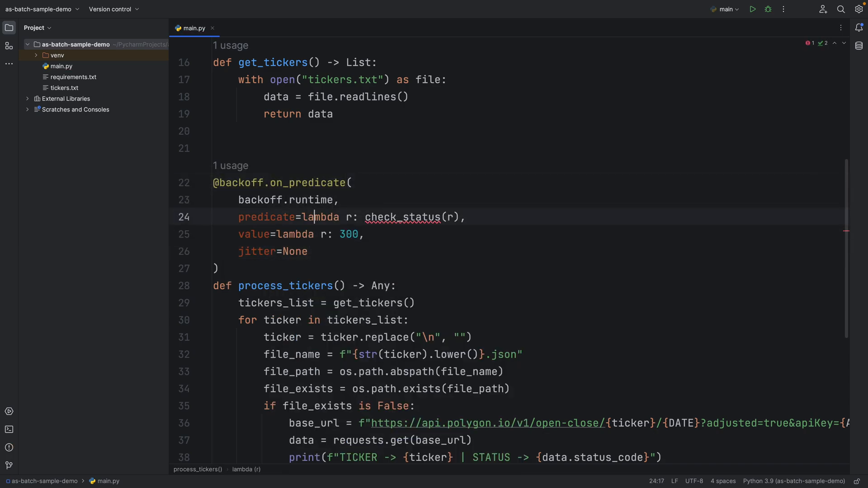
{"action": "key", "text": "Alt+Enter"}
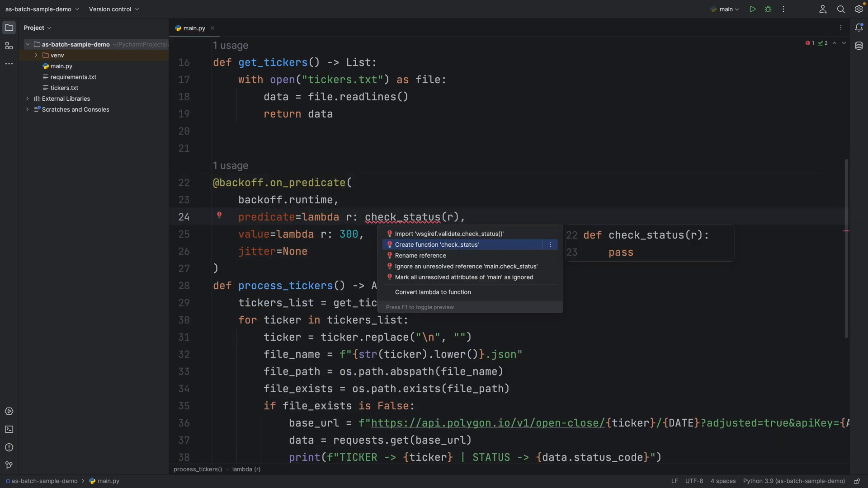
Step: Create check_status(r) returning True for status 429, else False, and False on AttributeError
{"action": "left_click", "coordinate": [437, 244]}
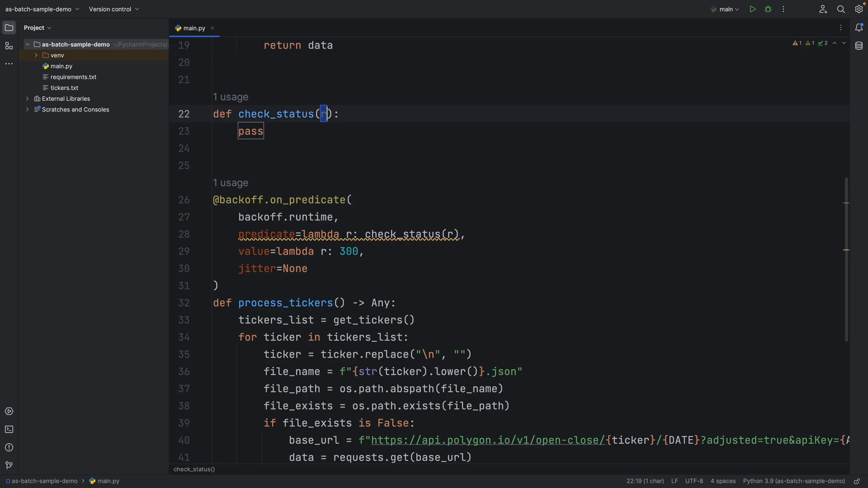
{"action": "type", "text": "try:"}
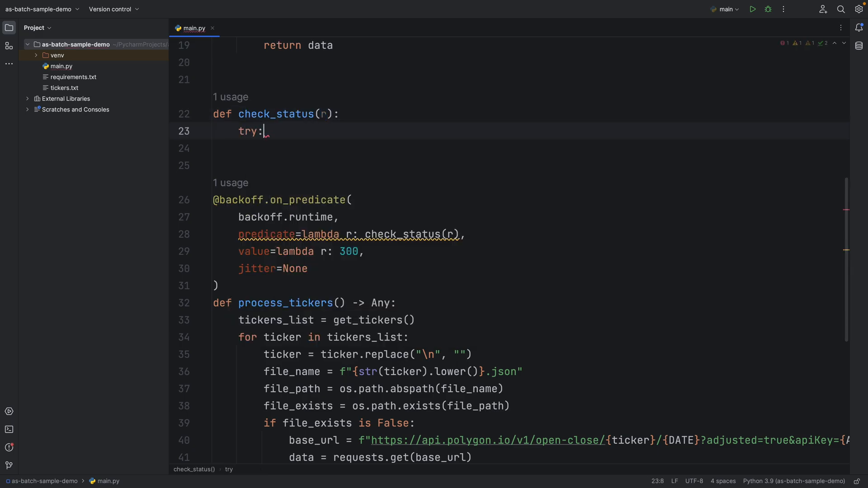
{"action": "key", "text": "Enter"}
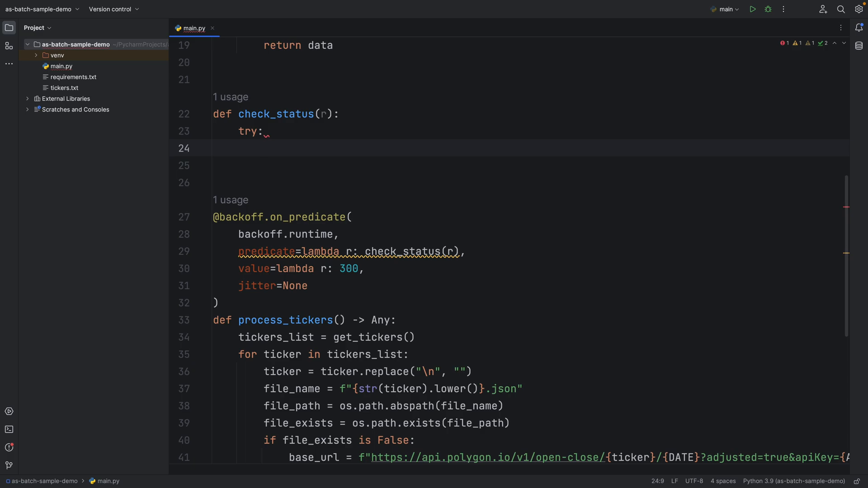
{"action": "type", "text": "except AttributeError:"}
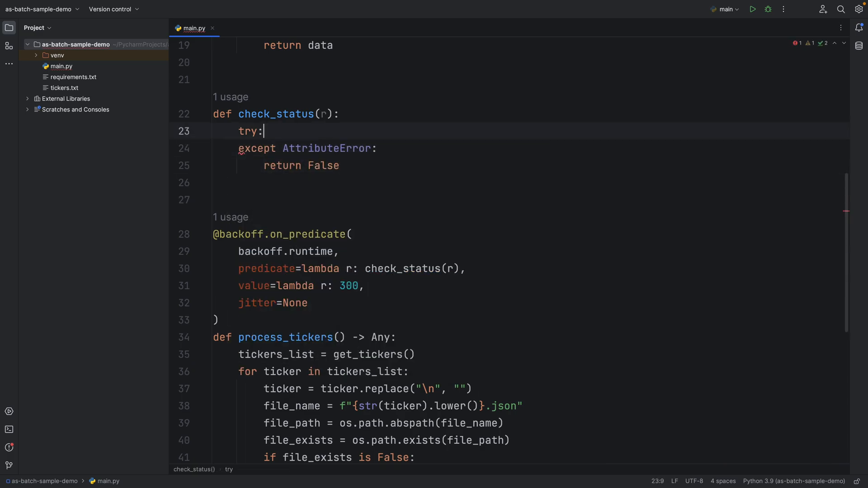
{"action": "type", "text": "if r.status_code == 429:"}
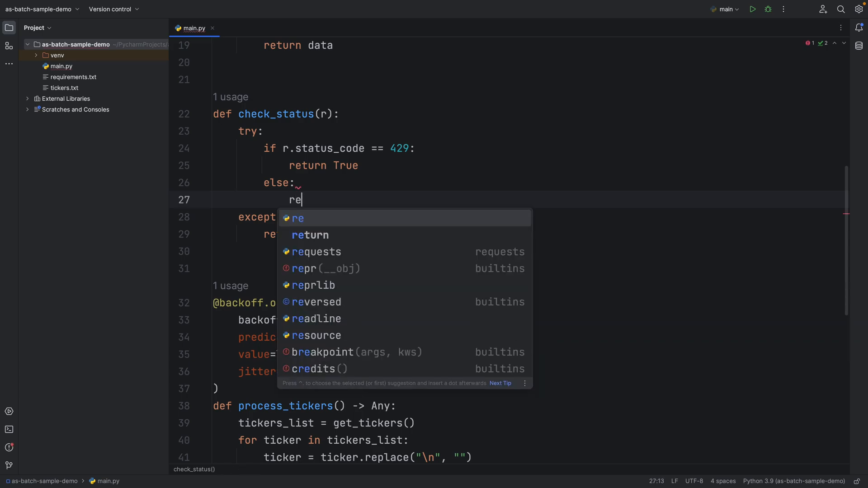
{"action": "type", "text": "turn False"}
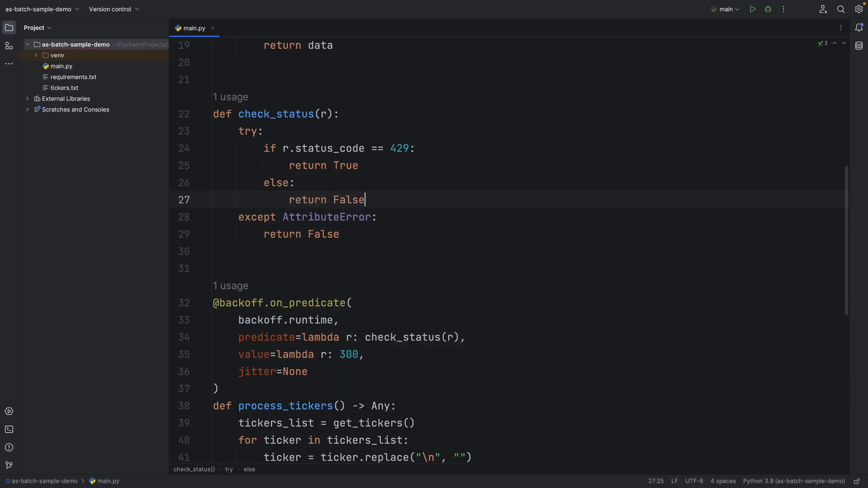
{"action": "scroll", "scroll_direction": "down", "scroll_amount": 3}
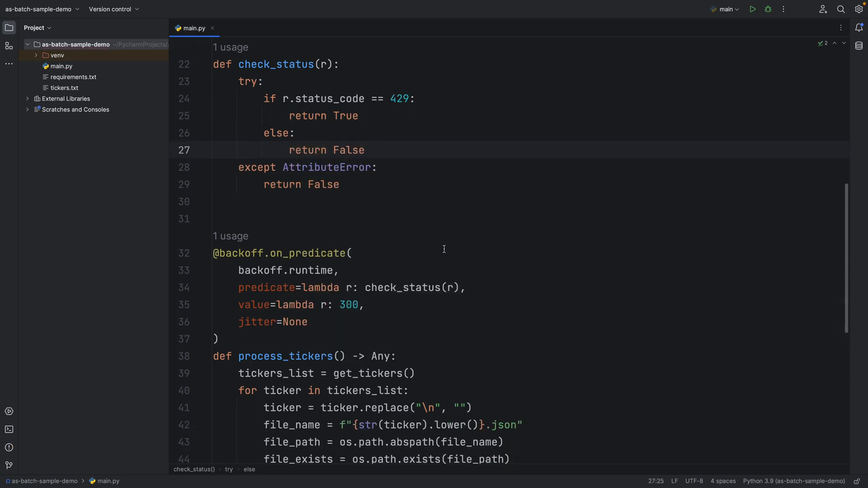
{"action": "scroll", "scroll_direction": "down", "scroll_amount": 3}
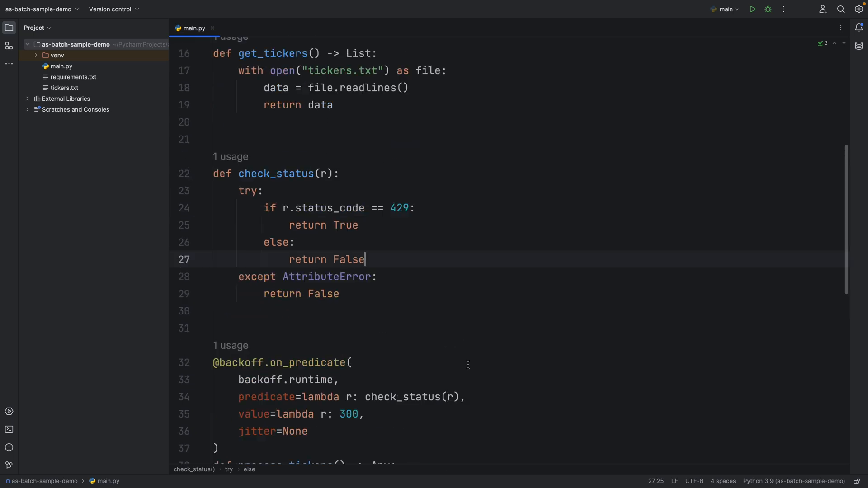
{"action": "left_click", "coordinate": [196, 335]}
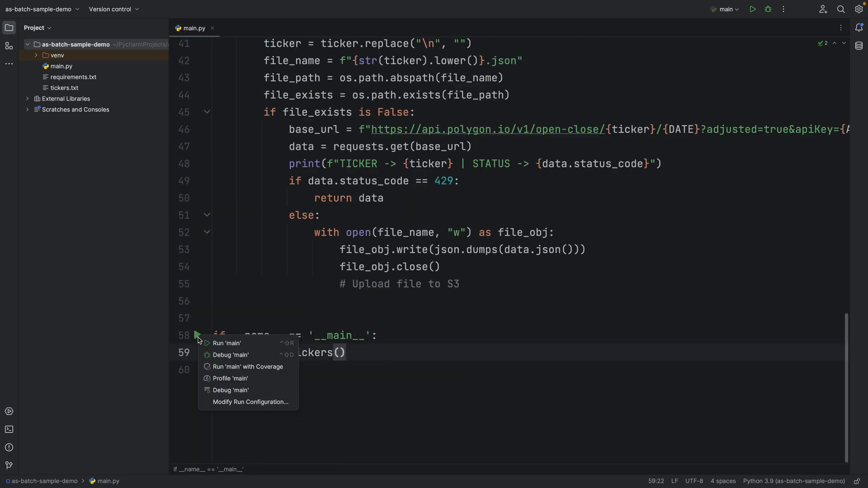
Step: Rerun main.py to completion, then open msft.json and pypl.json to inspect them
{"action": "left_click", "coordinate": [227, 343]}
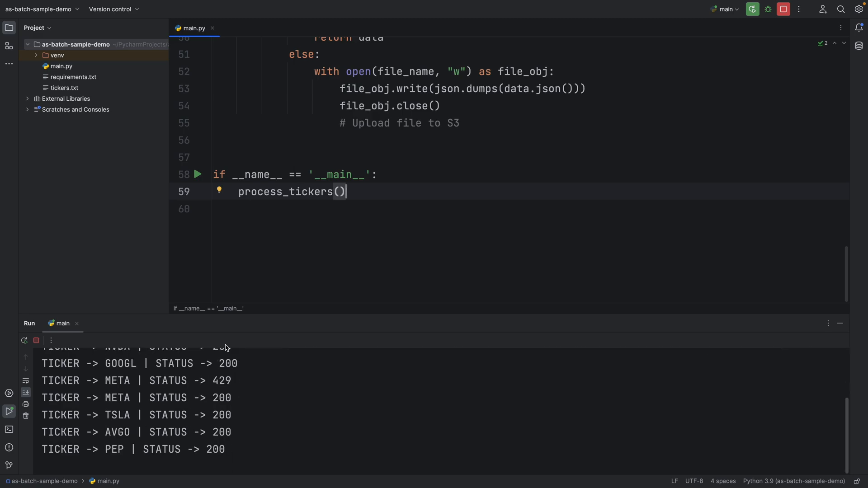
{"action": "scroll", "scroll_direction": "down", "scroll_amount": 3}
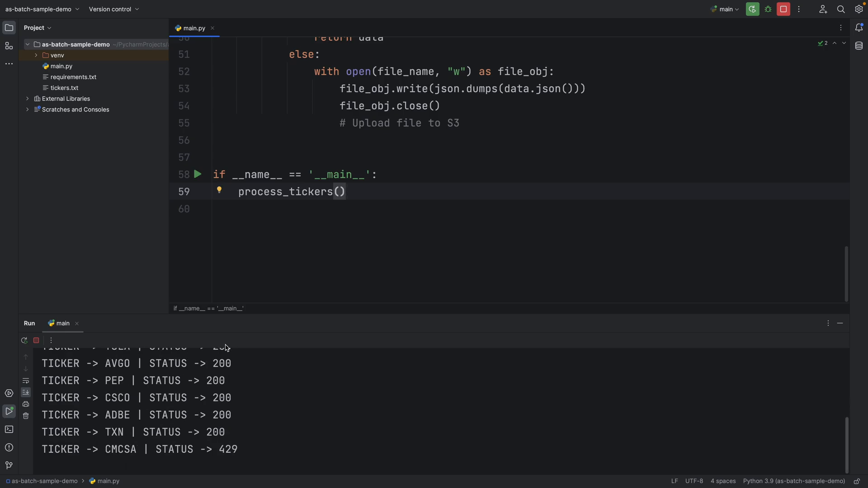
{"action": "mouse_move", "coordinate": [295, 307]}
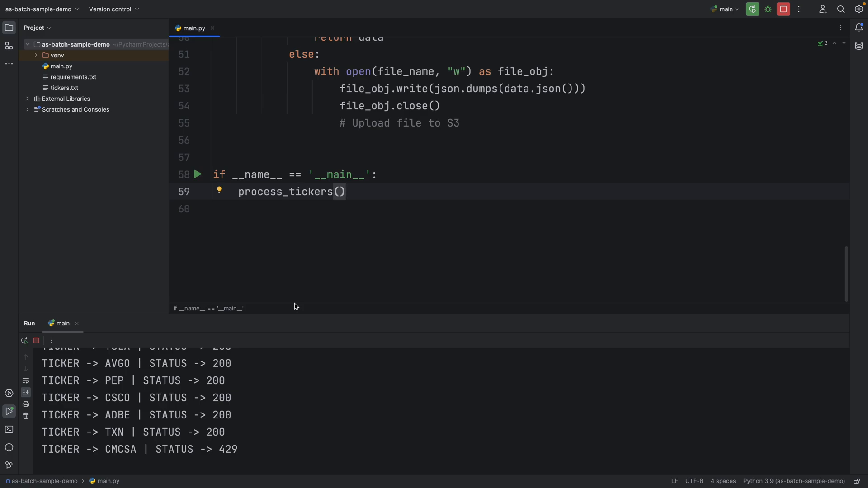
{"action": "scroll", "scroll_direction": "down", "scroll_amount": 3}
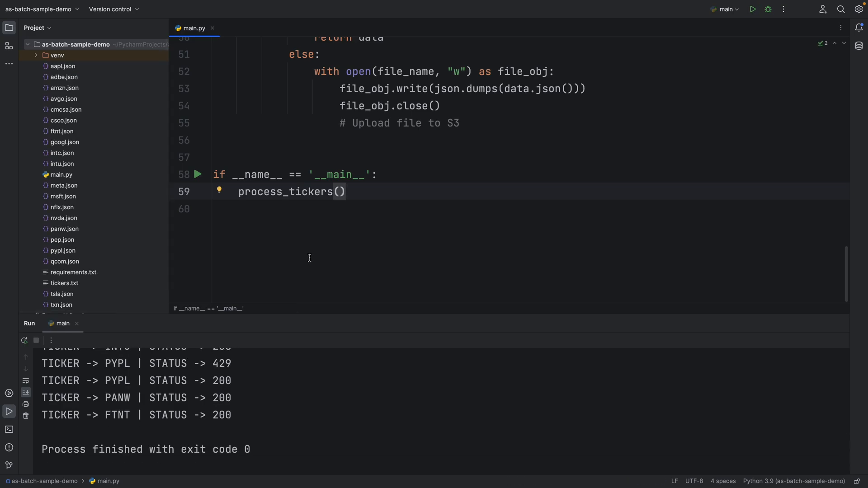
{"action": "double_click", "coordinate": [64, 186]}
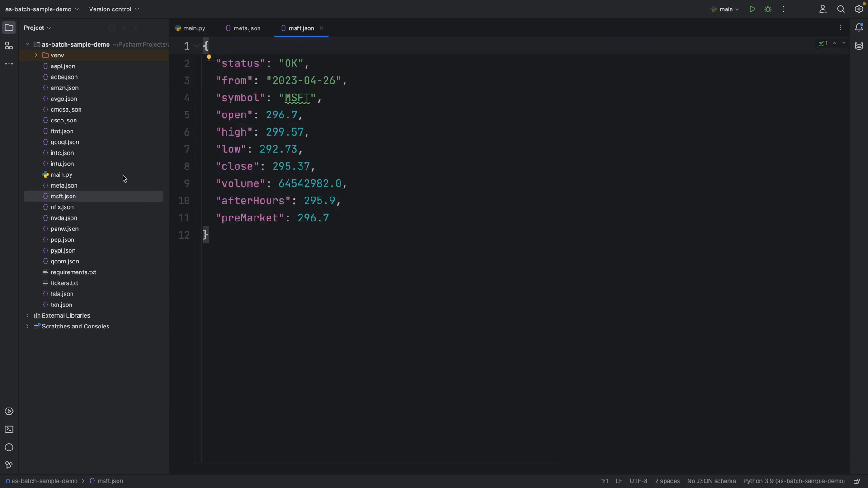
{"action": "double_click", "coordinate": [63, 250]}
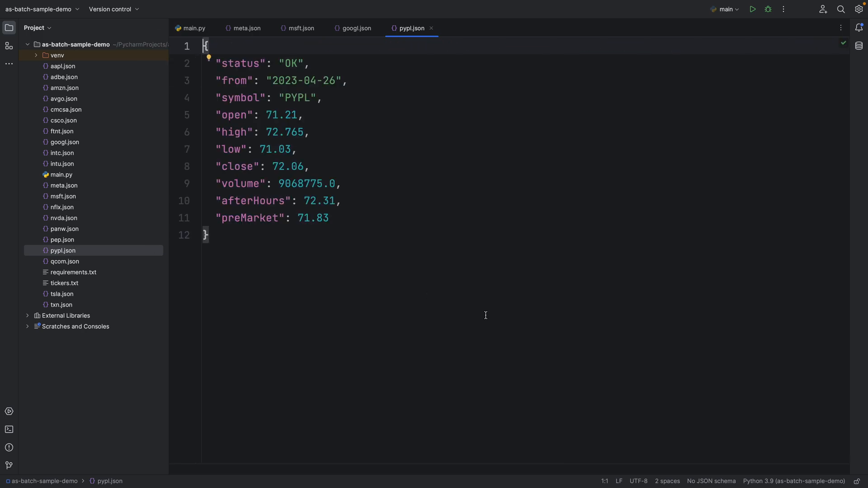
{"action": "mouse_move", "coordinate": [243, 166]}
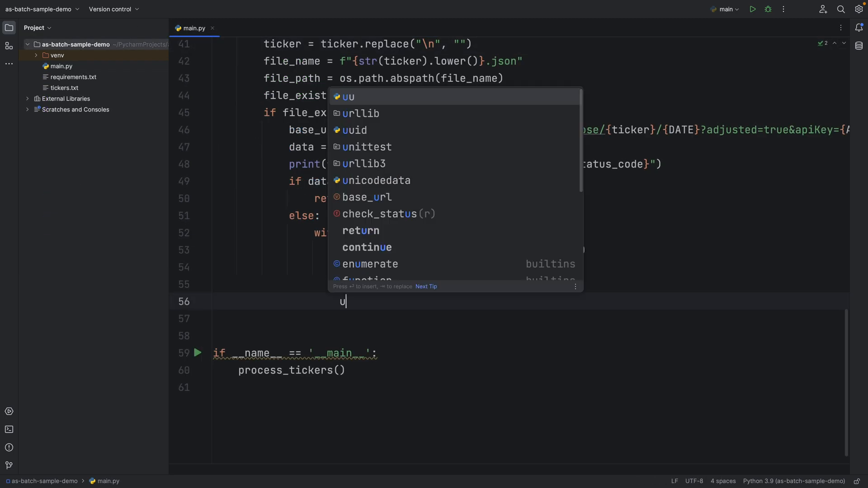
Step: Call upload_file_to_s3(file_path, DATE, file_name) right after each file is written
{"action": "type", "text": "pload_file_to_s3()"}
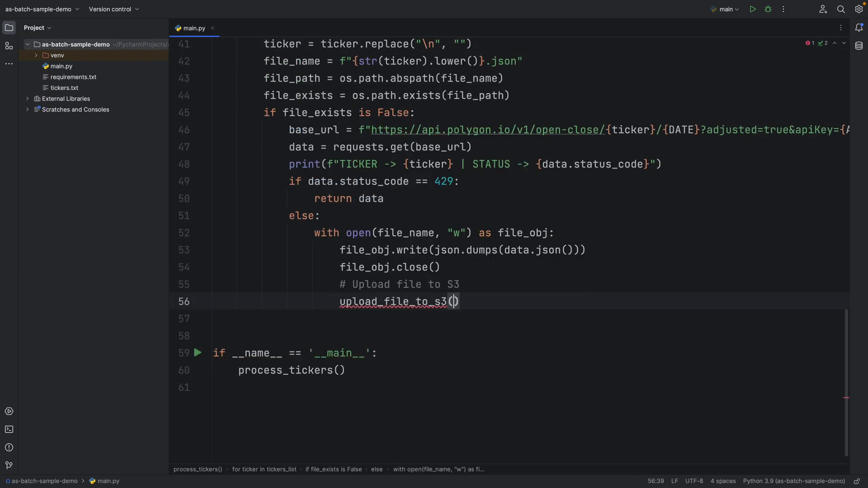
{"action": "type", "text": "file_path, DATE,"}
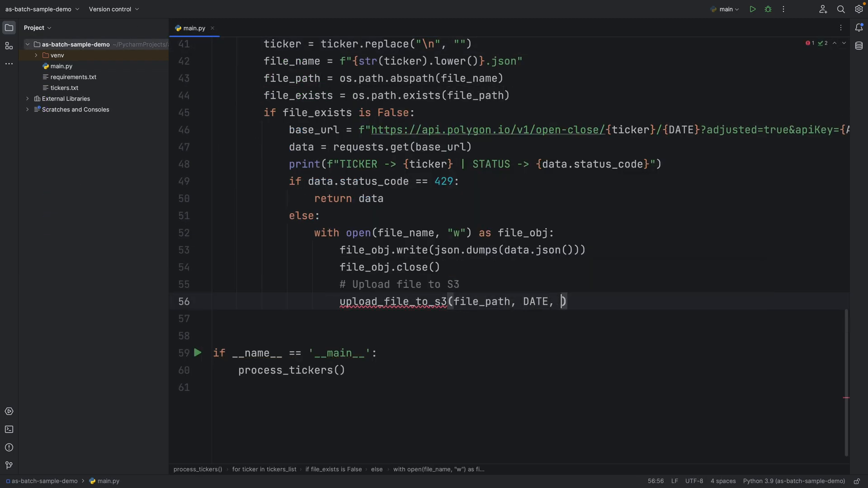
{"action": "type", "text": "file_name"}
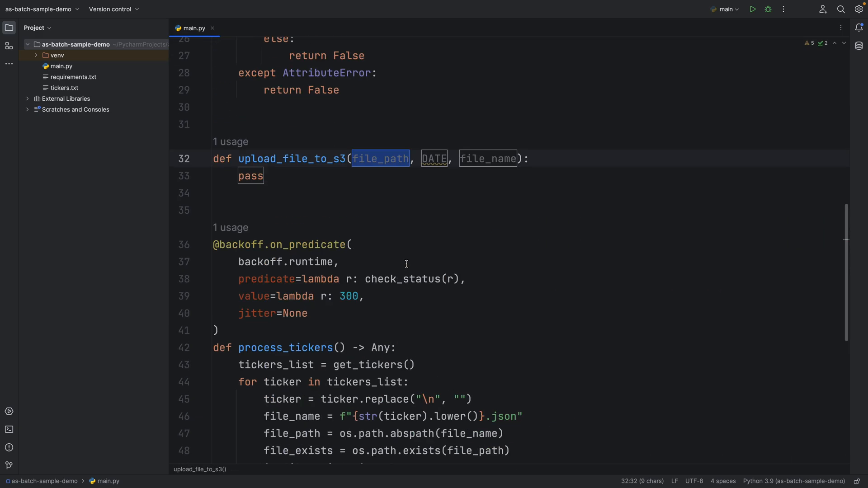
{"action": "scroll", "scroll_direction": "up", "scroll_amount": 3}
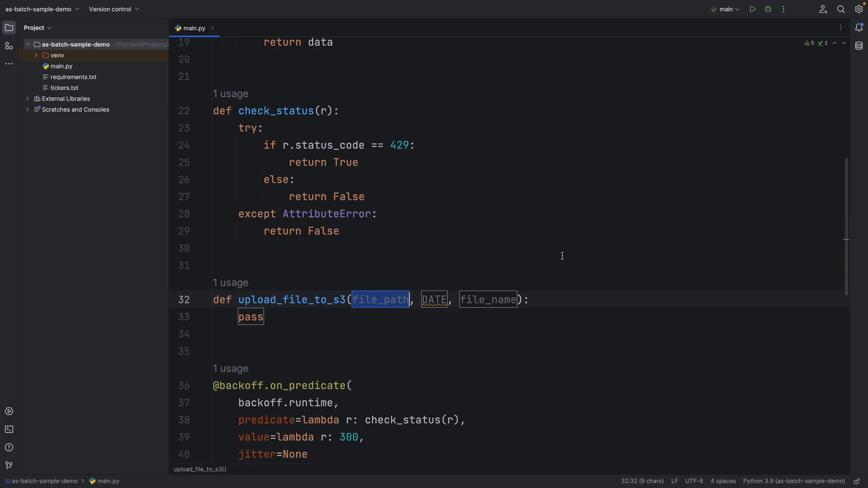
Step: Replace the pass body with a boto3 S3 resource, S3_BUCKET getenv, print and Bucket.upload_file to date/file_name
{"action": "key", "text": "Delete"}
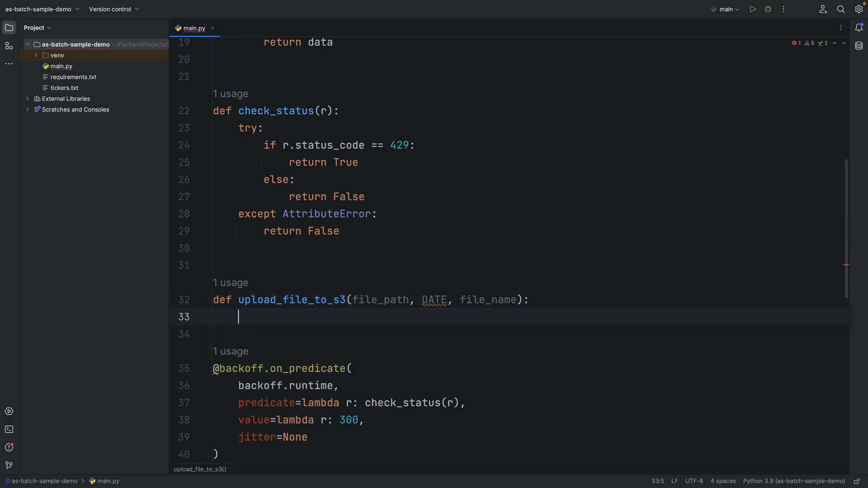
{"action": "type", "text": "s3 = boto3.resource('s3"}
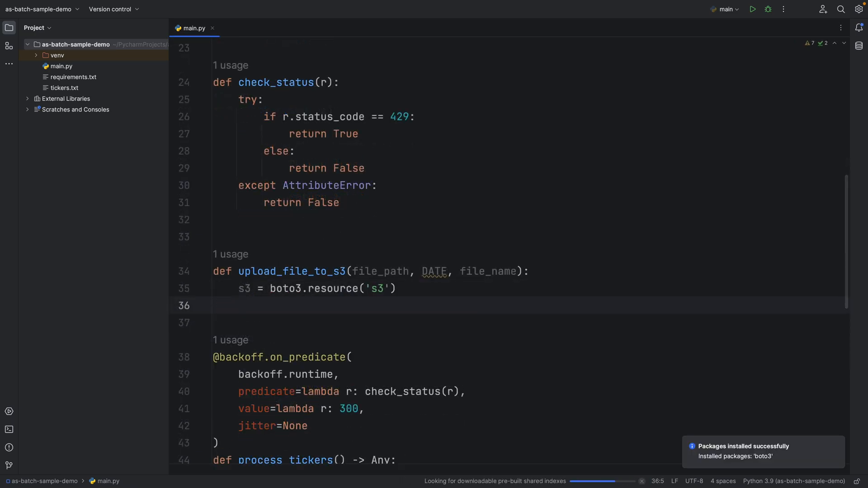
{"action": "type", "text": "bucket = os.getenv(\"S3_BUCKET"}
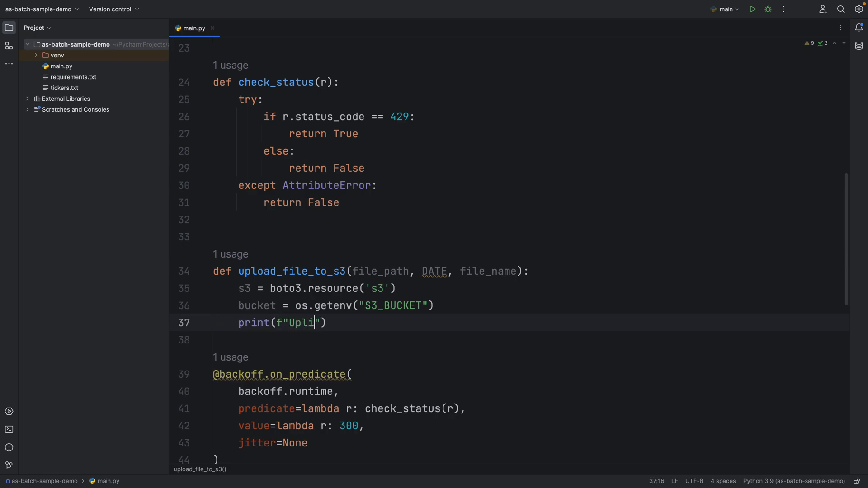
{"action": "type", "text": "oading file {"}
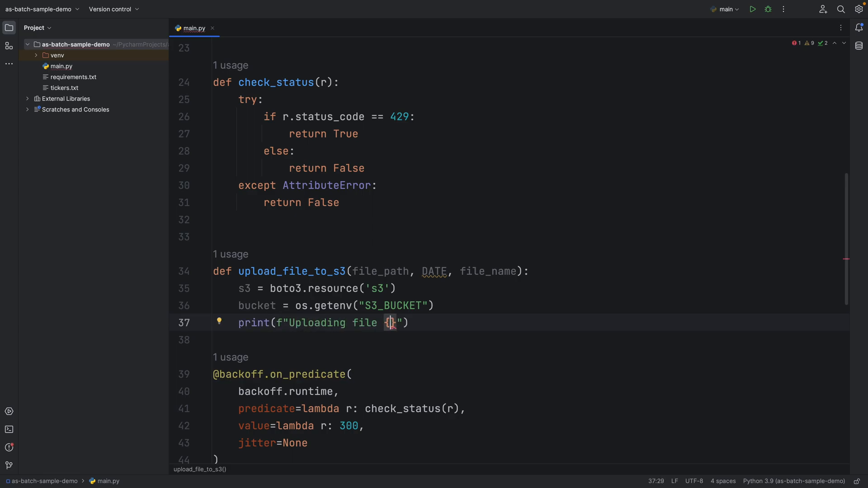
{"action": "type", "text": "file_name"}
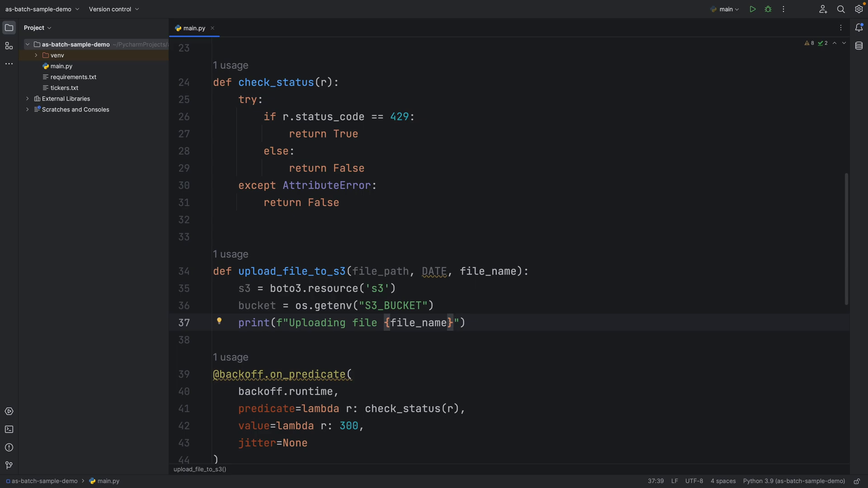
{"action": "type", "text": "s3."}
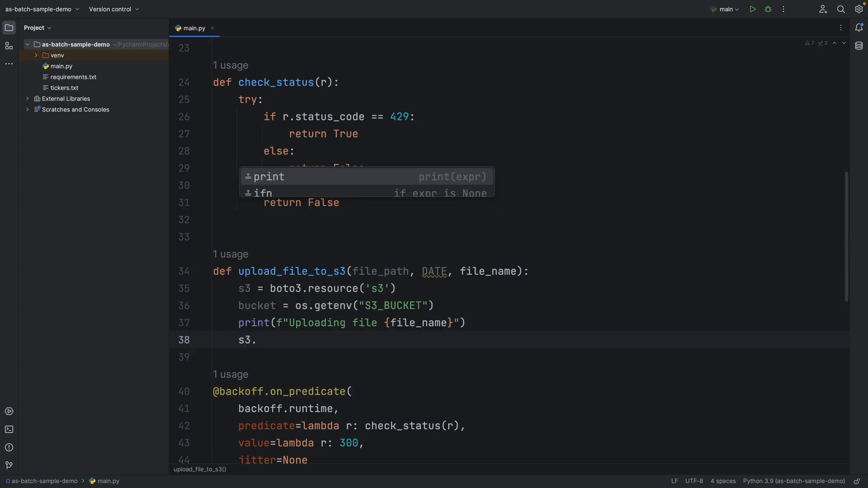
{"action": "type", "text": "Bucket(bucket)"}
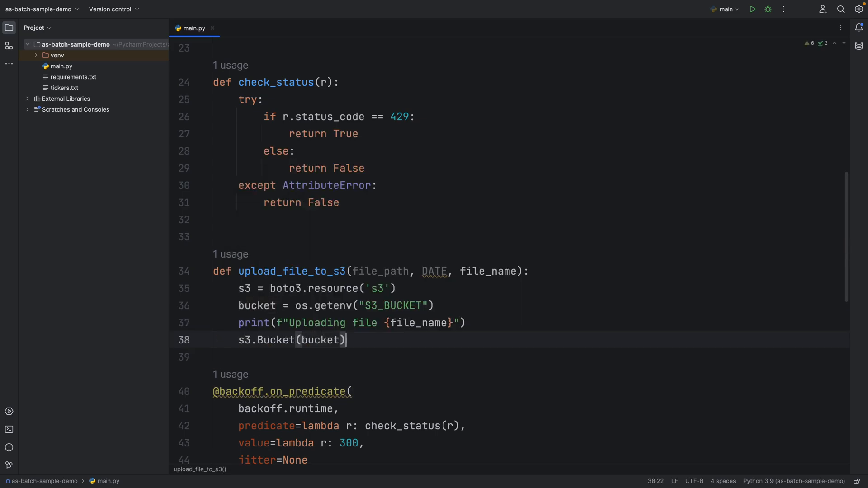
{"action": "type", "text": ".upload_file(file_path, f\"{final_date"}
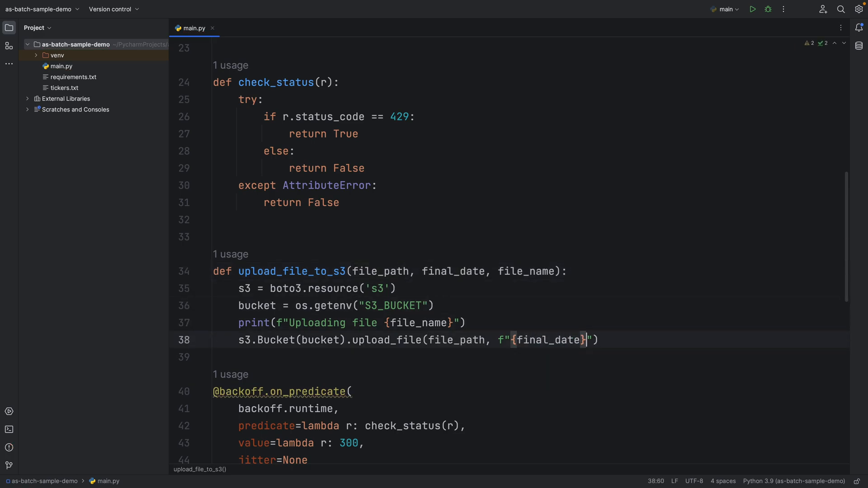
{"action": "type", "text": "/{file_name"}
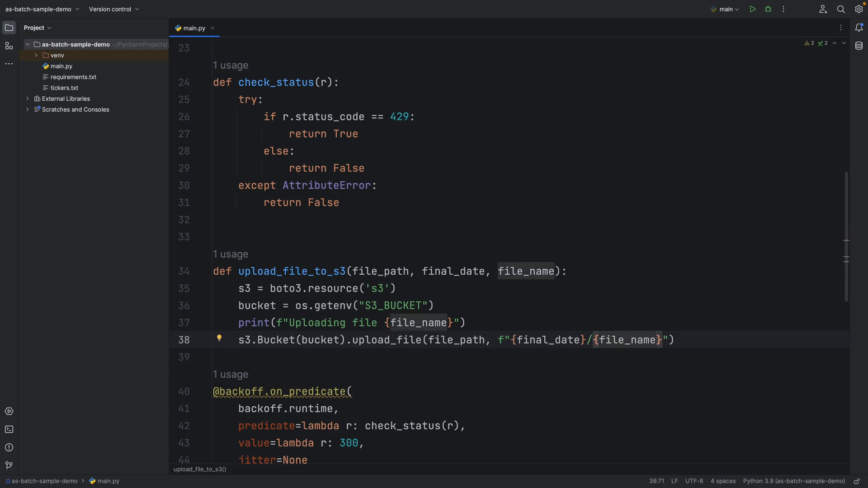
{"action": "scroll", "scroll_direction": "down", "scroll_amount": 3}
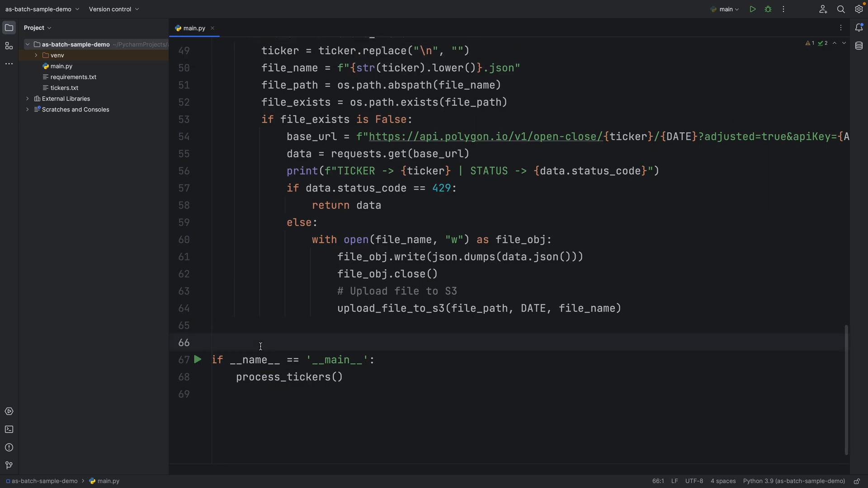
Step: Write def delete_files() looping over os.listdir() to remove items ending in .json
{"action": "type", "text": "def de;"}
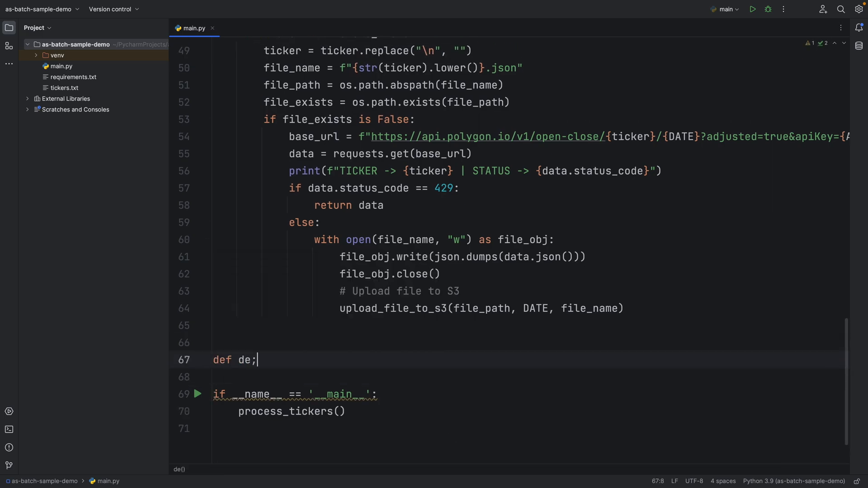
{"action": "type", "text": "lete_files():"}
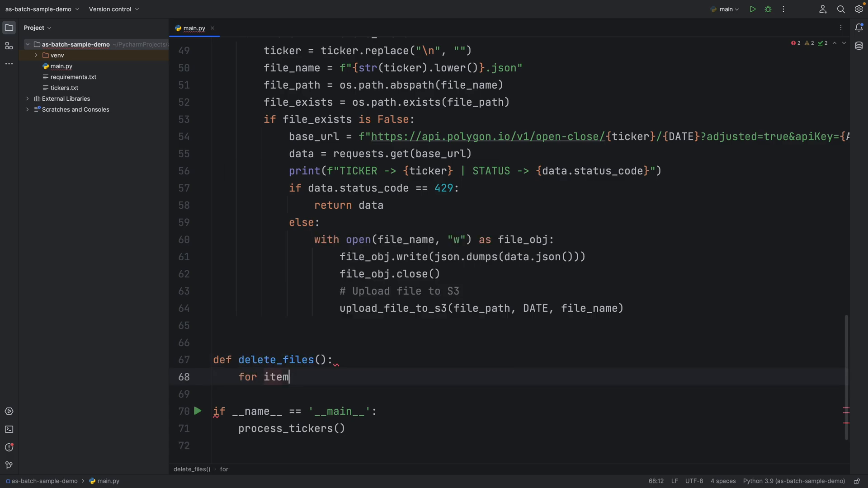
{"action": "type", "text": "in os.listdir():"}
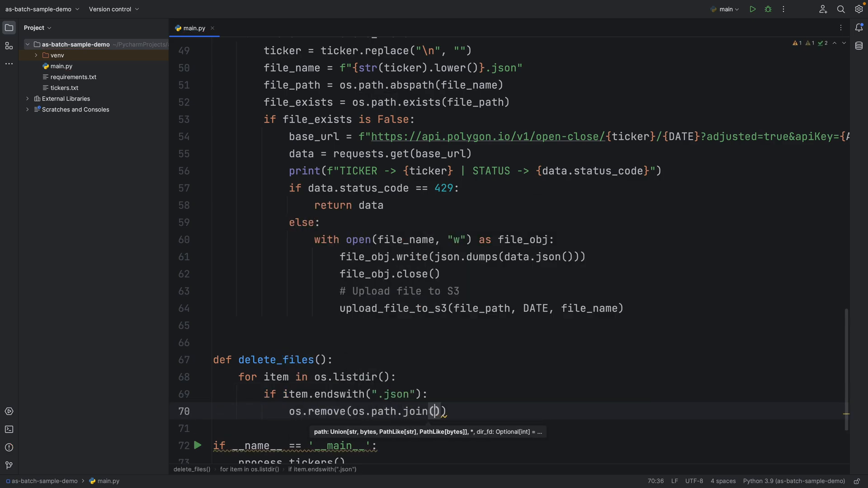
{"action": "type", "text": "\"\","}
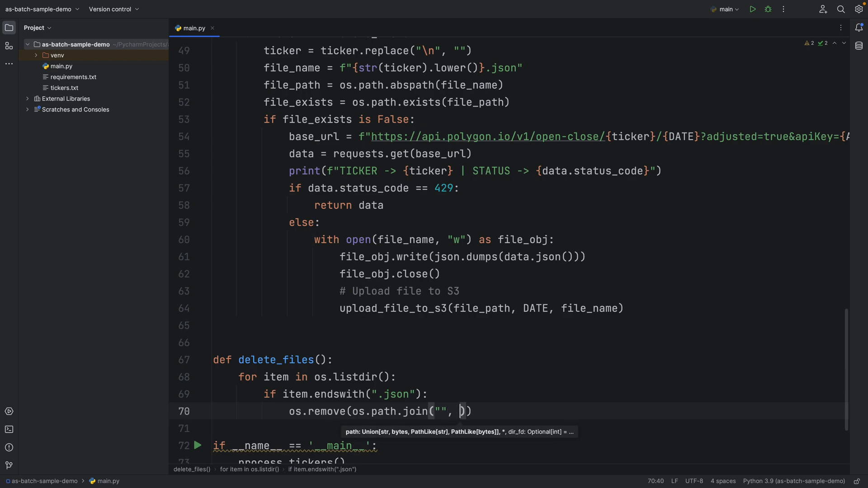
{"action": "type", "text": "de"}
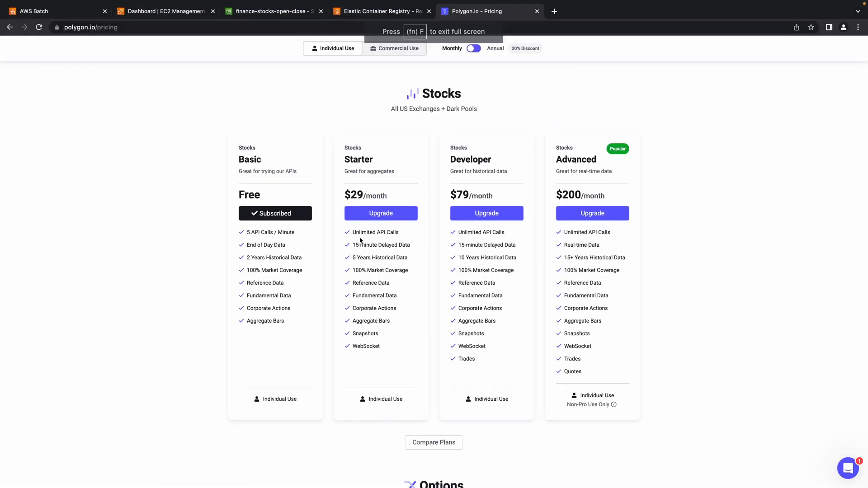
{"action": "left_click", "coordinate": [274, 10]}
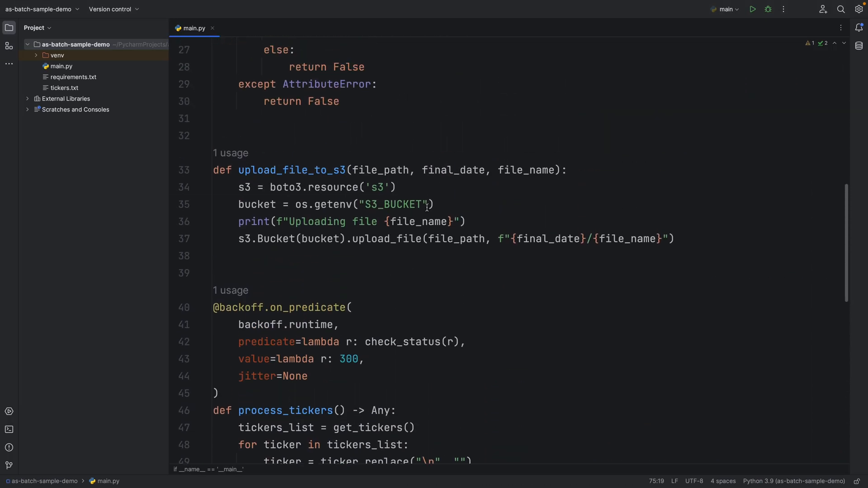
Step: Give the S3_BUCKET getenv the value 'finance-stocks-open-close' and run main.py to fetch stock files
{"action": "type", "text": ", \"\""}
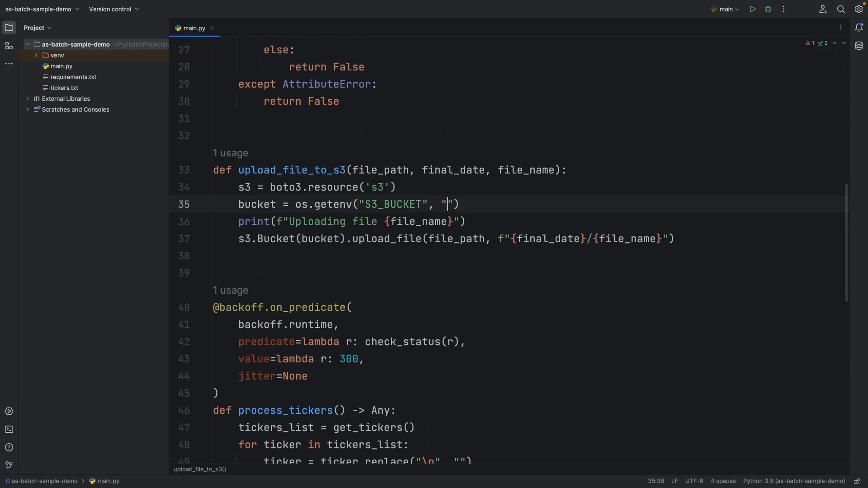
{"action": "type", "text": "finance-stocks-open-close"}
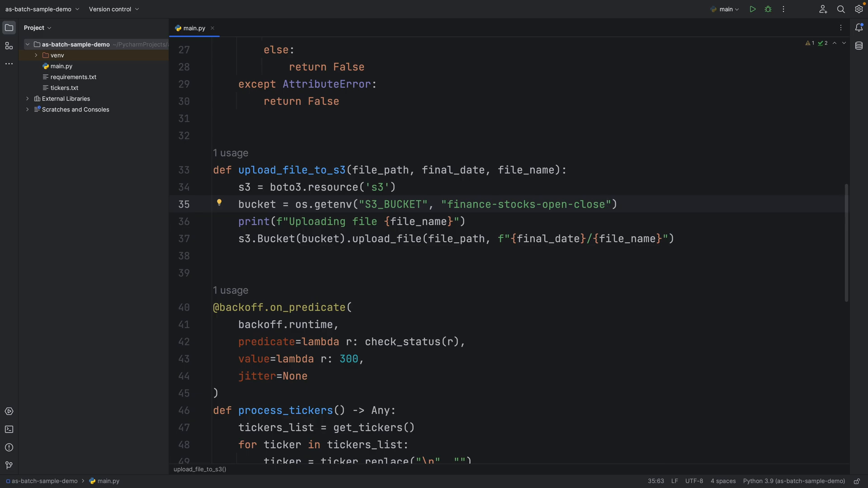
{"action": "scroll", "scroll_direction": "down", "scroll_amount": 3}
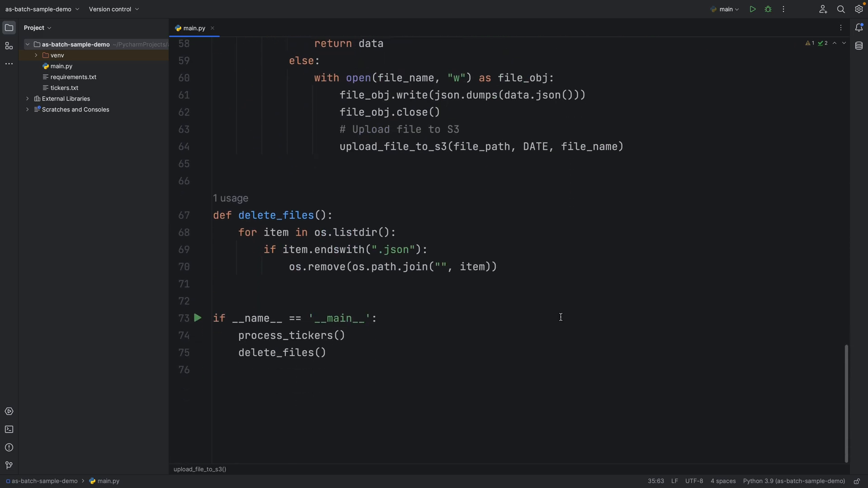
{"action": "left_click", "coordinate": [753, 9]}
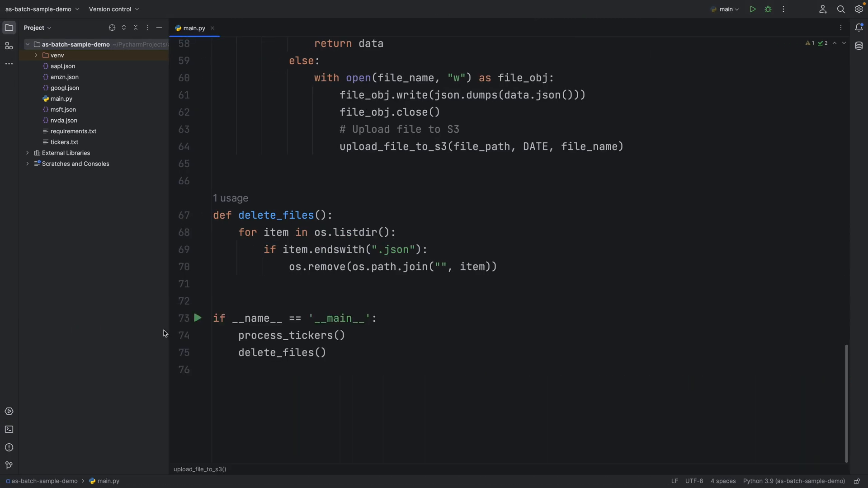
Step: Comment out process_tickers() on line 74 and rerun main.py to delete the JSON files
{"action": "left_click", "coordinate": [245, 353]}
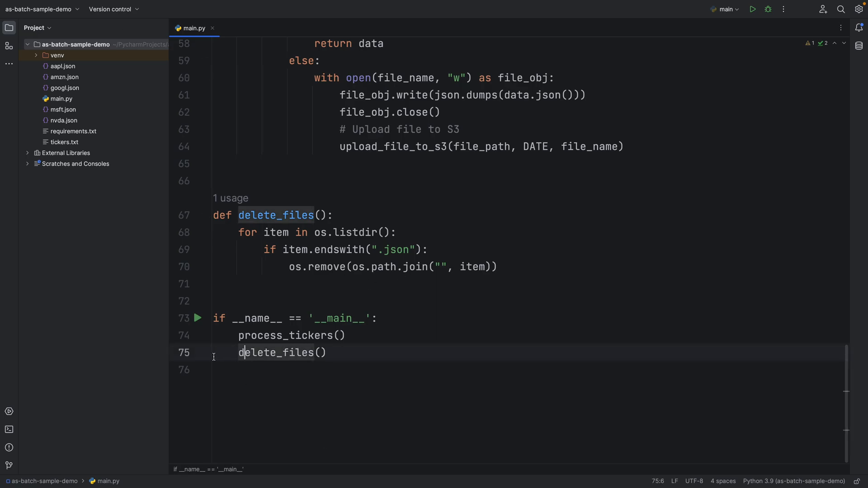
{"action": "type", "text": "#"}
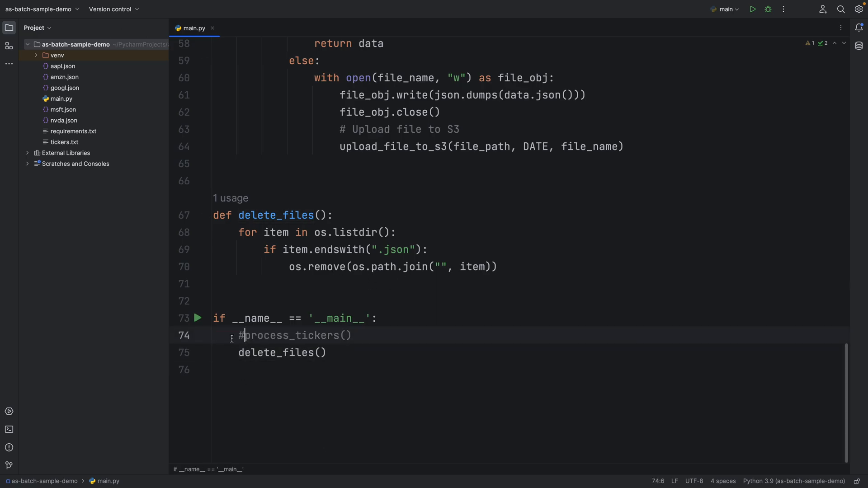
{"action": "left_click", "coordinate": [754, 9]}
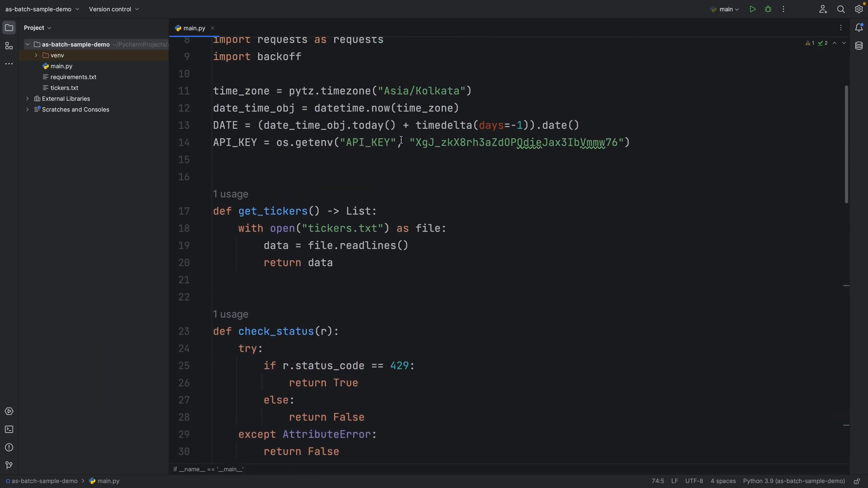
{"action": "scroll", "scroll_direction": "down", "scroll_amount": 3}
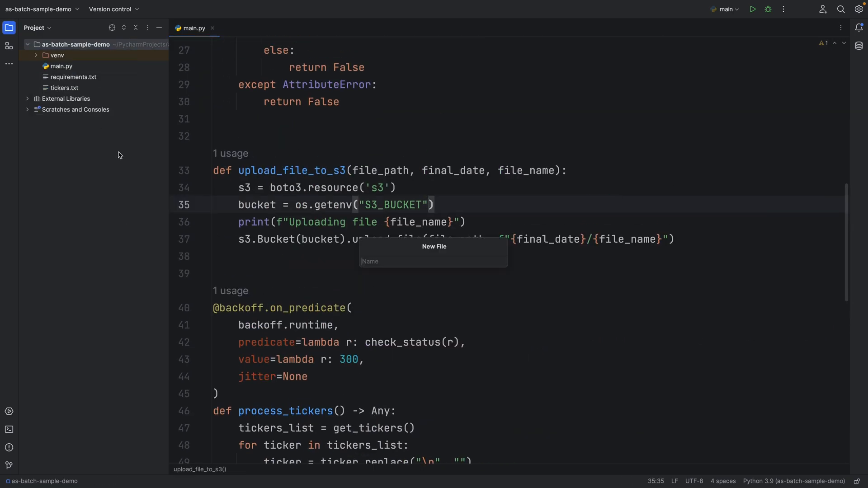
Step: Write a Dockerfile FROM python:3.8-slim-buster that pip-installs requirements.txt and runs CMD python3 main.py
{"action": "type", "text": "Dockerfile"}
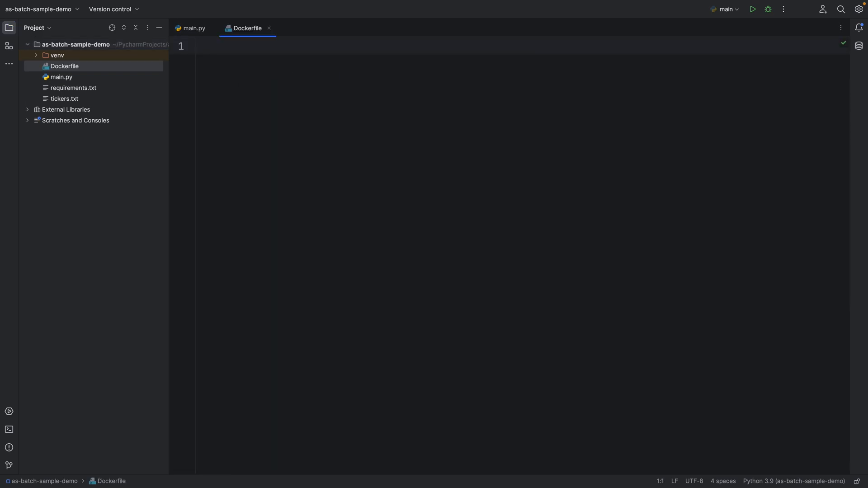
{"action": "type", "text": "FROM python"}
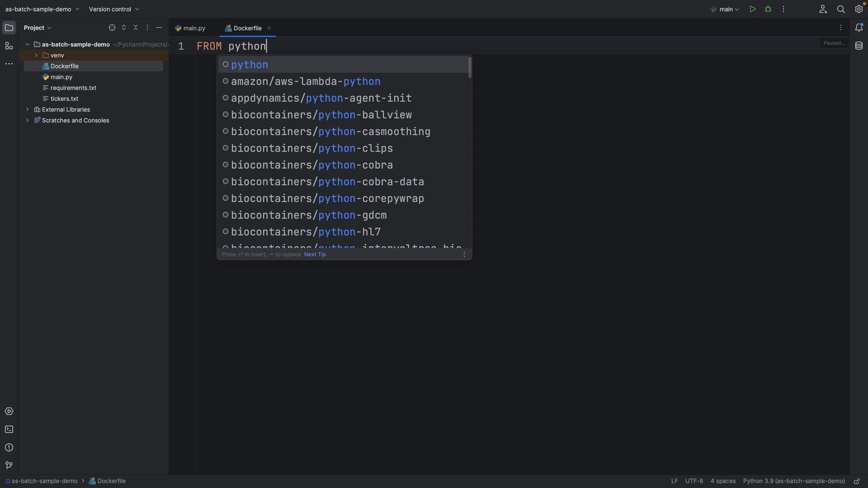
{"action": "type", "text": ":3.8-slim-buster"}
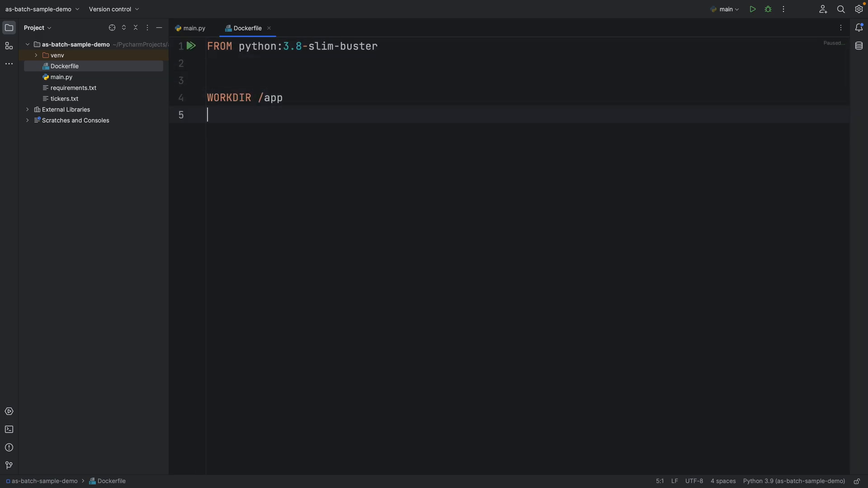
{"action": "type", "text": "COPY requirements.txt requirements.txt"}
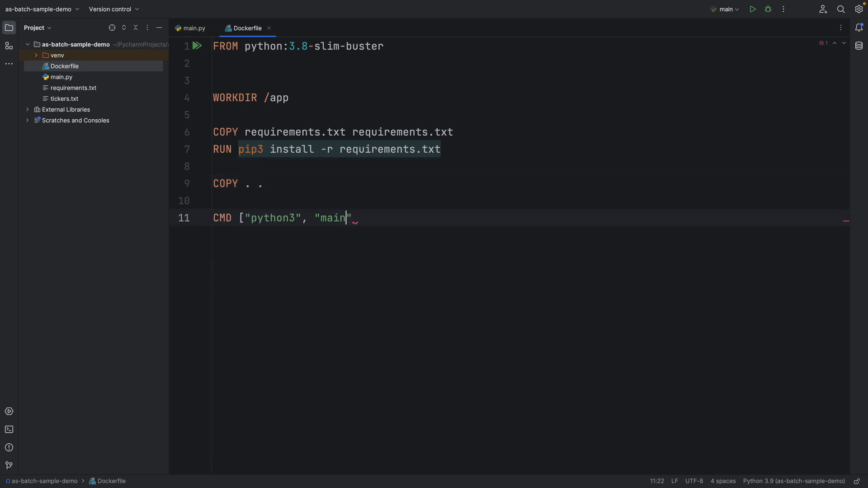
{"action": "type", "text": ".py\"]"}
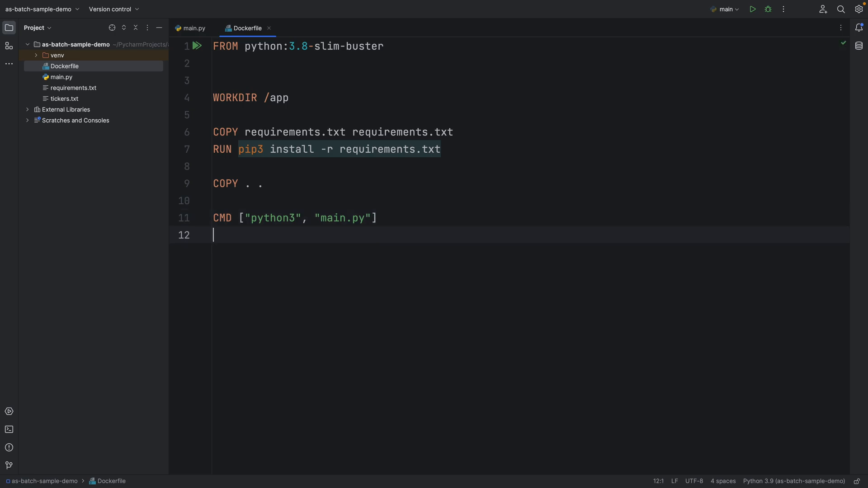
{"action": "left_click", "coordinate": [8, 430]}
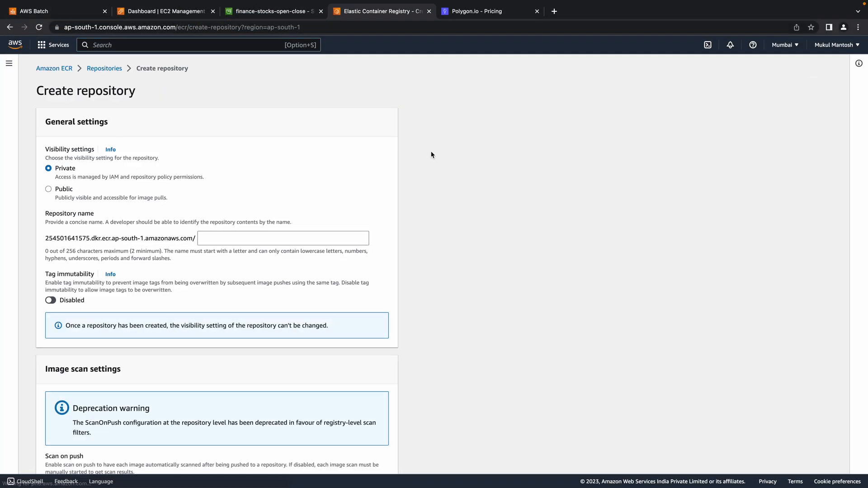
Step: Create the private batch-demo repository and copy its Docker login push command
{"action": "type", "text": "batch-demo"}
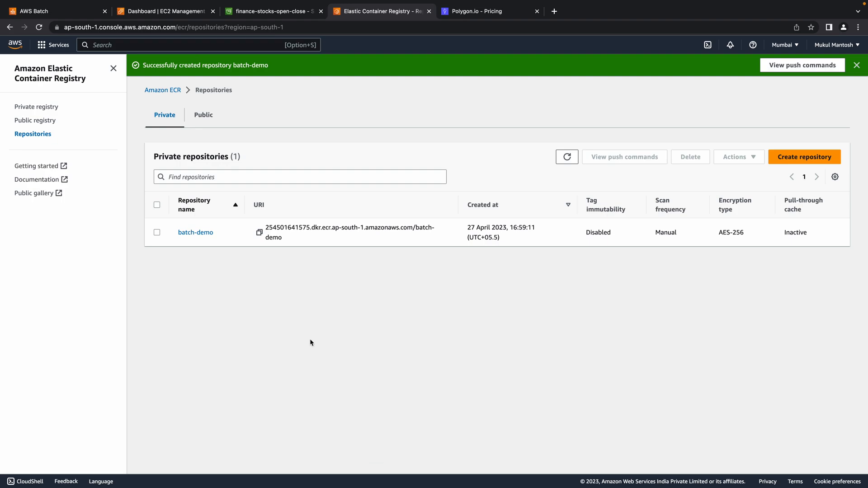
{"action": "left_click", "coordinate": [195, 232]}
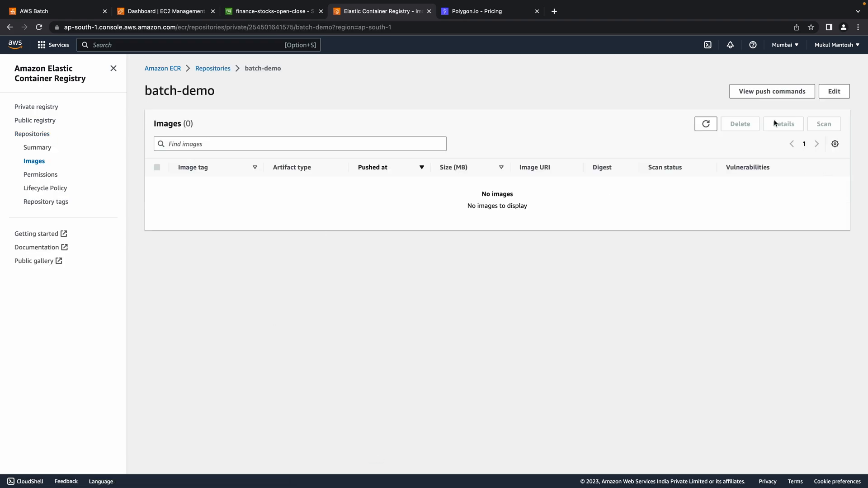
{"action": "left_click", "coordinate": [771, 91]}
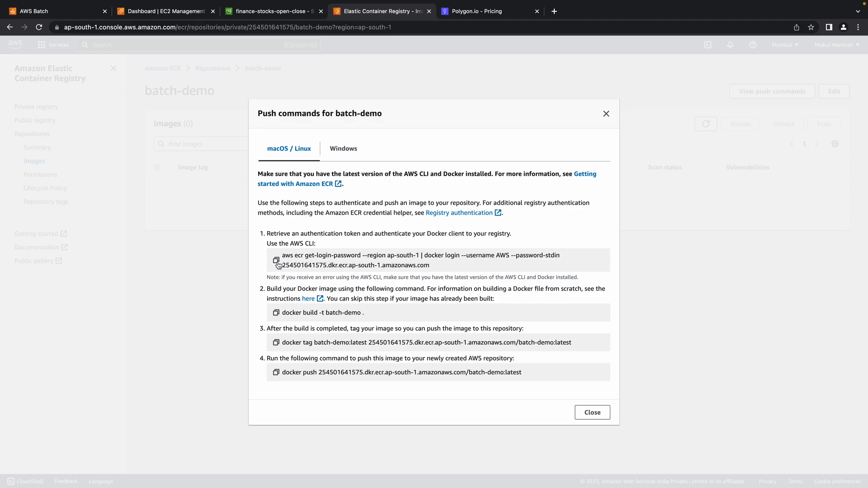
{"action": "left_click", "coordinate": [275, 261]}
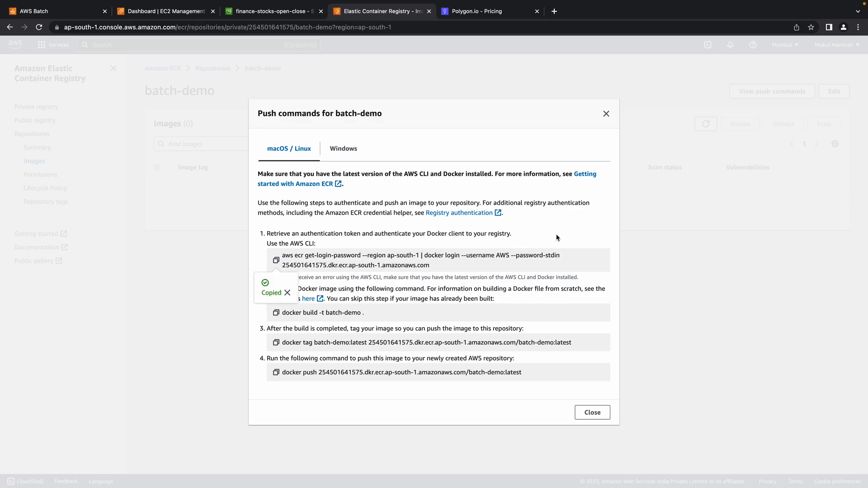
{"action": "mouse_move", "coordinate": [559, 237]}
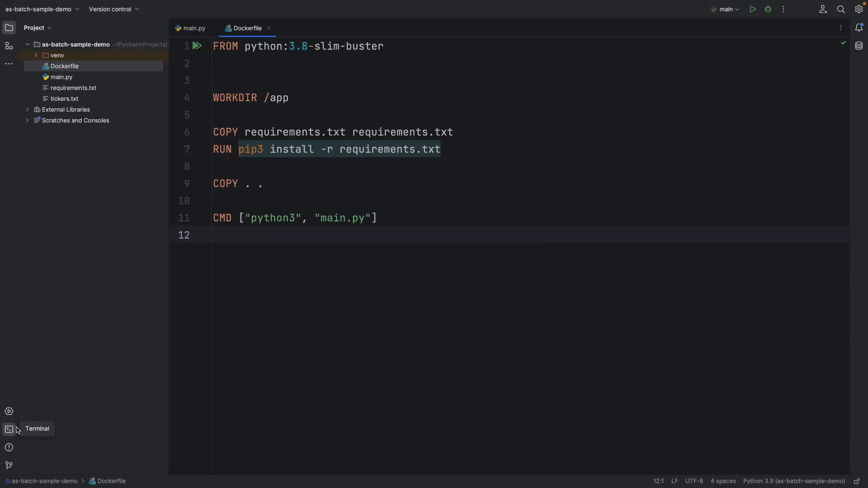
Step: Log Docker in to ECR (ap-south-1) and buildx-build and push the image for linux/amd64
{"action": "left_click", "coordinate": [8, 429]}
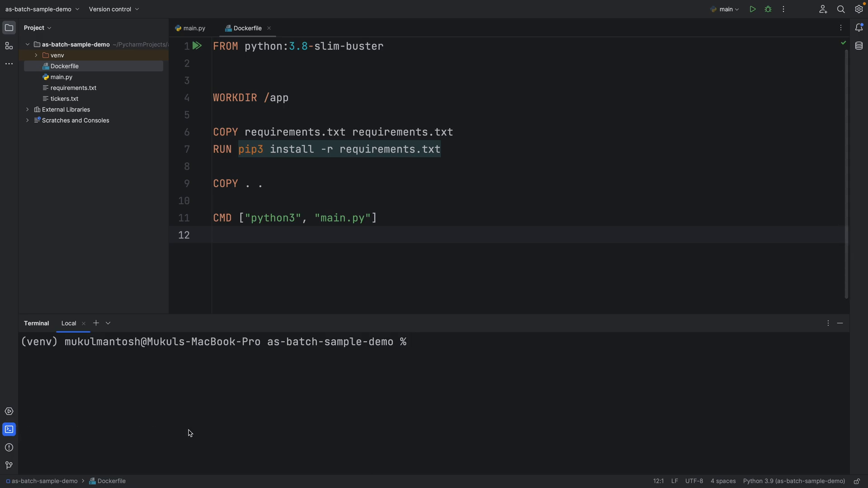
{"action": "type", "text": "aws ecr get-login-password --region ap-south-1 | docker login --username AWS --password-stdin 254501641575.dkr.ecr.ap-south-1.amazonaws.com"}
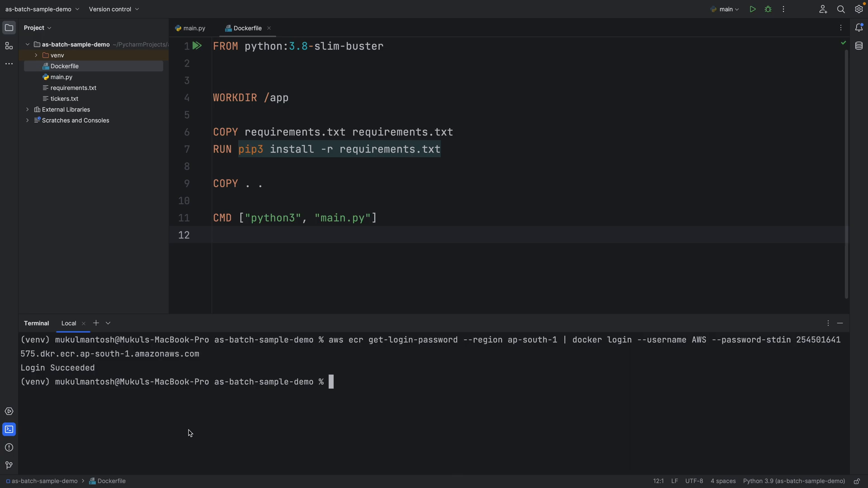
{"action": "type", "text": "docker"}
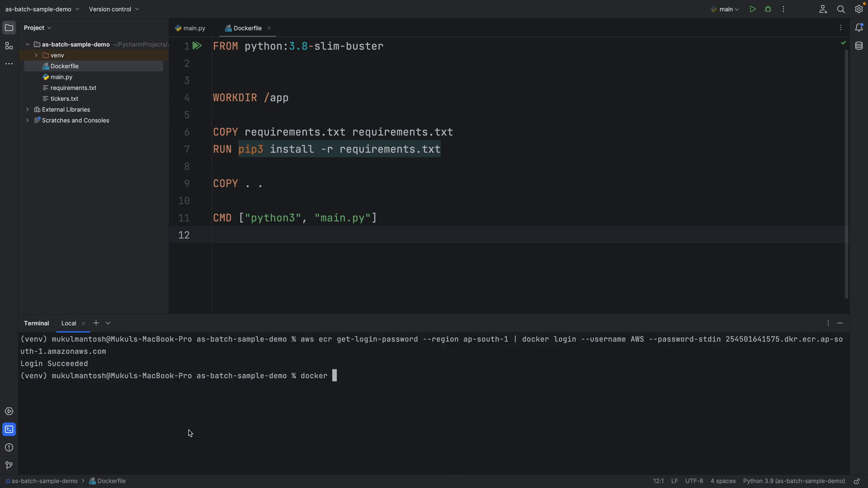
{"action": "type", "text": "buildx build -t 254501641575.dkr.ecr.ap-south-1.amazonaws.com/batch-demo:latest"}
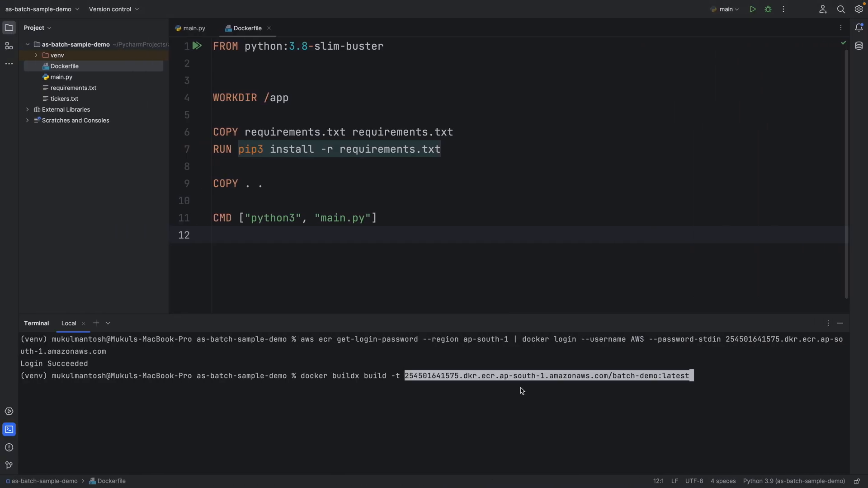
{"action": "left_click", "coordinate": [522, 391]}
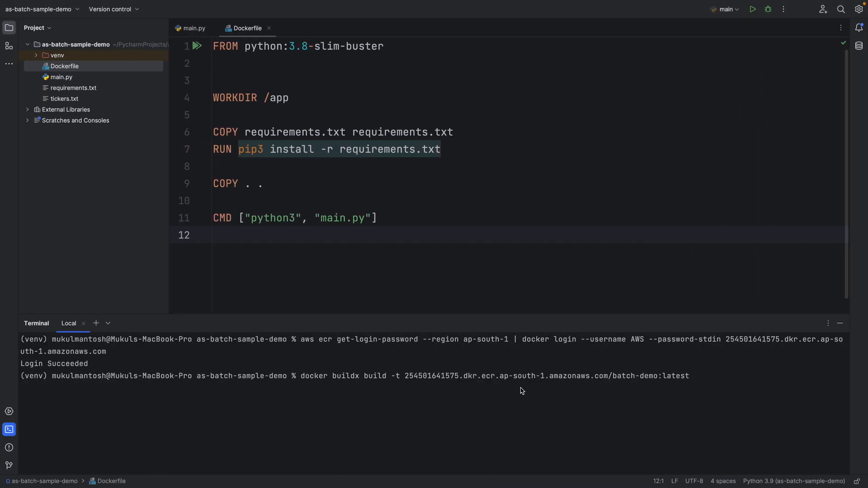
{"action": "type", "text": ". --push --"}
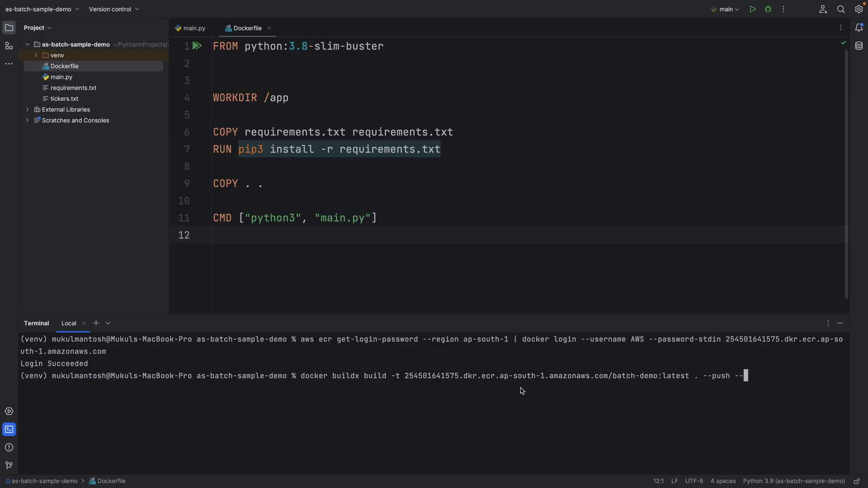
{"action": "type", "text": "platform linux/amd64"}
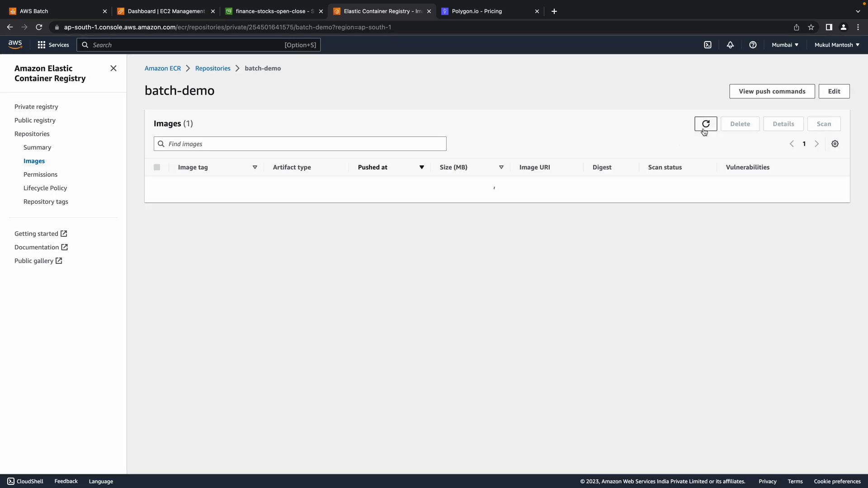
Step: Refresh batch-demo's images to confirm the latest image, then go to the S3 bucket contents
{"action": "left_click", "coordinate": [705, 123]}
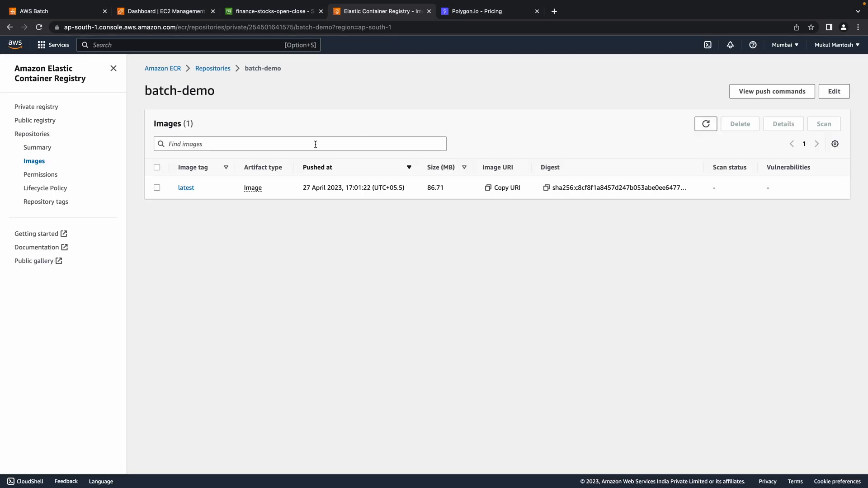
{"action": "mouse_move", "coordinate": [456, 196]}
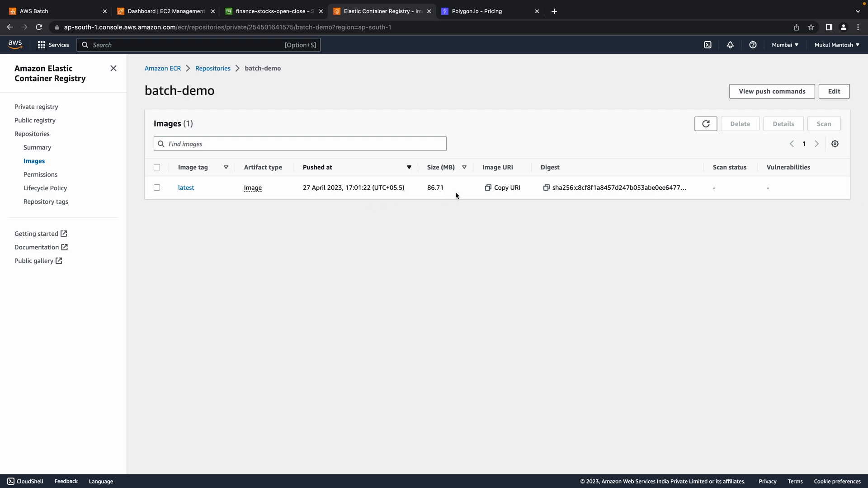
{"action": "left_click", "coordinate": [277, 11]}
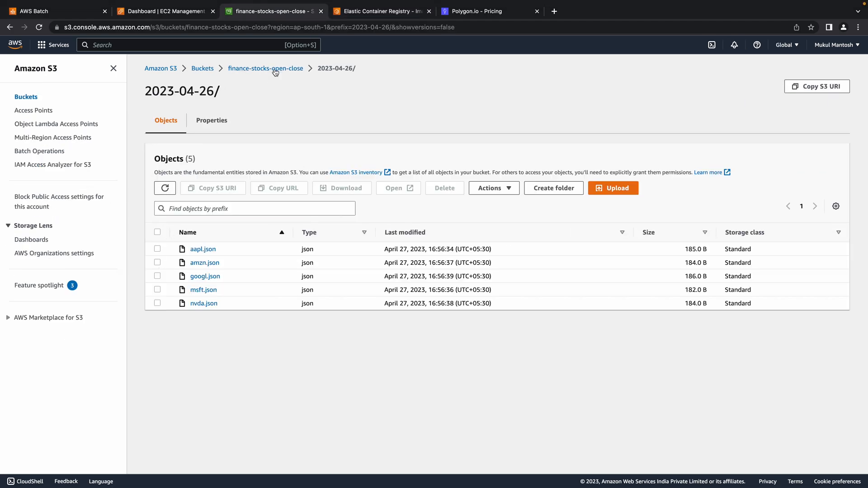
Step: Delete the 2023-04-26 folder from finance-stocks-open-close, confirming with 'permanently delete'
{"action": "left_click", "coordinate": [265, 68]}
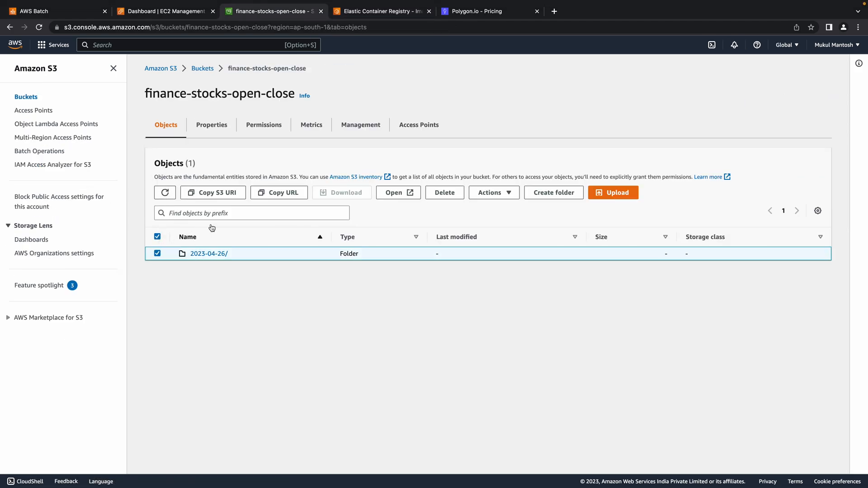
{"action": "left_click", "coordinate": [444, 192]}
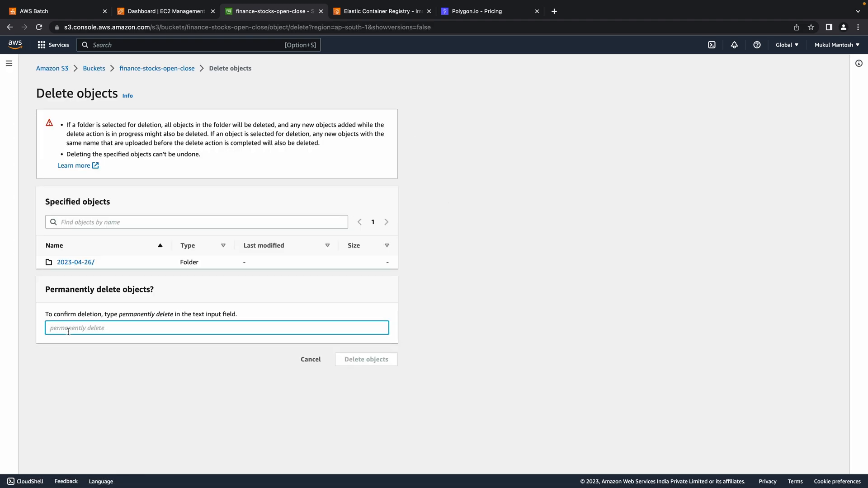
{"action": "type", "text": "permanently delete"}
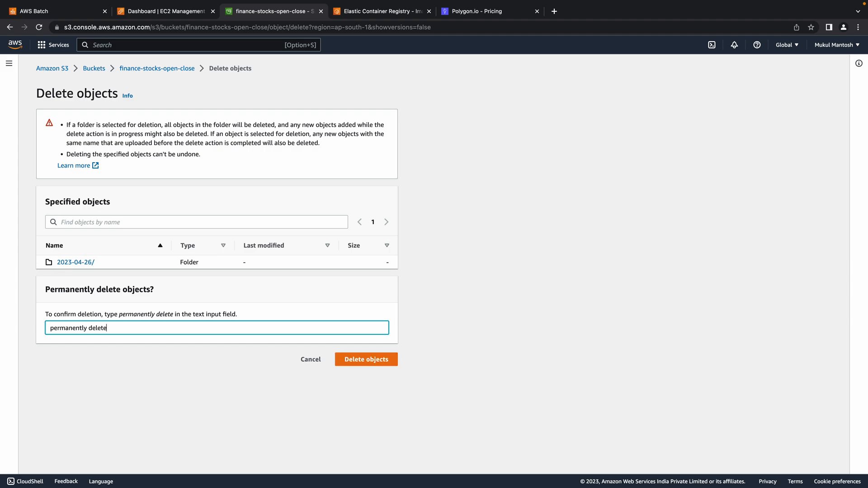
{"action": "left_click", "coordinate": [366, 360]}
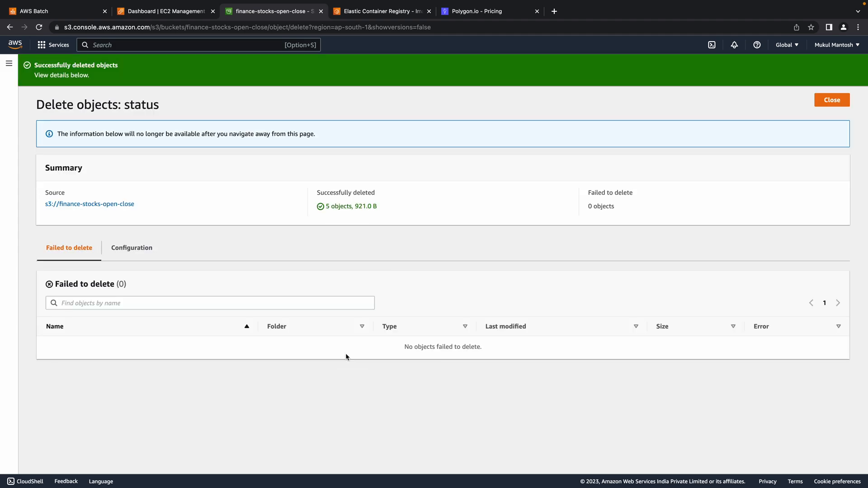
{"action": "left_click", "coordinate": [831, 100]}
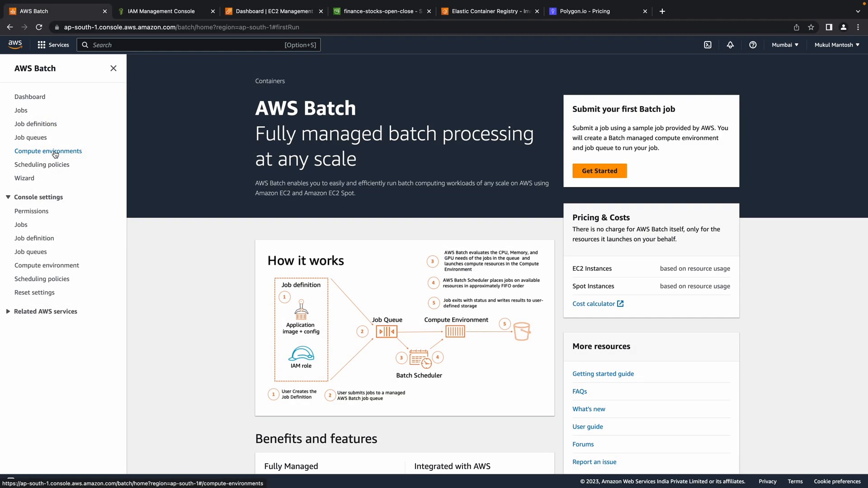
Step: Create EC2 compute environment Fintech-Stock-CE with 32 maximum vCPUs and c5 instances allowed
{"action": "left_click", "coordinate": [48, 151]}
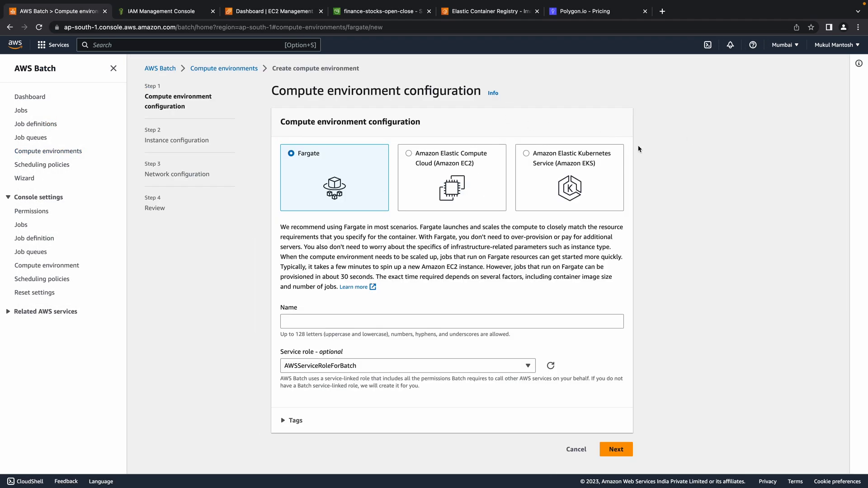
{"action": "mouse_move", "coordinate": [697, 168]}
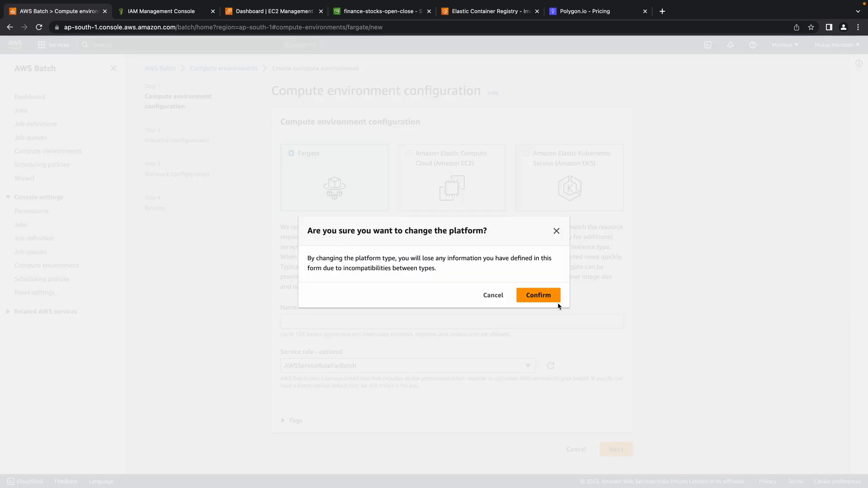
{"action": "left_click", "coordinate": [538, 295]}
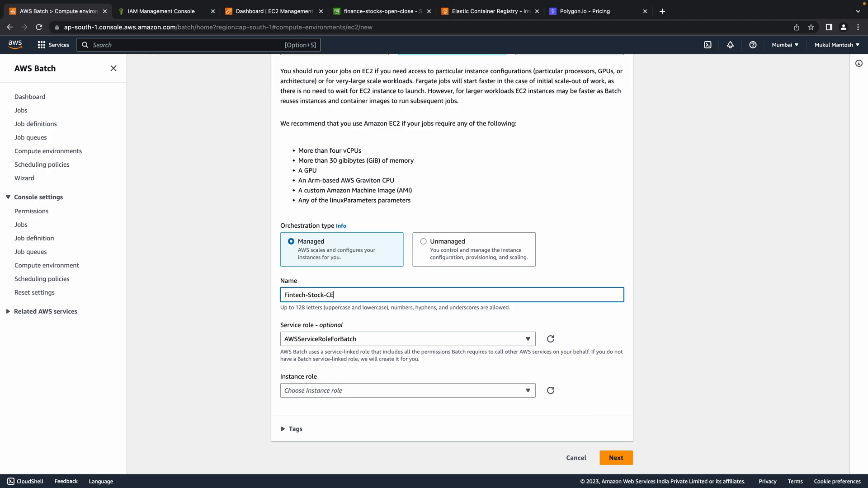
{"action": "left_click", "coordinate": [408, 391]}
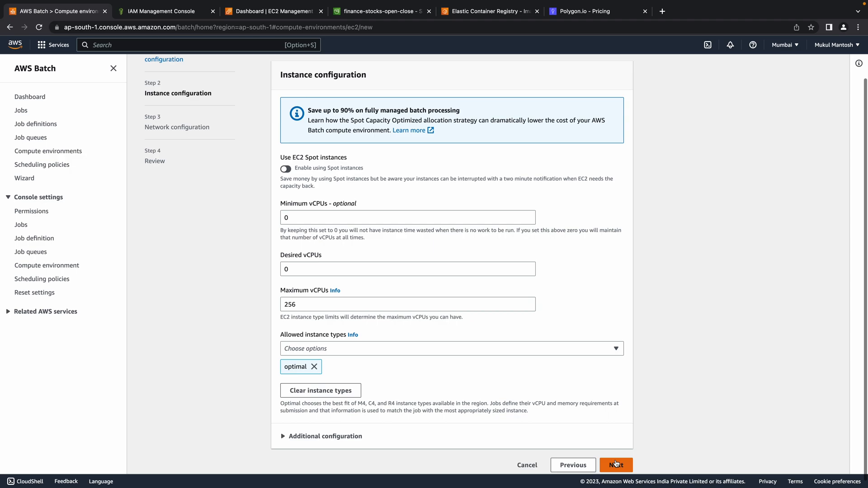
{"action": "mouse_move", "coordinate": [363, 164]}
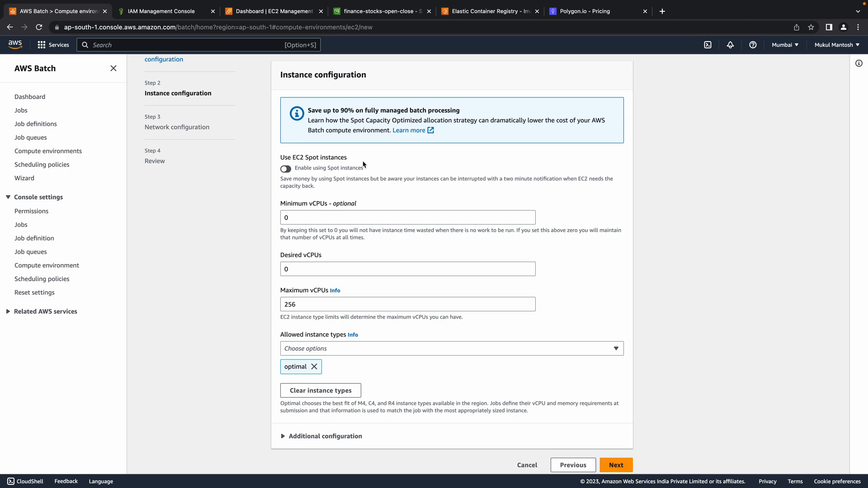
{"action": "mouse_move", "coordinate": [373, 185]}
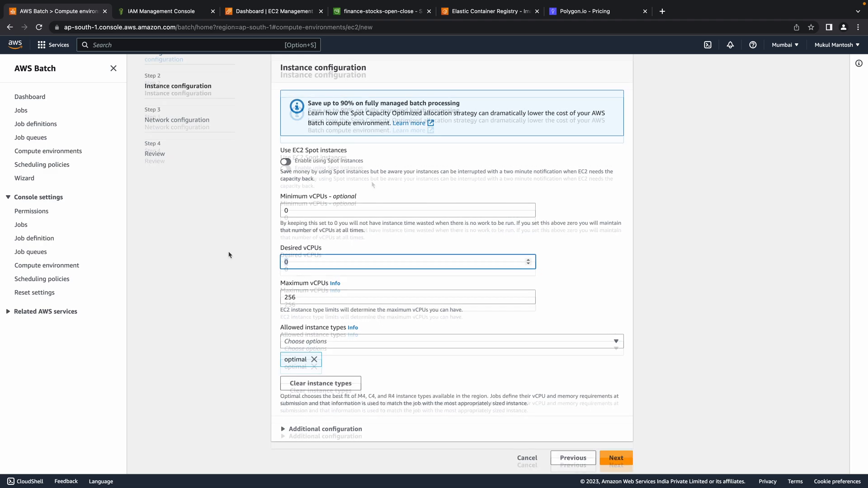
{"action": "type", "text": "32"}
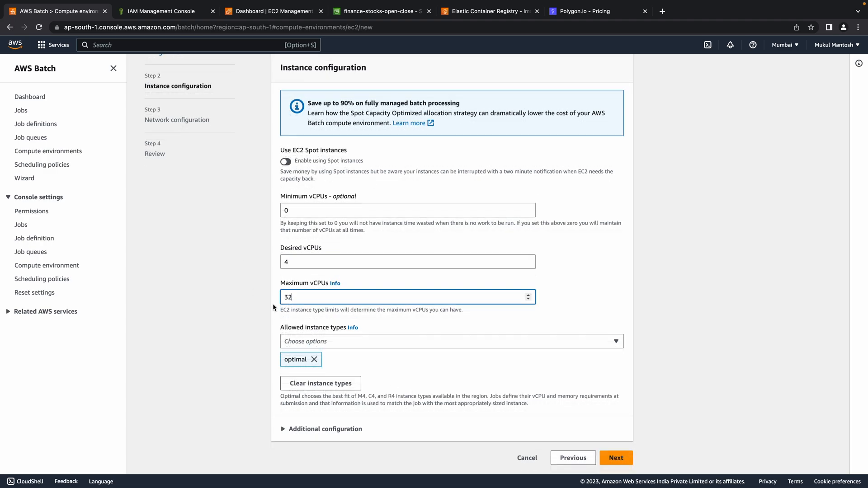
{"action": "left_click", "coordinate": [314, 359]}
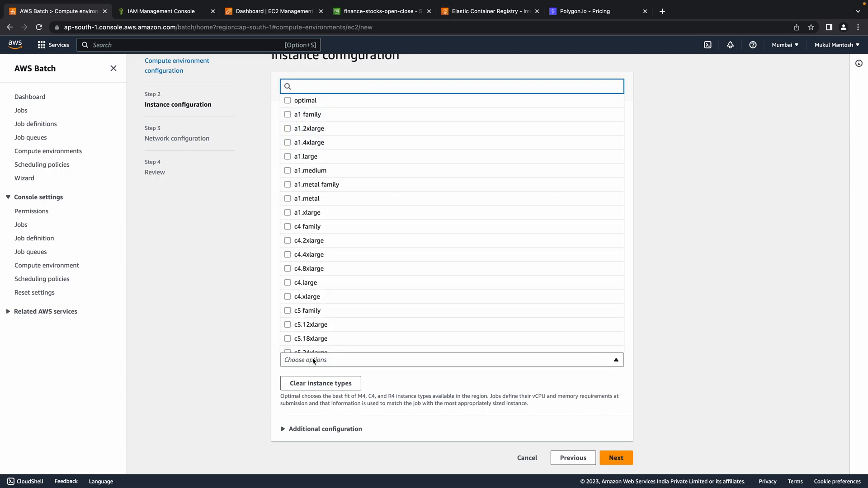
{"action": "left_click", "coordinate": [287, 311]}
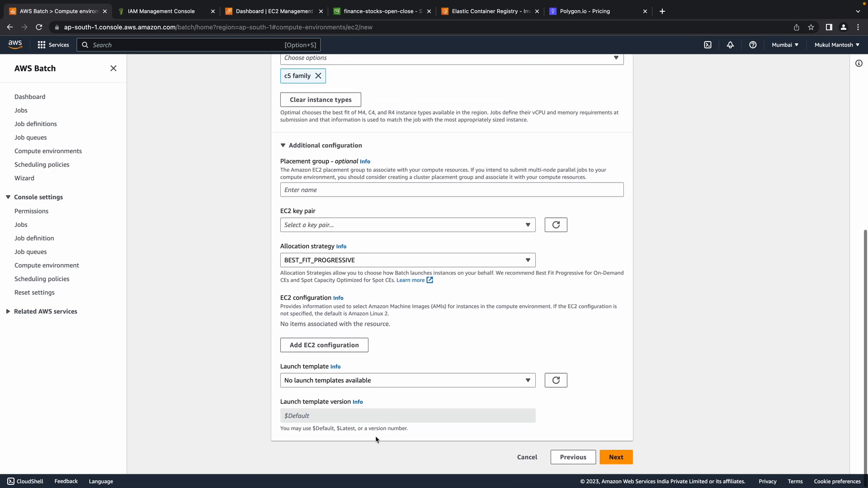
{"action": "left_click", "coordinate": [616, 456]}
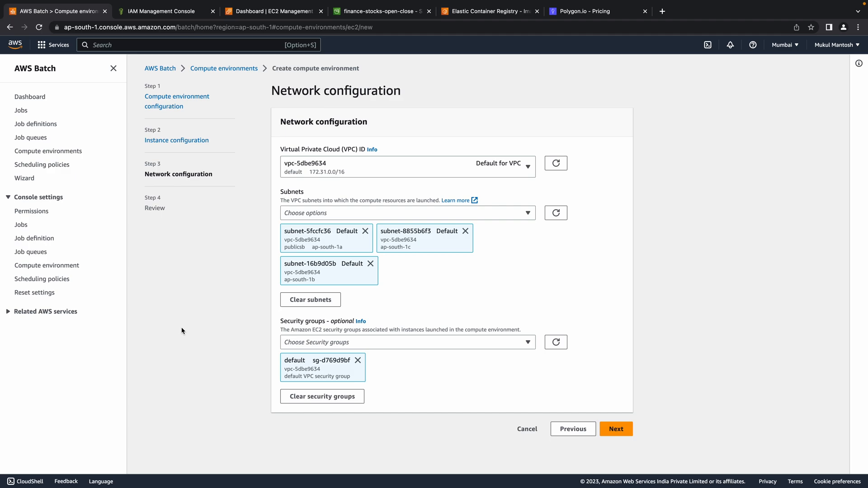
{"action": "left_click", "coordinate": [616, 429]}
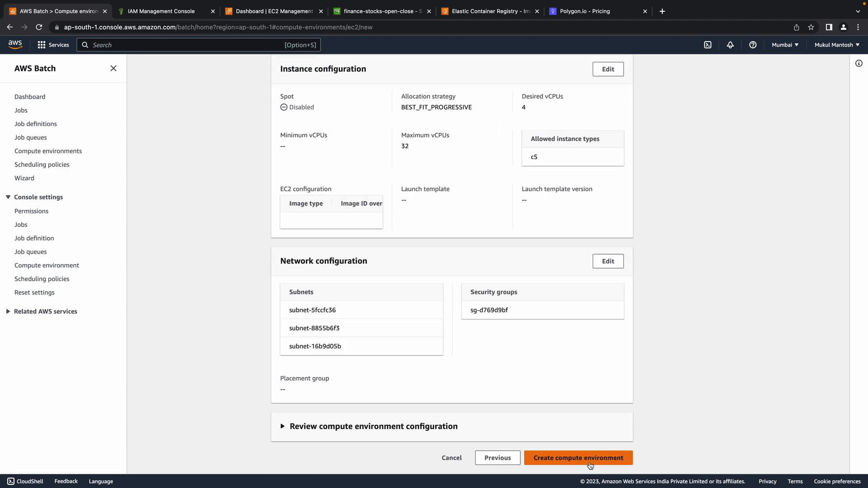
{"action": "left_click", "coordinate": [578, 458]}
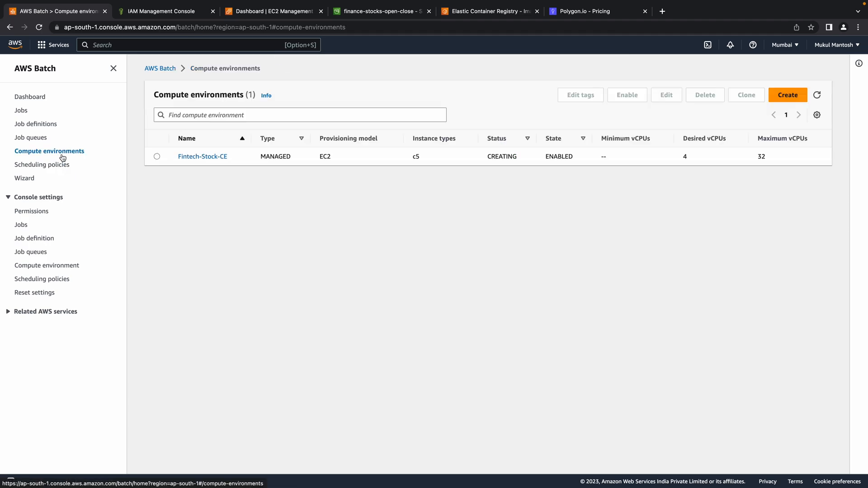
{"action": "left_click", "coordinate": [31, 137]}
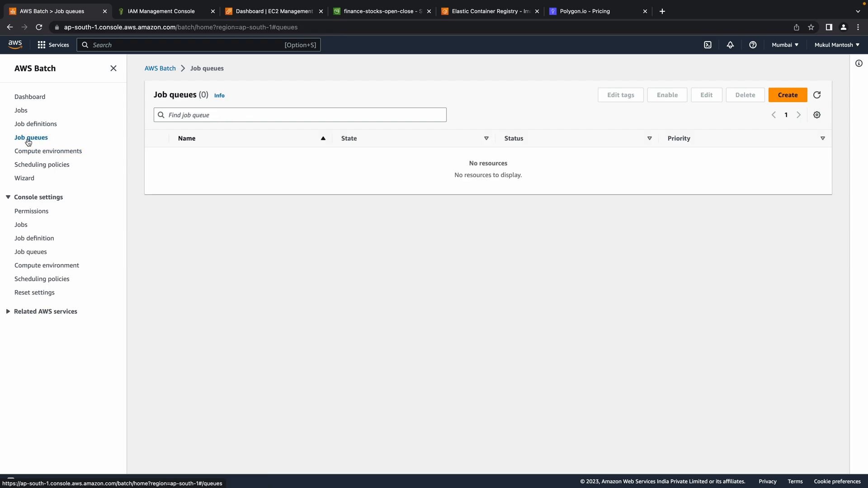
Step: Create job queue FinTech-Stock-JQ, priority 100, connected to the Fintech-Stock-CE compute environment
{"action": "left_click", "coordinate": [787, 94]}
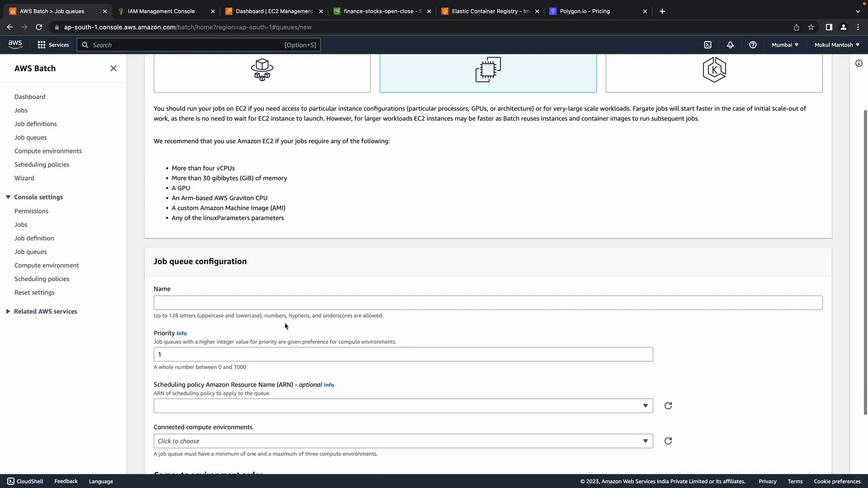
{"action": "type", "text": "F"}
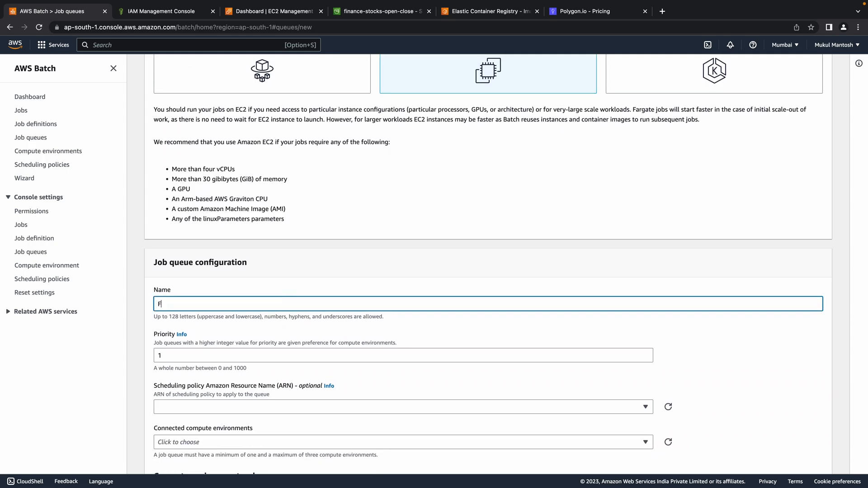
{"action": "type", "text": "inTech-Stock"}
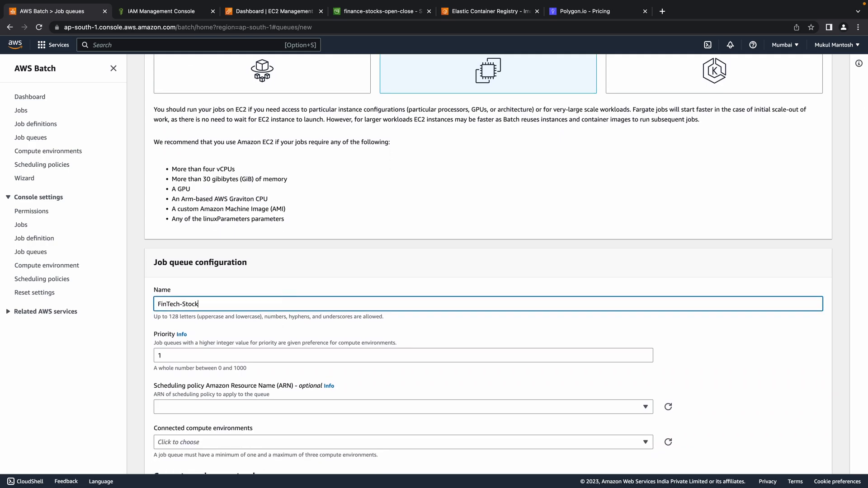
{"action": "type", "text": "-JQ"}
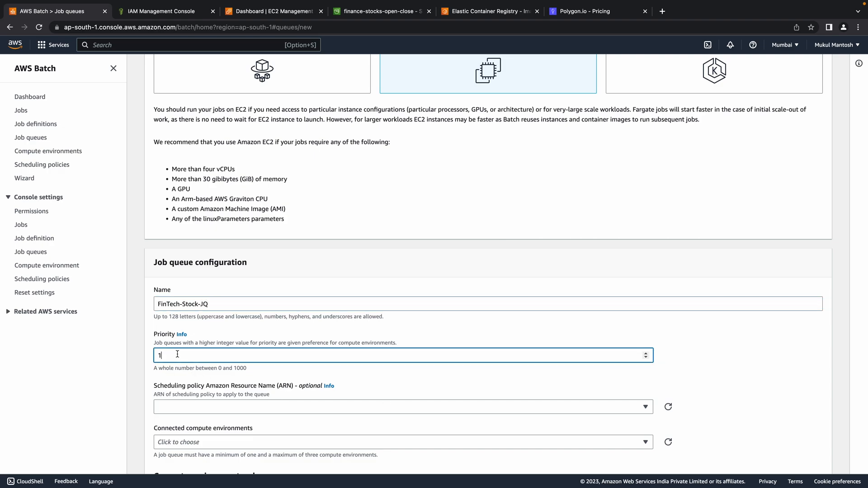
{"action": "type", "text": "100"}
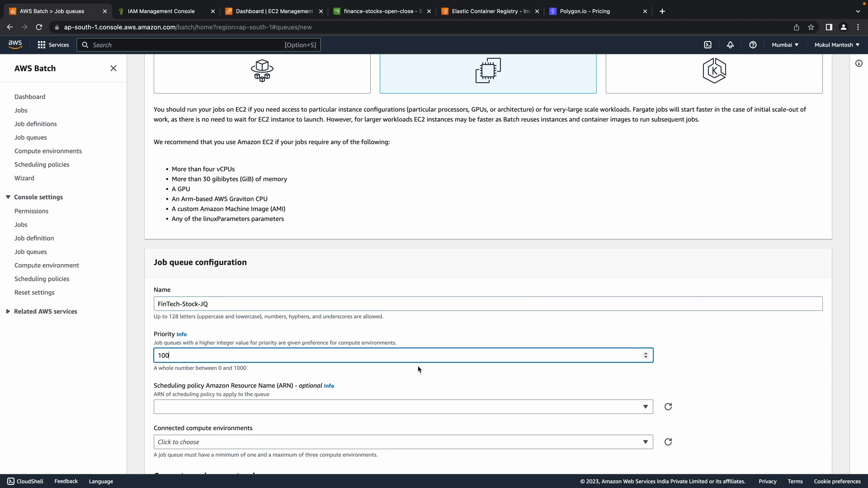
{"action": "left_click", "coordinate": [402, 441]}
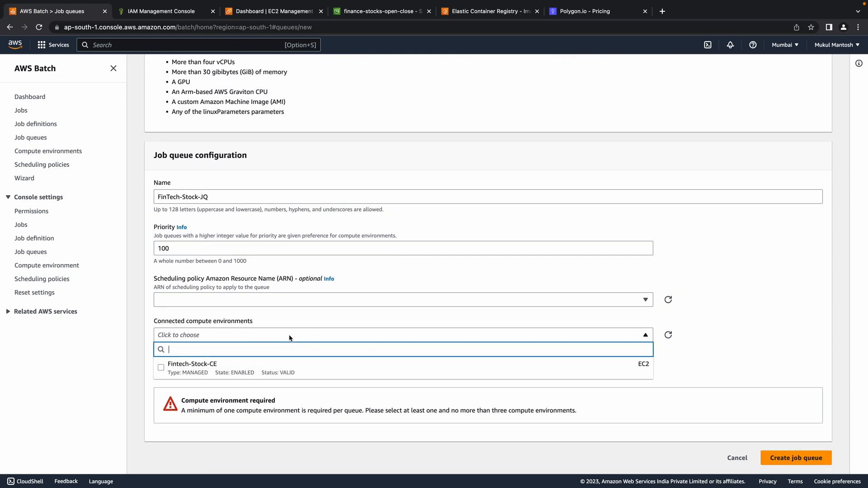
{"action": "left_click", "coordinate": [161, 367]}
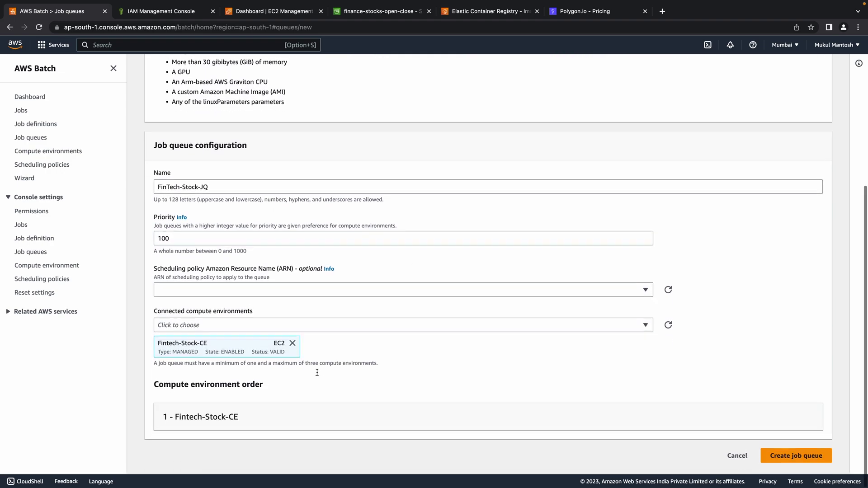
{"action": "left_click", "coordinate": [797, 455]}
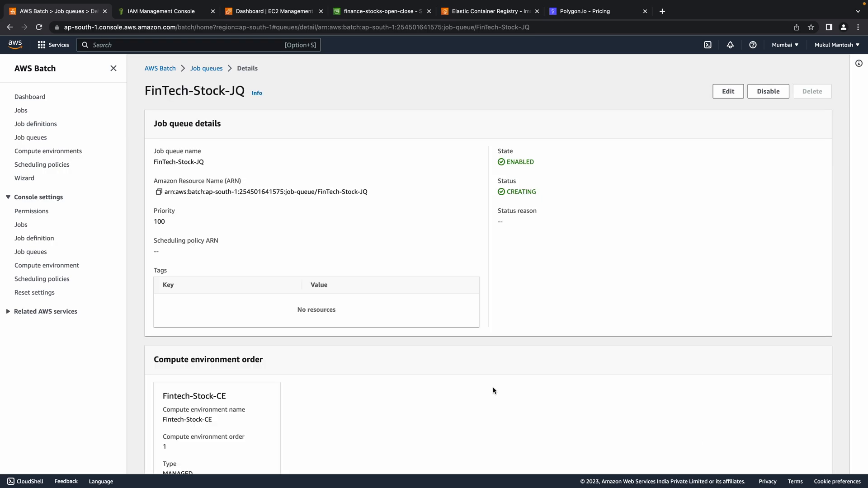
{"action": "mouse_move", "coordinate": [333, 341]}
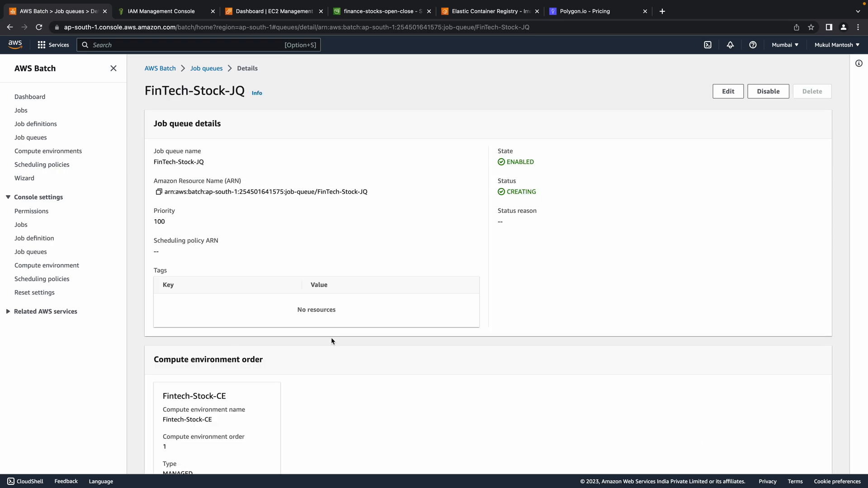
{"action": "mouse_move", "coordinate": [200, 108]}
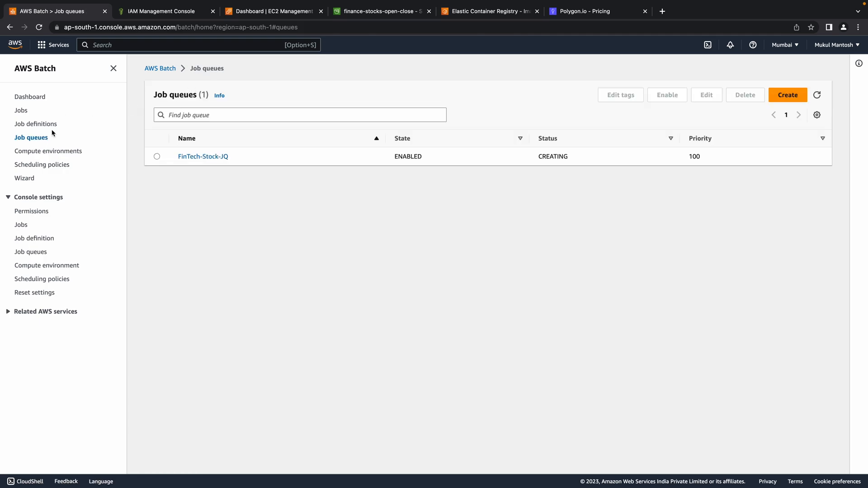
{"action": "left_click", "coordinate": [36, 124]}
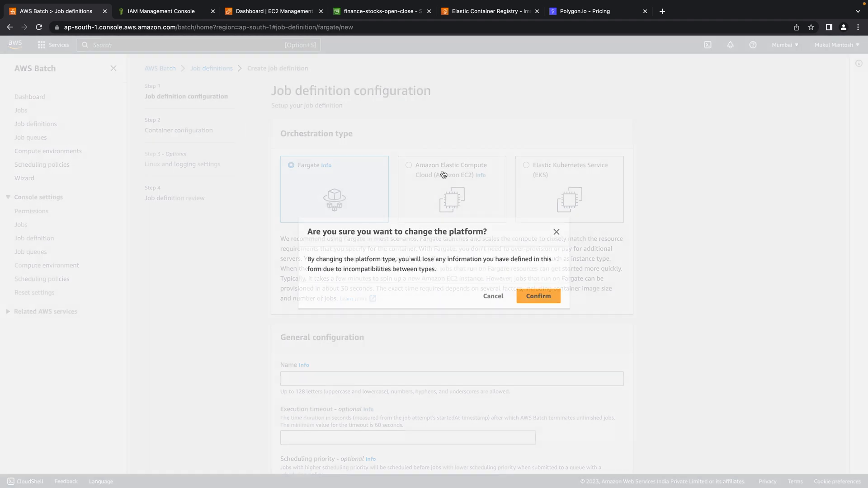
Step: Switch the FinTech-Stock-JD job definition to EC2 and set a 3600-second execution timeout
{"action": "left_click", "coordinate": [538, 296]}
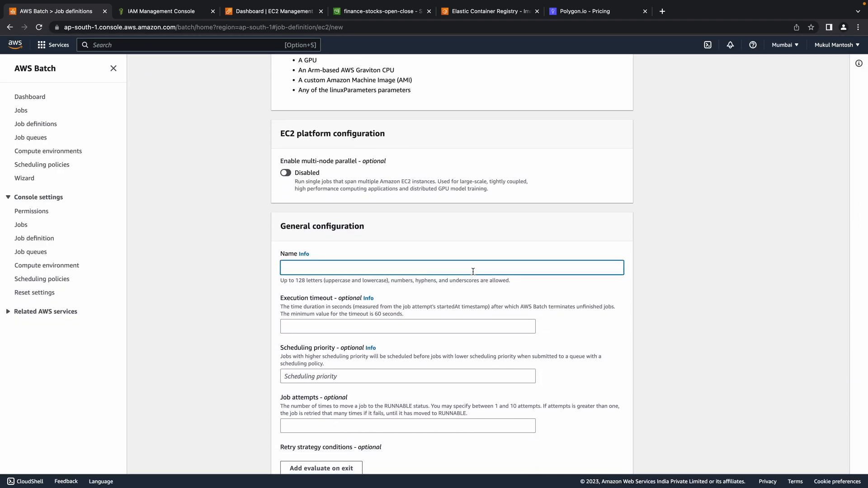
{"action": "type", "text": "Fint"}
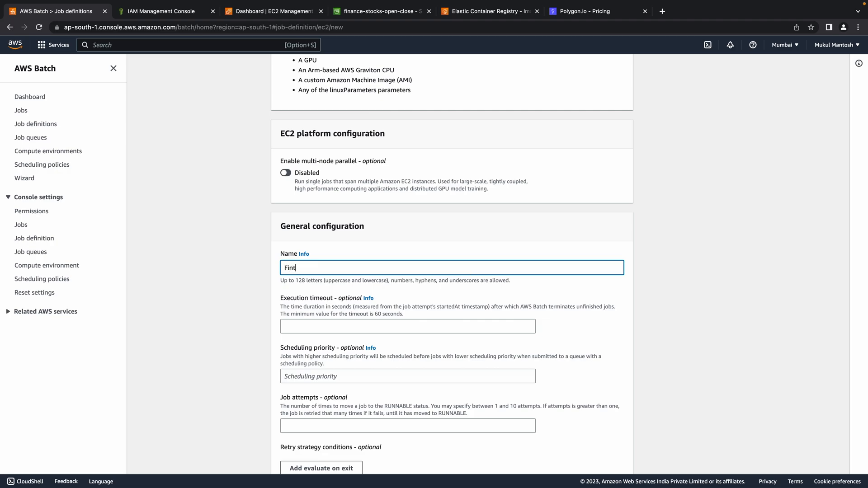
{"action": "type", "text": "FinTech-Stock-JD"}
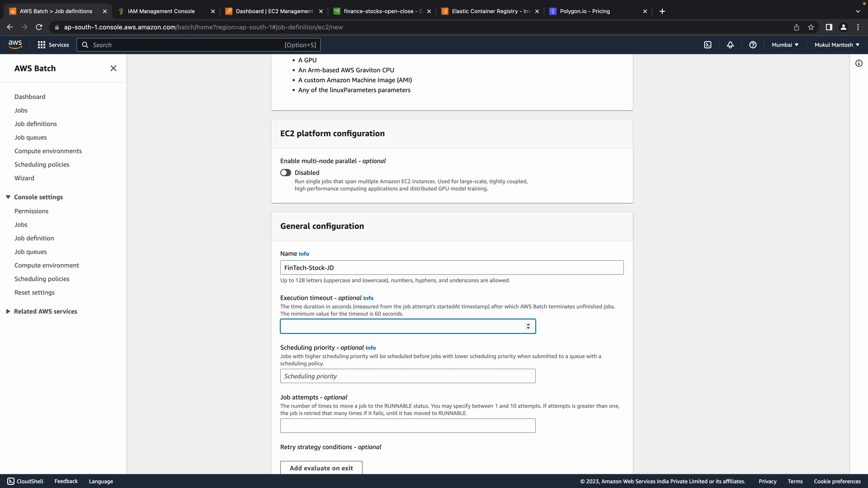
{"action": "type", "text": "3600"}
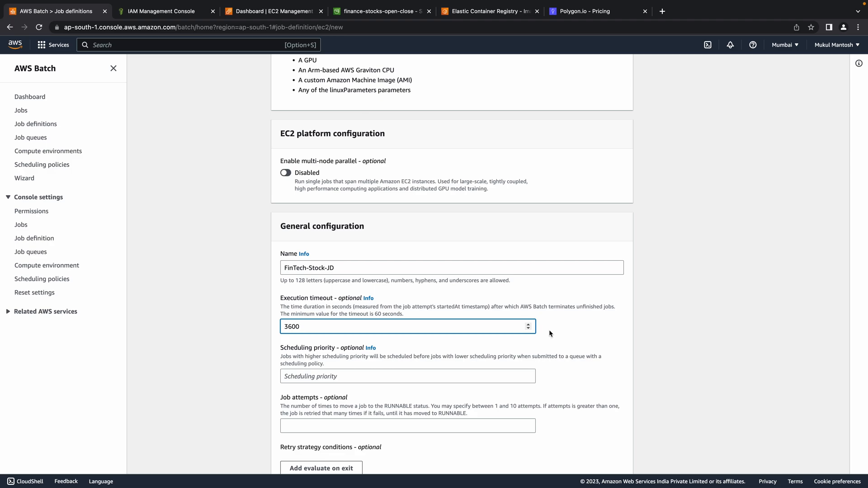
Step: Tag the job definition Name = Fintech-Stock-JD and continue to container configuration
{"action": "scroll", "scroll_direction": "down", "scroll_amount": 3}
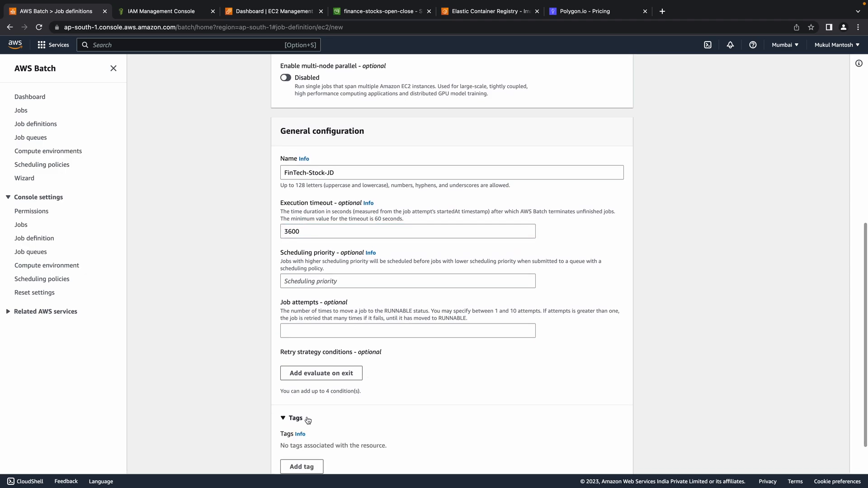
{"action": "left_click", "coordinate": [301, 466]}
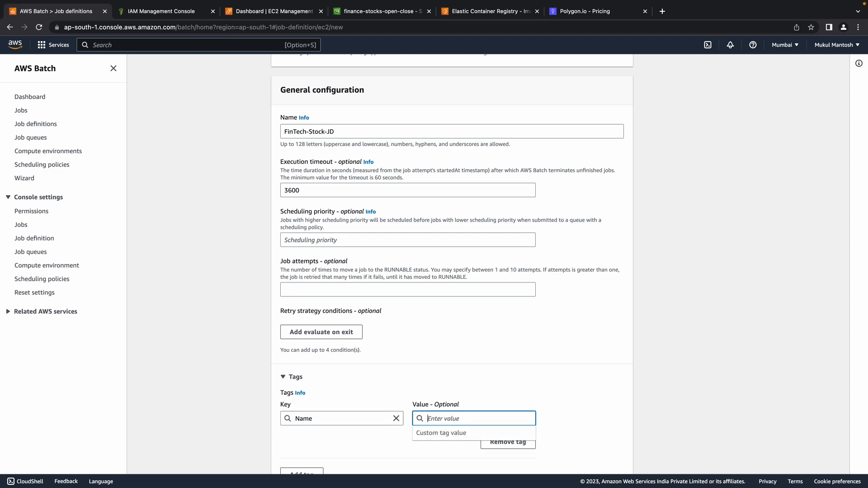
{"action": "type", "text": "Fintech-Stock-"}
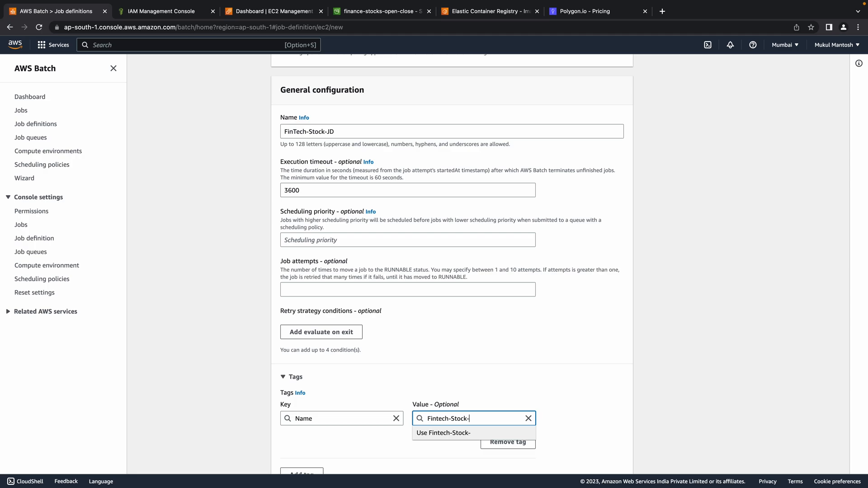
{"action": "type", "text": "JD"}
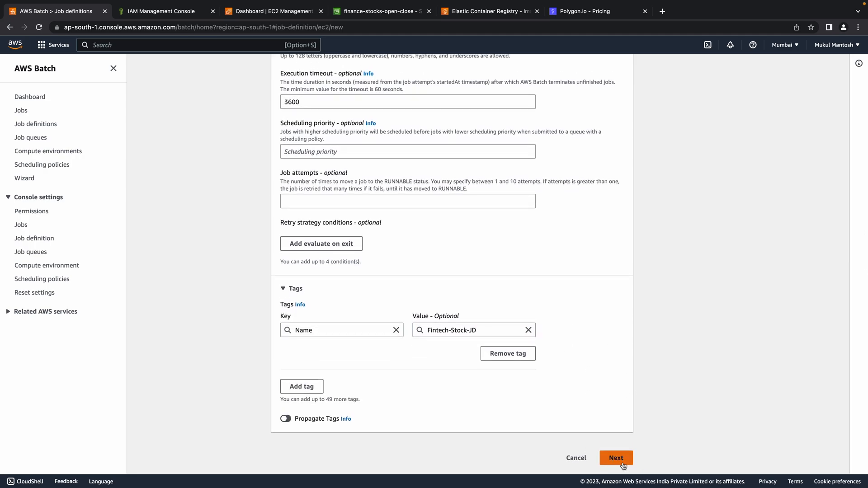
{"action": "left_click", "coordinate": [616, 457]}
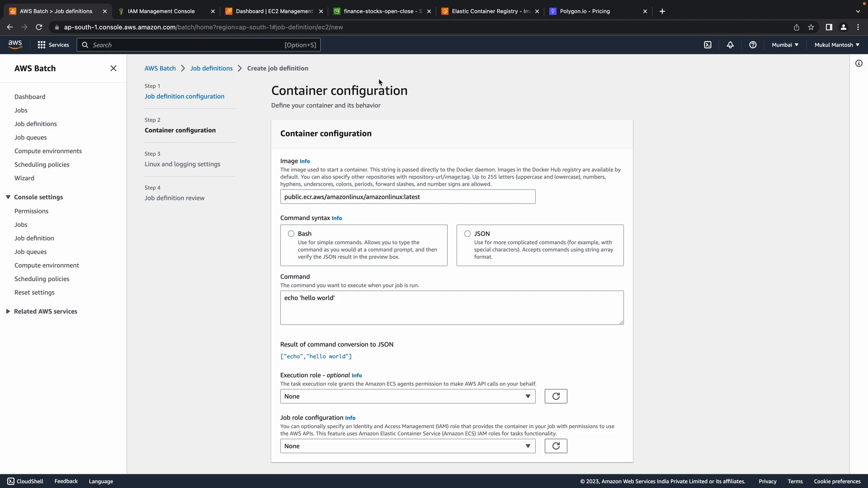
{"action": "mouse_move", "coordinate": [284, 144]}
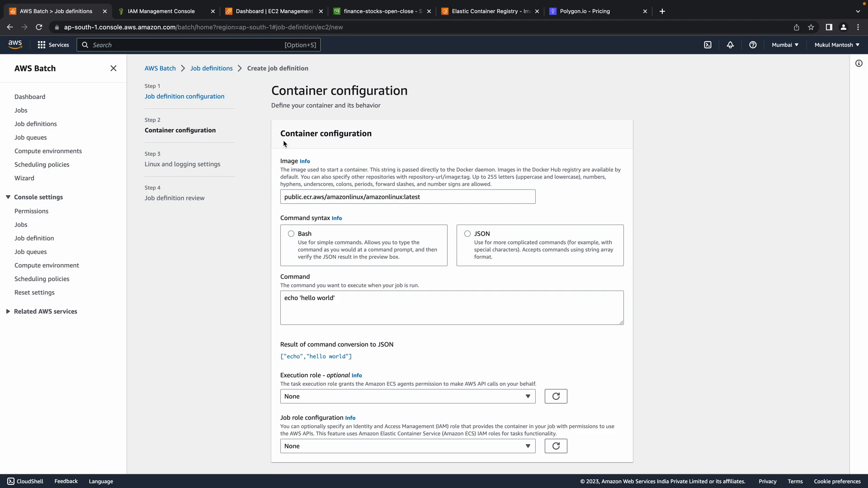
{"action": "mouse_move", "coordinate": [228, 48]}
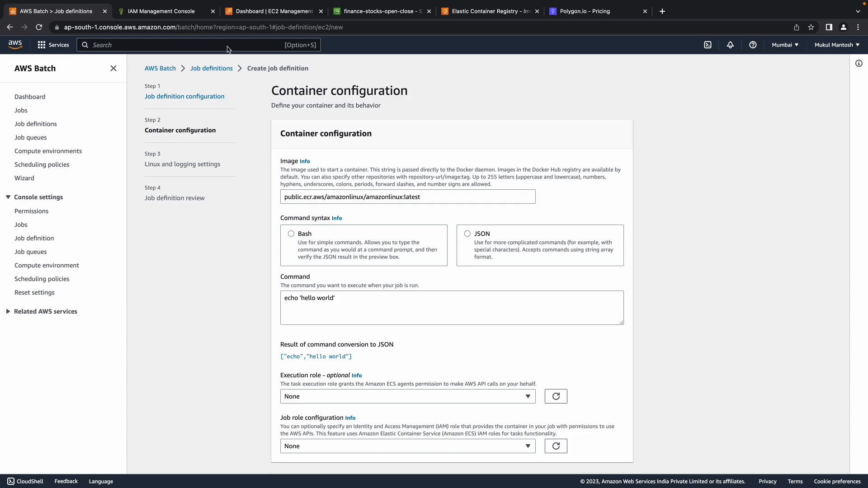
Step: Set the container image to the batch-demo ECR image URI
{"action": "left_click", "coordinate": [494, 11]}
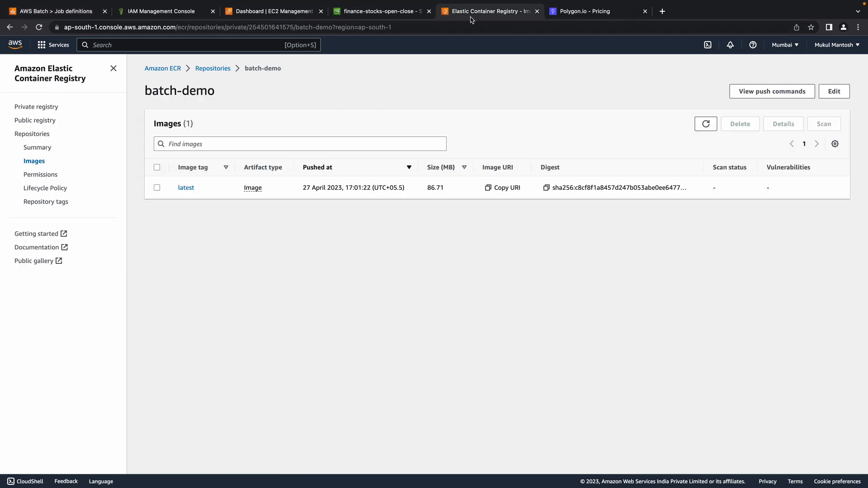
{"action": "left_click", "coordinate": [503, 188]}
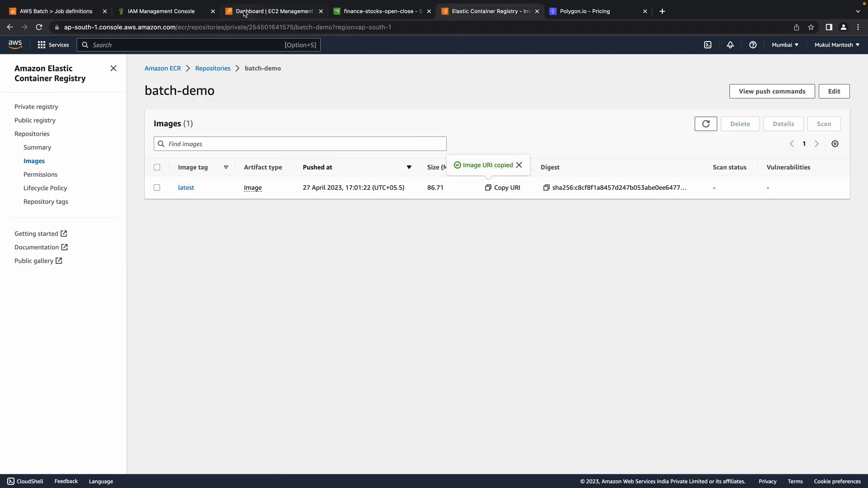
{"action": "left_click", "coordinate": [64, 11]}
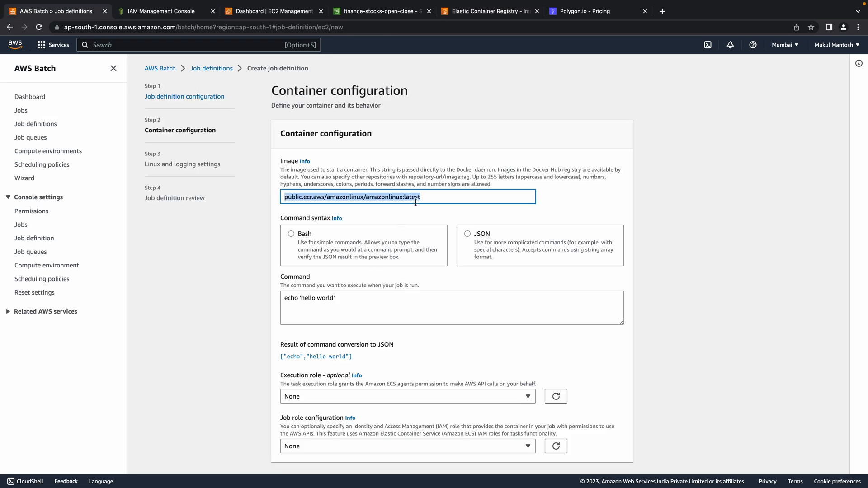
{"action": "left_click", "coordinate": [467, 234]}
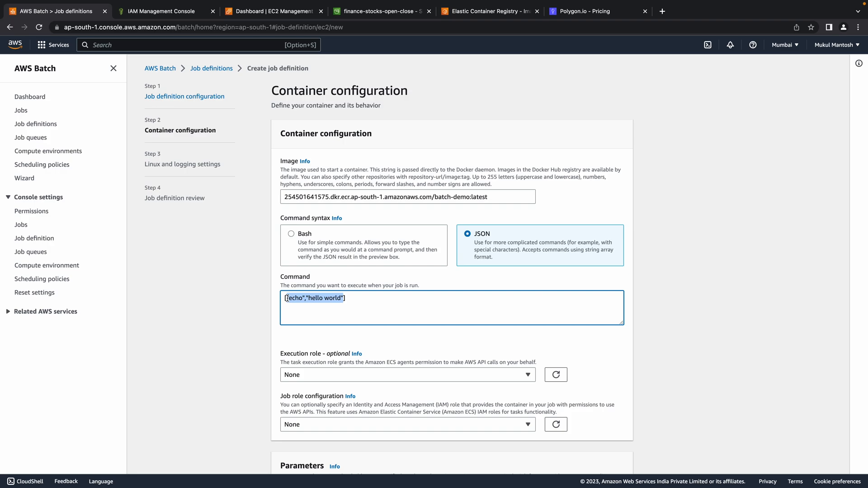
Step: Set the JSON command ["python3", "main.py"] and assign the Batch-Demo job role
{"action": "type", "text": "[\"python3\", \"main.py\"]"}
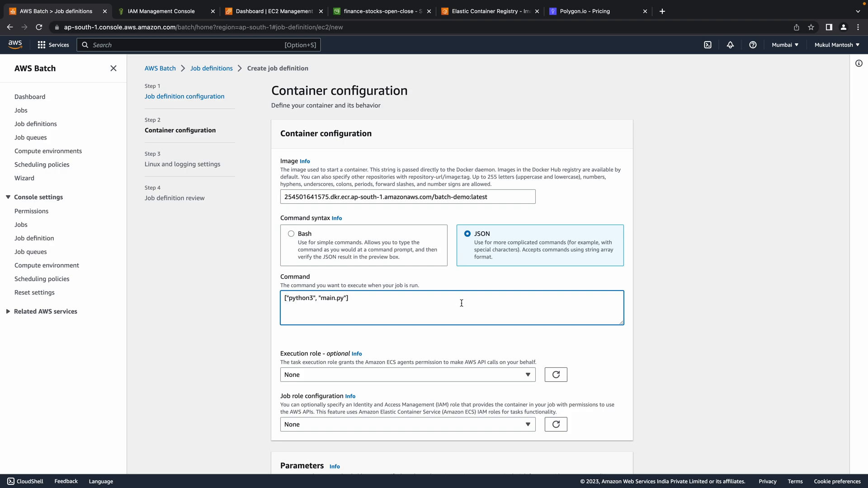
{"action": "scroll", "scroll_direction": "down", "scroll_amount": 3}
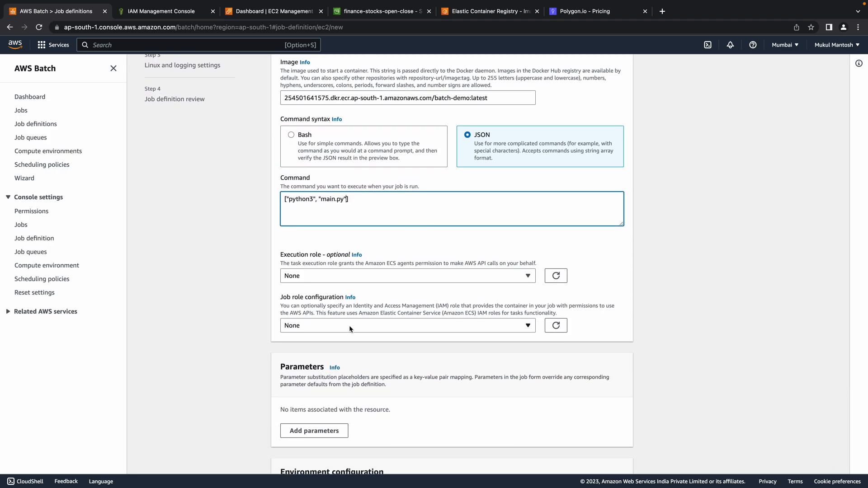
{"action": "left_click", "coordinate": [407, 325]}
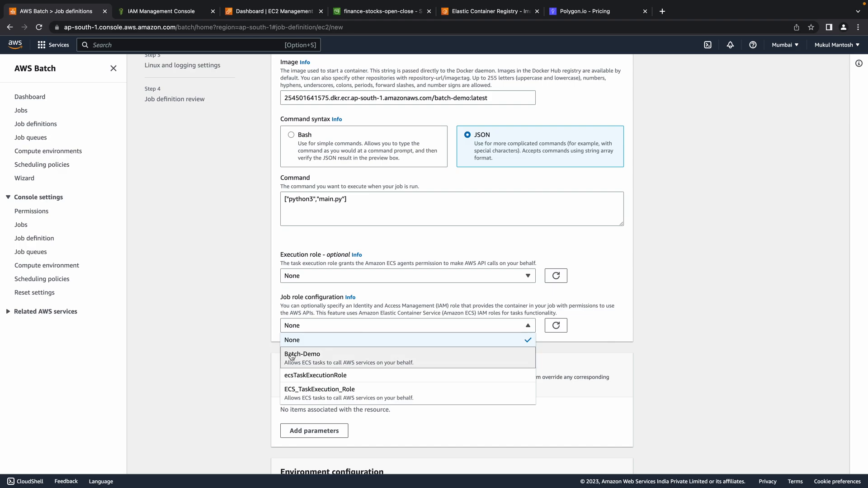
{"action": "mouse_move", "coordinate": [355, 360]}
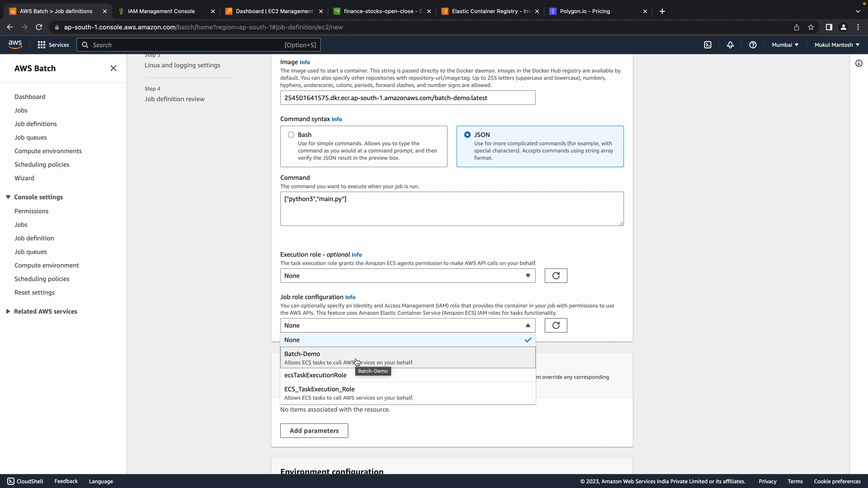
{"action": "mouse_move", "coordinate": [466, 359]}
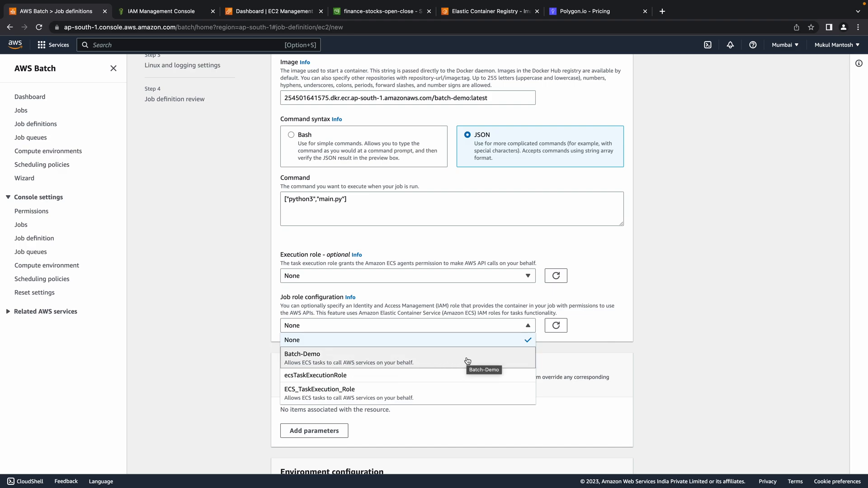
{"action": "left_click", "coordinate": [302, 354]}
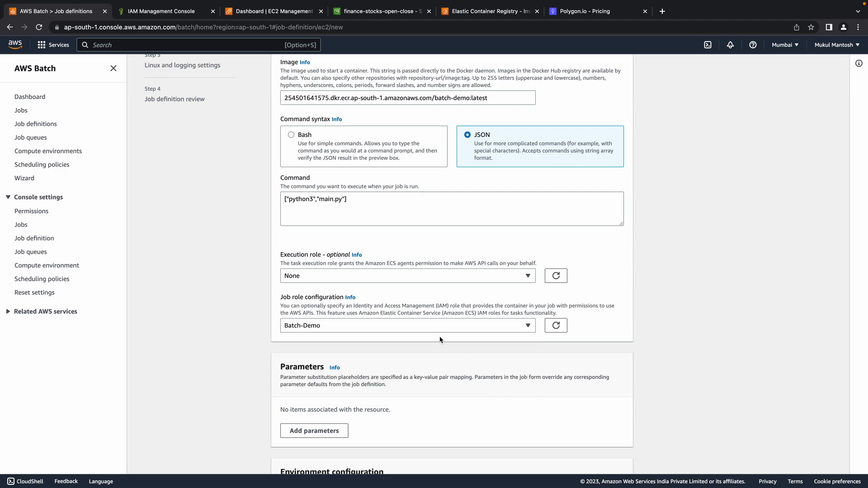
{"action": "left_click", "coordinate": [159, 11]}
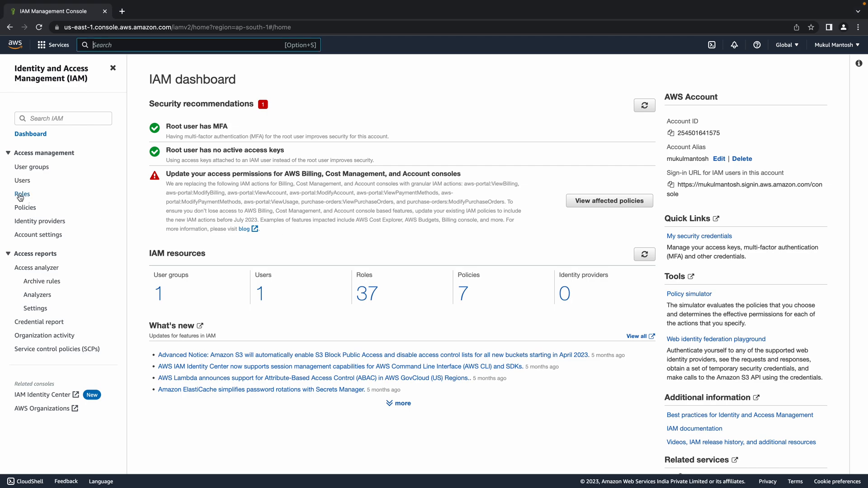
Step: Start a new IAM role trusted by the Elastic Container Service Task use case
{"action": "left_click", "coordinate": [22, 194]}
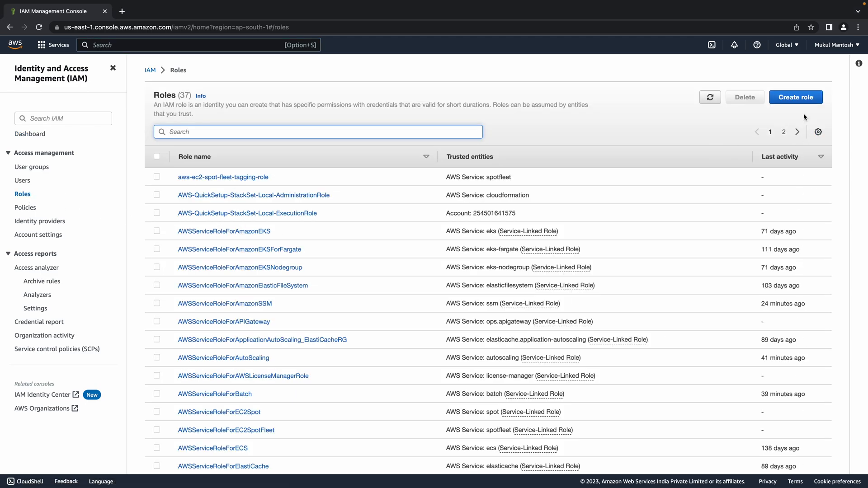
{"action": "left_click", "coordinate": [795, 97]}
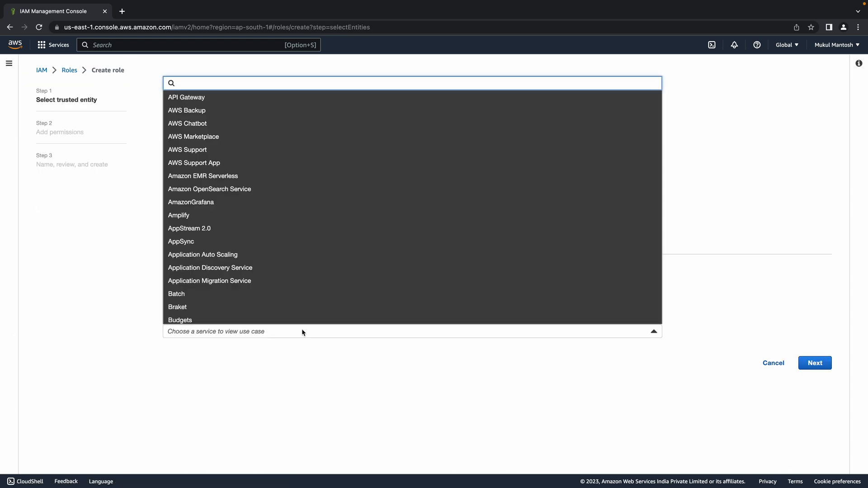
{"action": "type", "text": "container"}
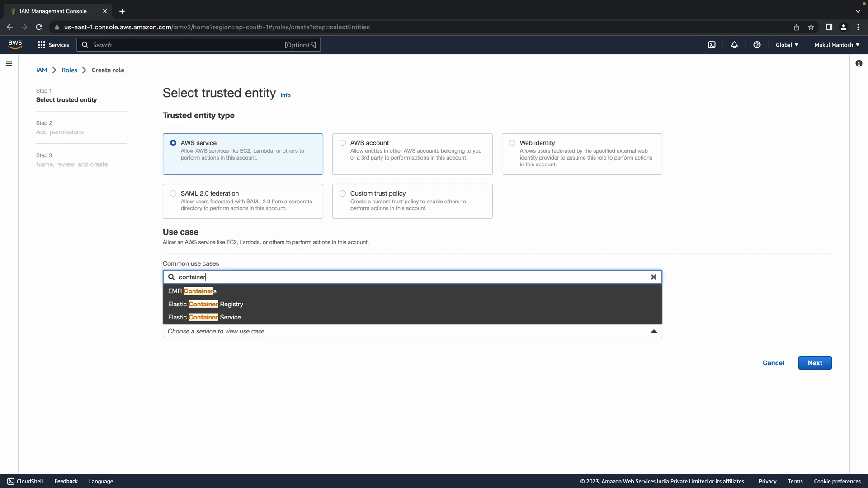
{"action": "left_click", "coordinate": [203, 317]}
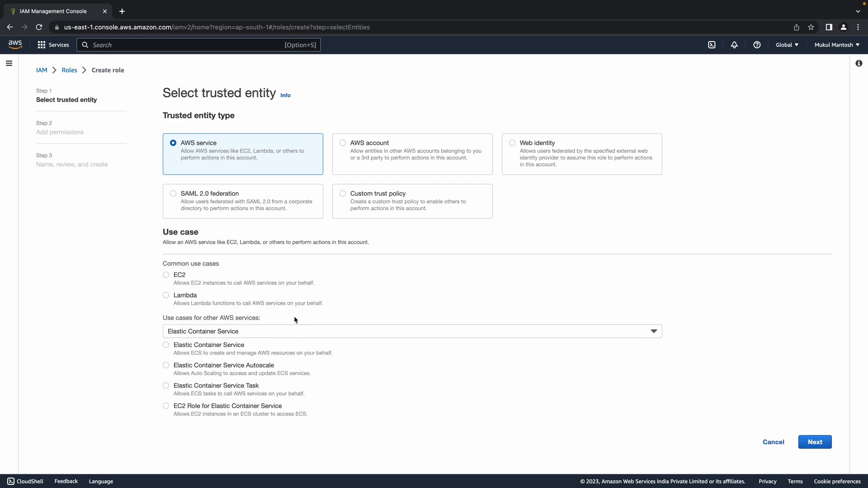
{"action": "left_click", "coordinate": [166, 385]}
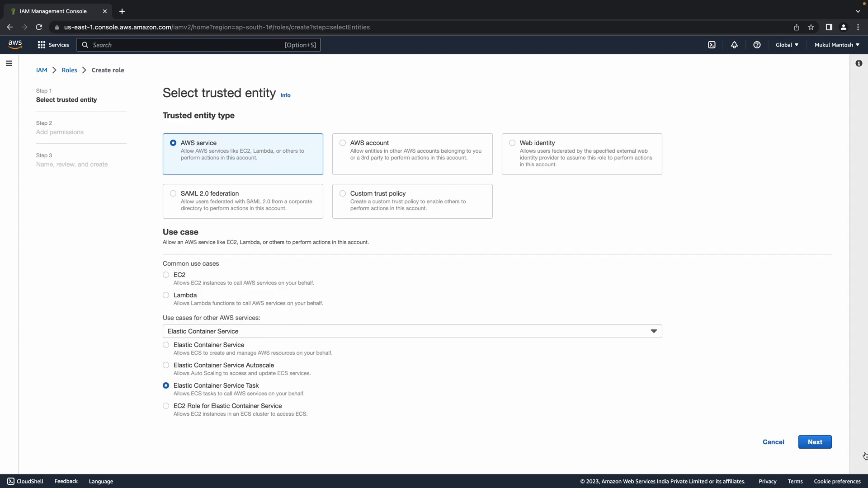
{"action": "left_click", "coordinate": [814, 442]}
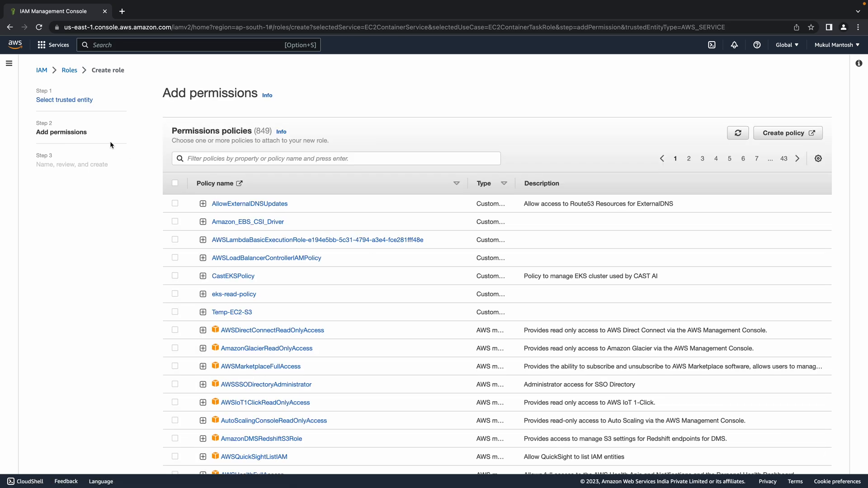
Step: Attach the AmazonS3FullAccess policy to the new role
{"action": "type", "text": "s3"}
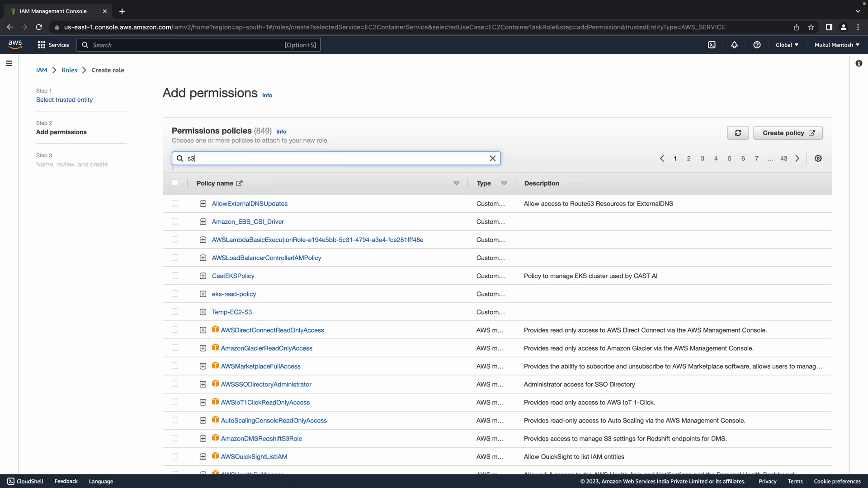
{"action": "key", "text": "Enter"}
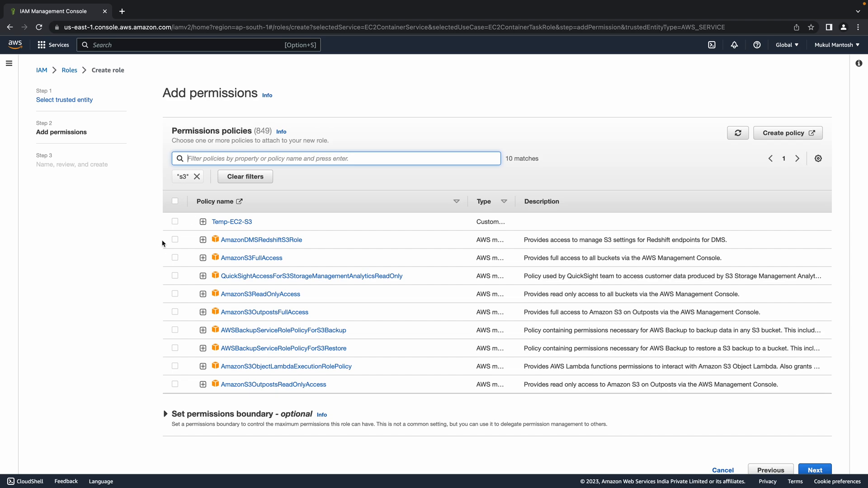
{"action": "left_click", "coordinate": [175, 257]}
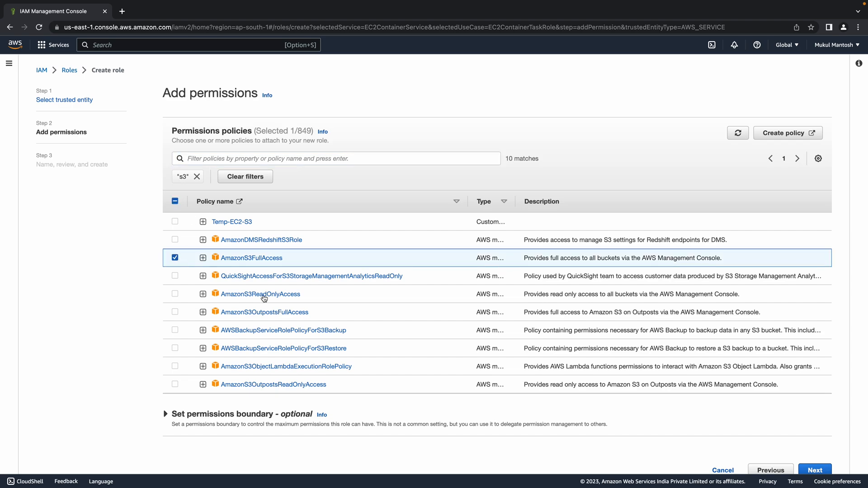
{"action": "left_click", "coordinate": [817, 470]}
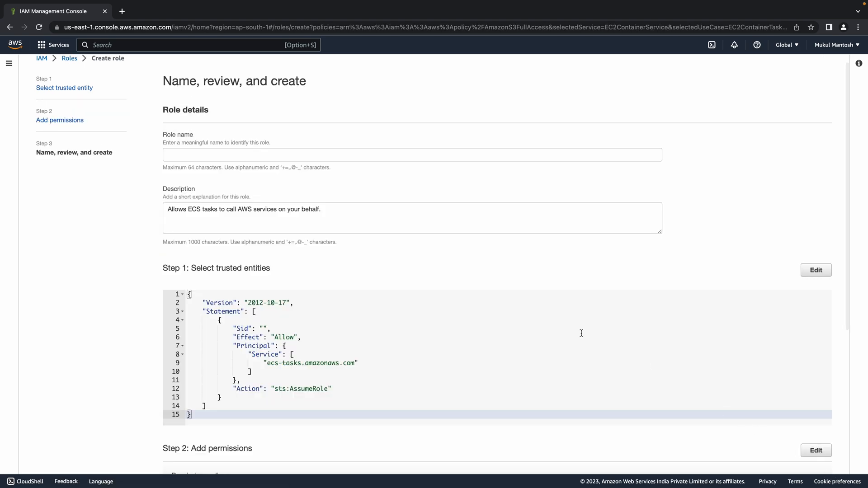
Step: Name the role Batch-Demo and return to the job definition form
{"action": "left_click", "coordinate": [407, 155]}
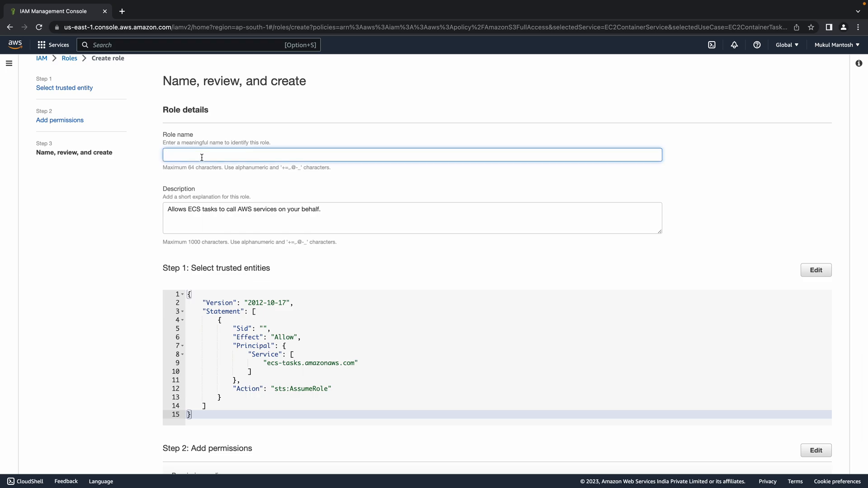
{"action": "type", "text": "Batch-"}
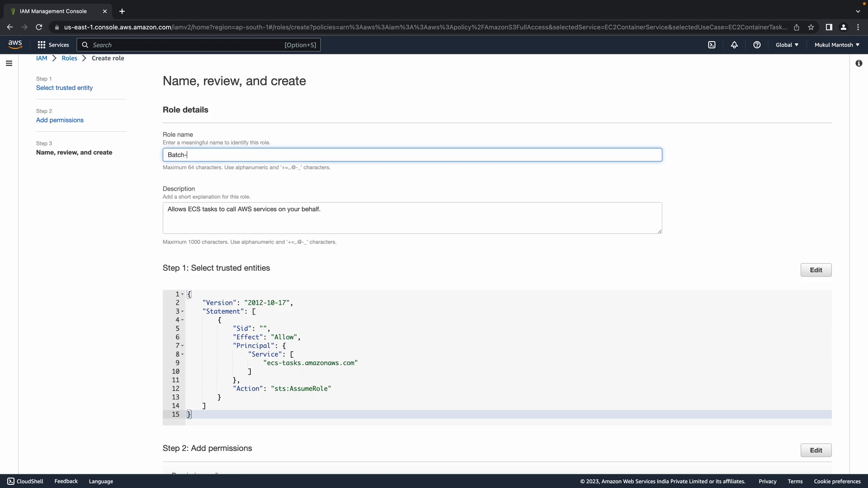
{"action": "type", "text": "Demo"}
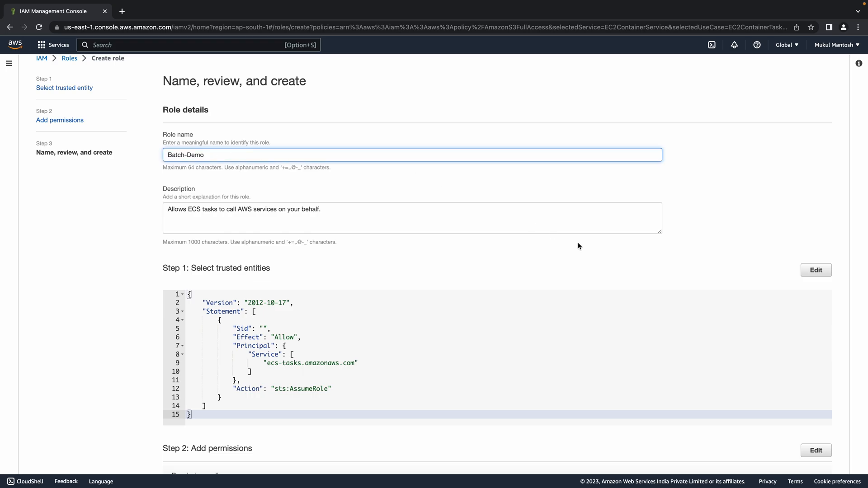
{"action": "scroll", "scroll_direction": "down", "scroll_amount": 3}
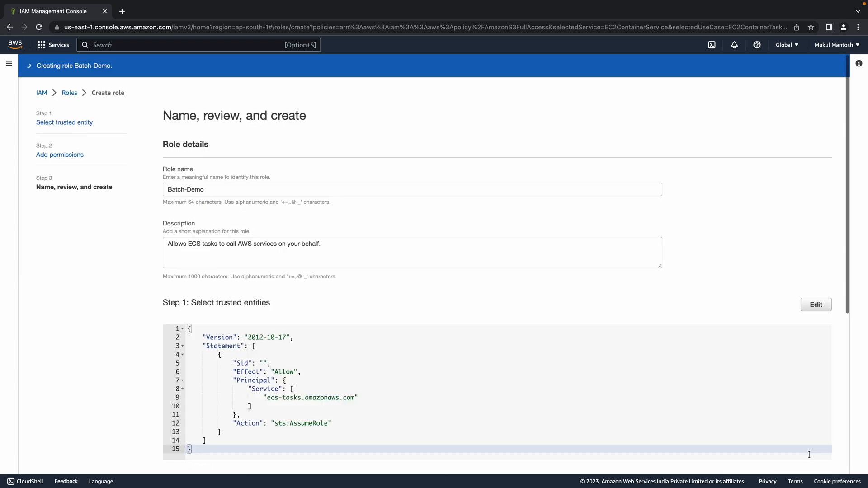
{"action": "left_click", "coordinate": [50, 11]}
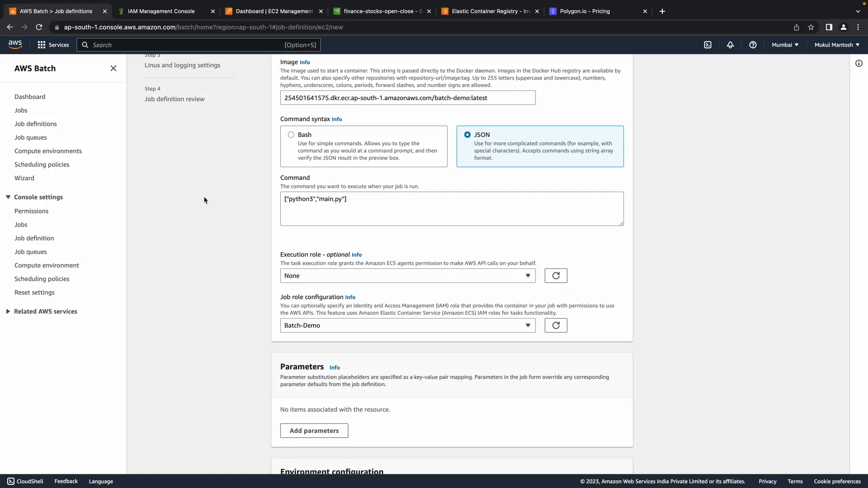
Step: Request 4 vCPUs and 8196 MiB memory, and add an API_KEY environment variable
{"action": "scroll", "scroll_direction": "down", "scroll_amount": 3}
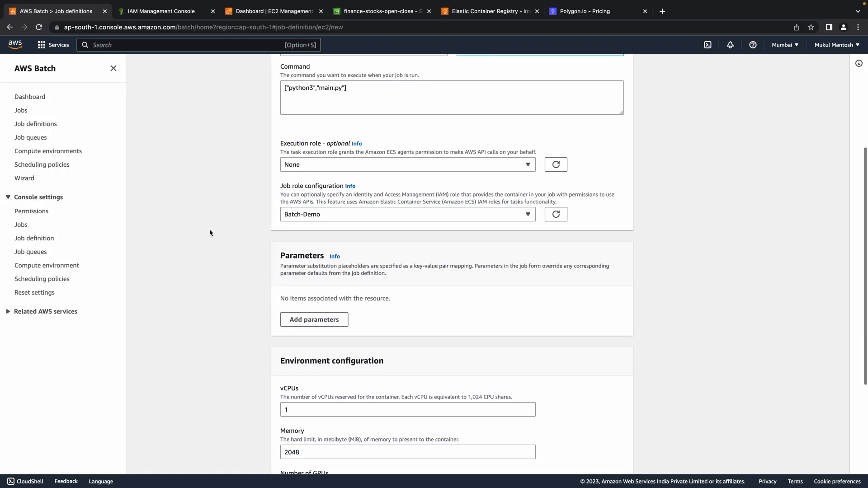
{"action": "scroll", "scroll_direction": "down", "scroll_amount": 3}
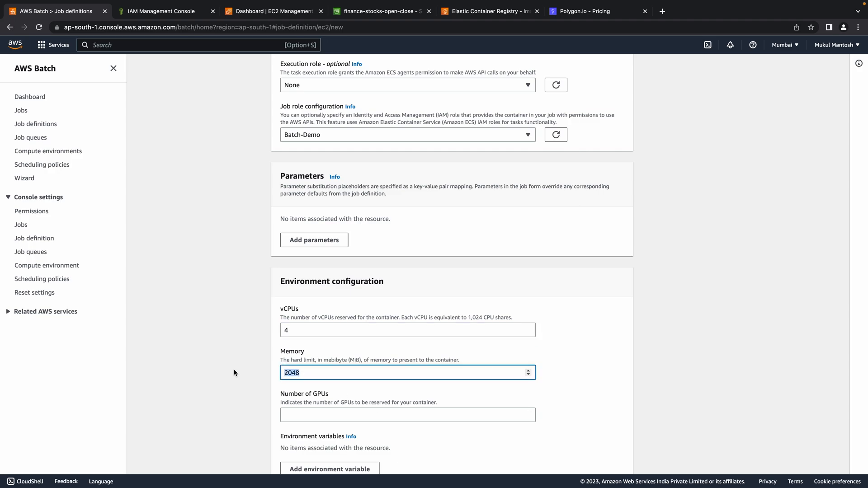
{"action": "type", "text": "8196"}
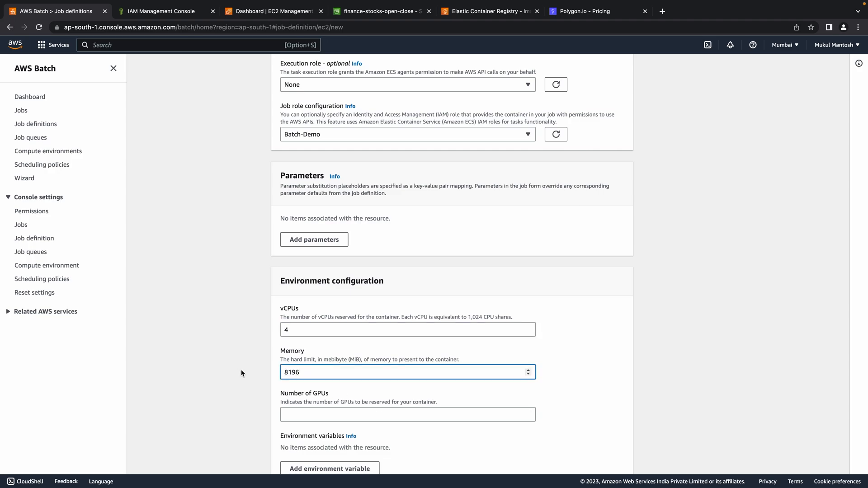
{"action": "left_click", "coordinate": [328, 468]}
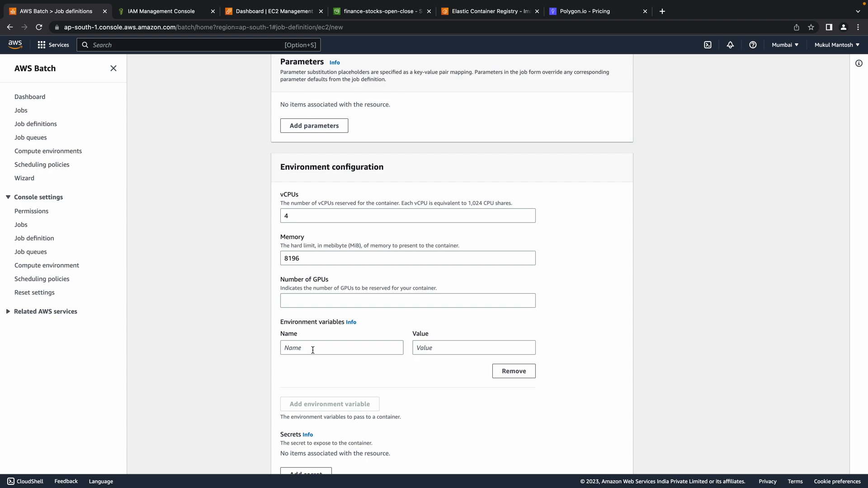
{"action": "type", "text": "API_KEY"}
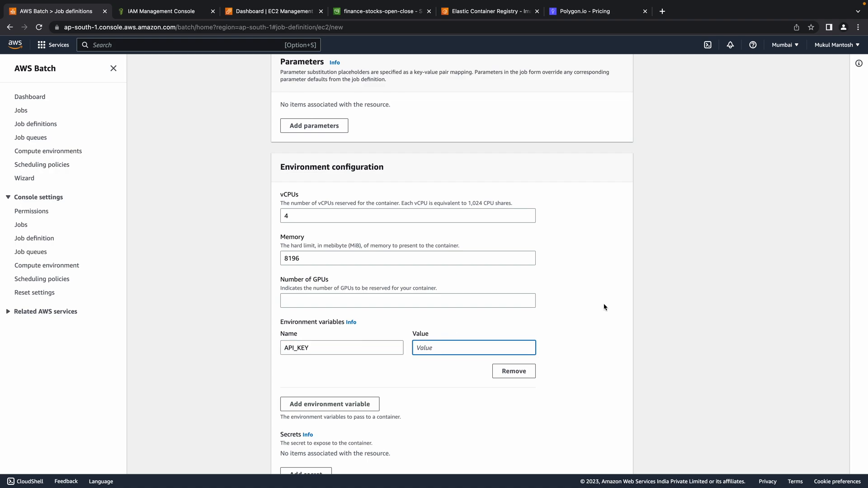
{"action": "left_click", "coordinate": [590, 11]}
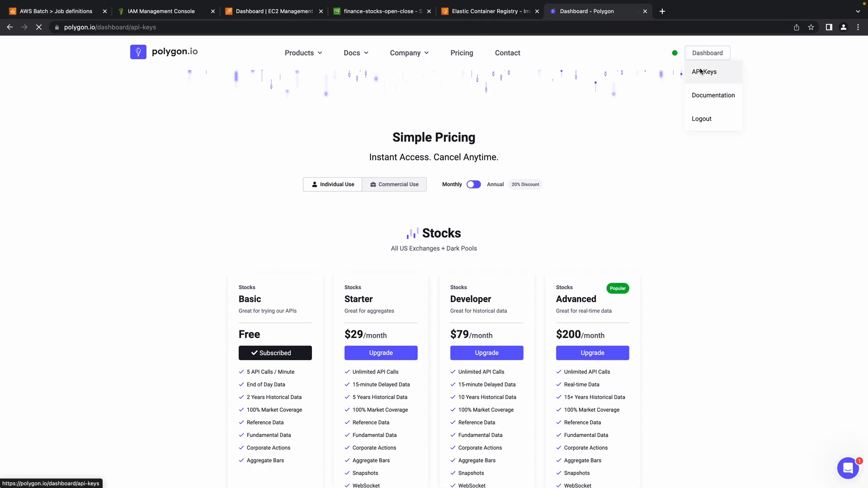
{"action": "left_click", "coordinate": [54, 11]}
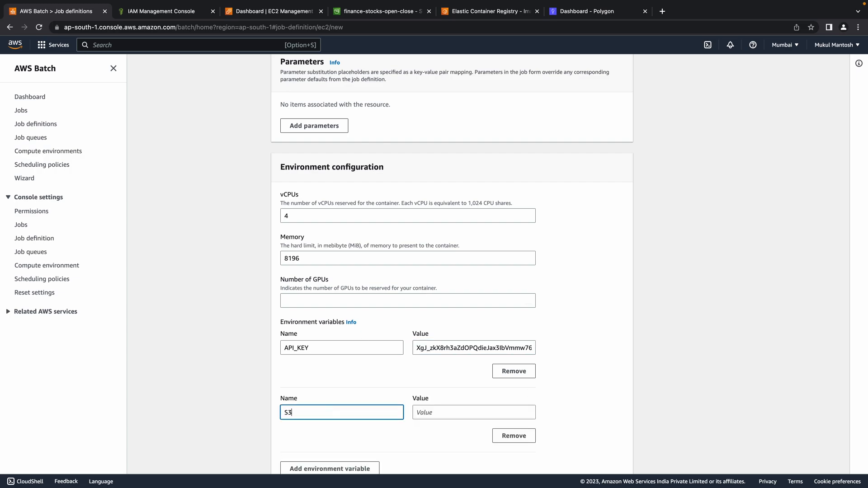
Step: Add an S3_BUCKET environment variable set to finance-stocks-open-close
{"action": "left_click", "coordinate": [384, 11]}
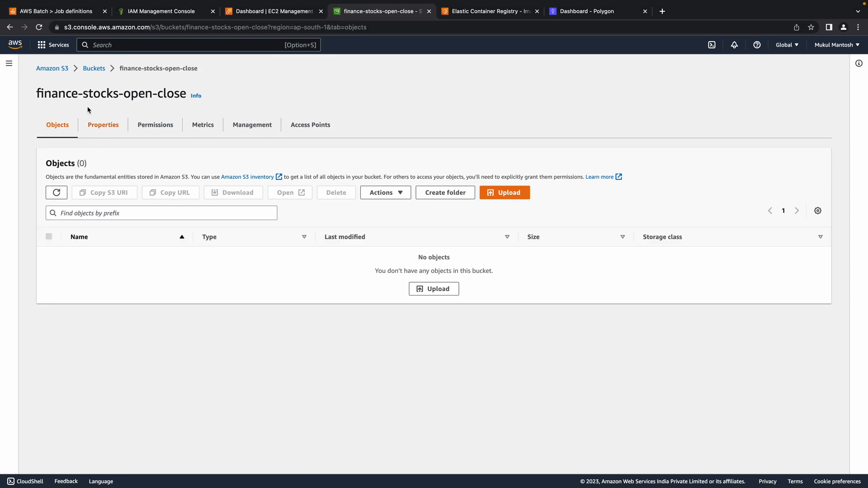
{"action": "double_click", "coordinate": [111, 94]}
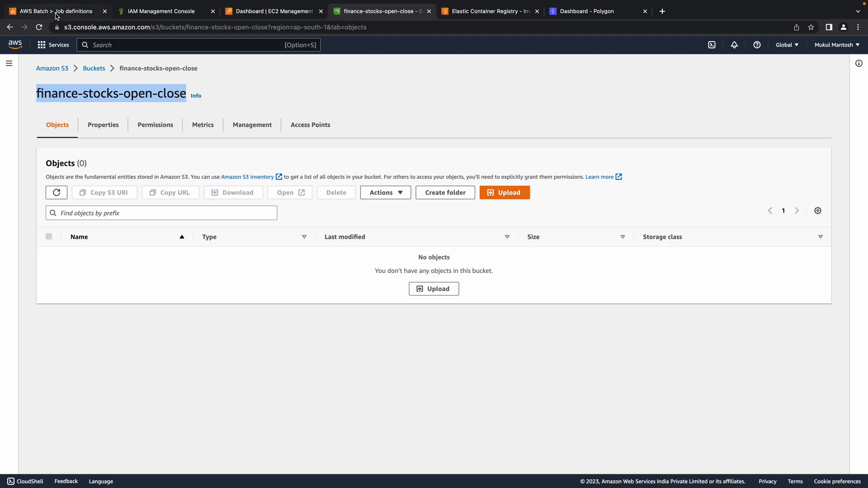
{"action": "left_click", "coordinate": [45, 11]}
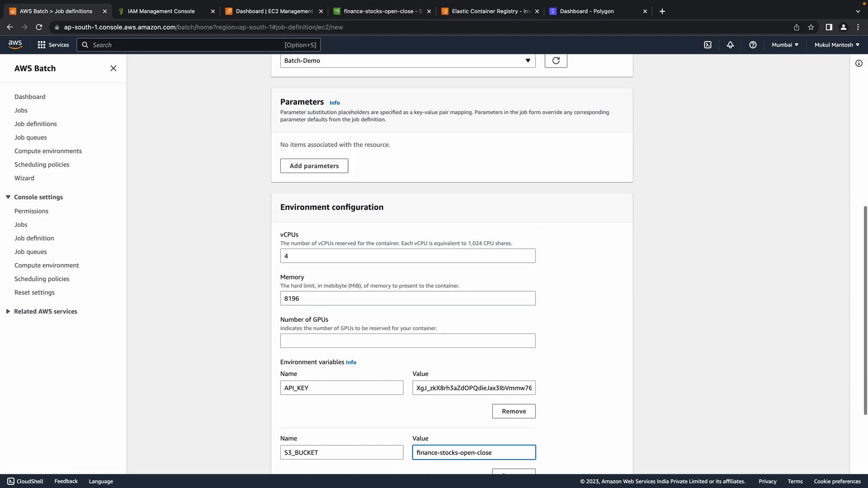
{"action": "scroll", "scroll_direction": "down", "scroll_amount": 3}
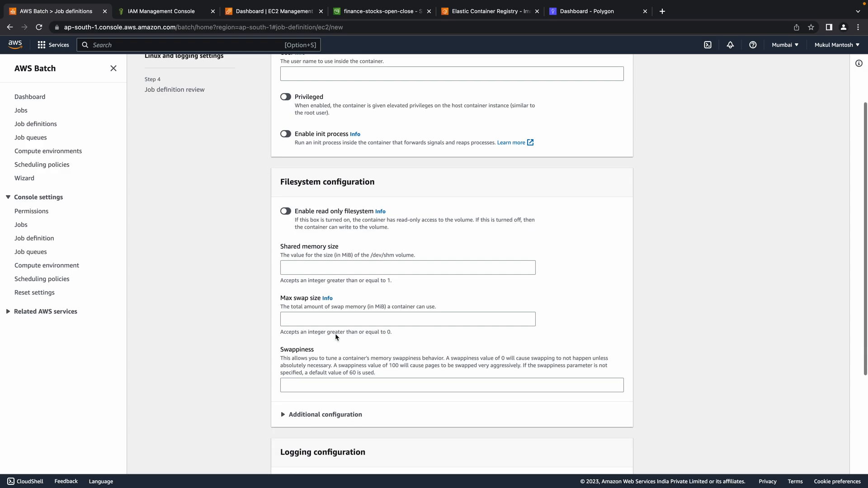
{"action": "scroll", "scroll_direction": "down", "scroll_amount": 3}
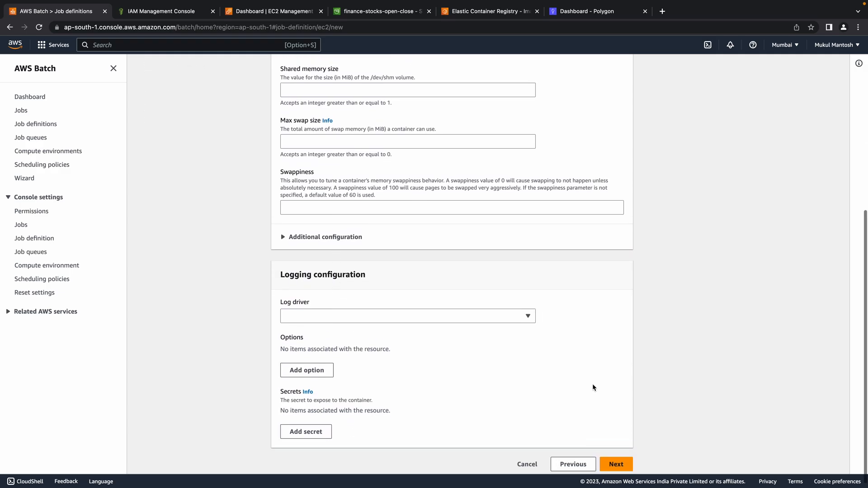
Step: Review and create the FinTech-Stock-JD job definition
{"action": "left_click", "coordinate": [618, 464]}
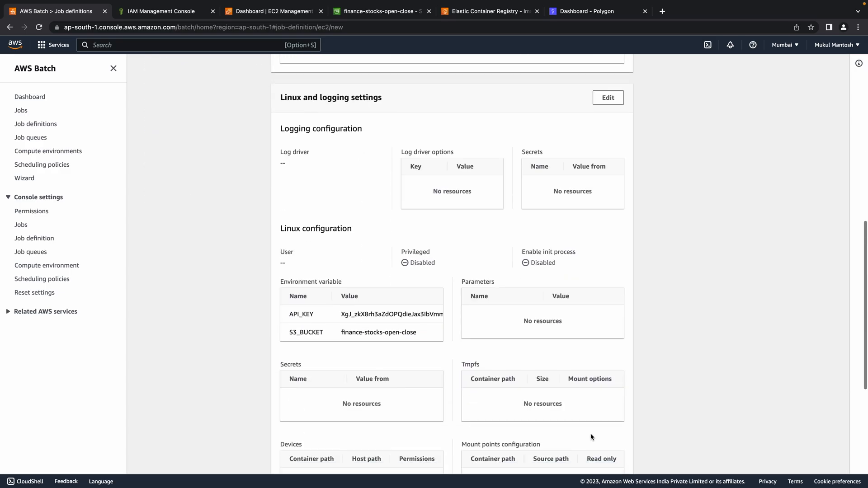
{"action": "scroll", "scroll_direction": "down", "scroll_amount": 3}
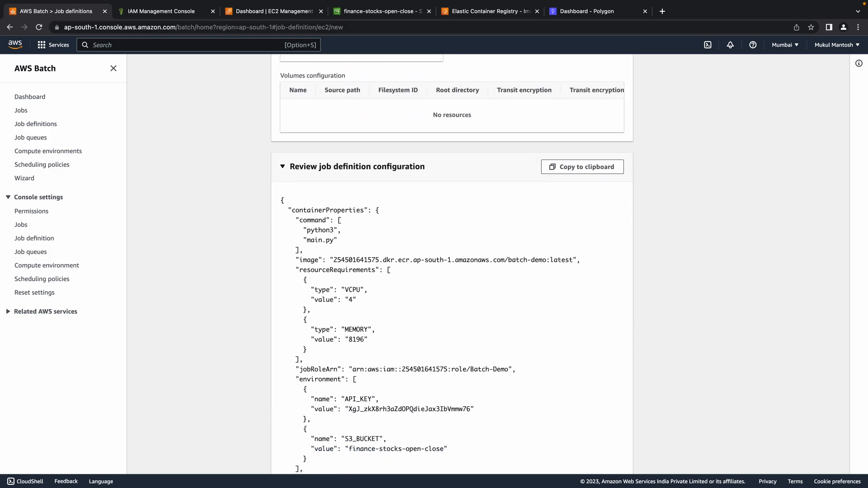
{"action": "scroll", "scroll_direction": "down", "scroll_amount": 3}
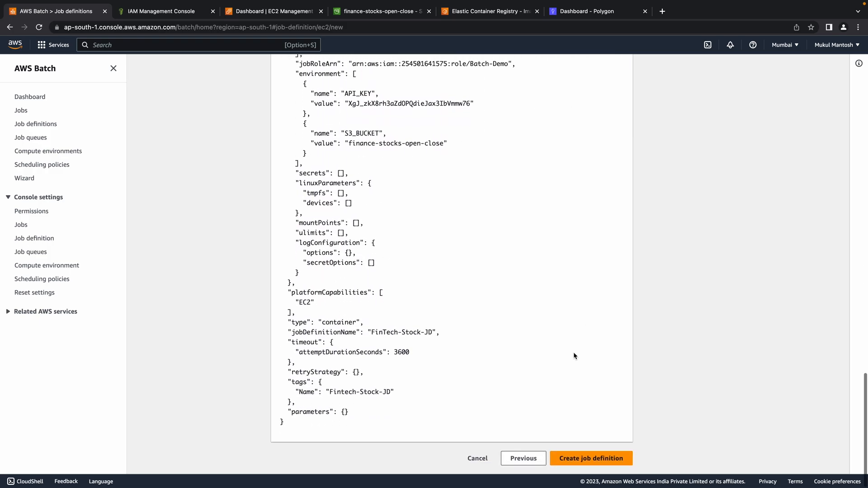
{"action": "mouse_move", "coordinate": [598, 468]}
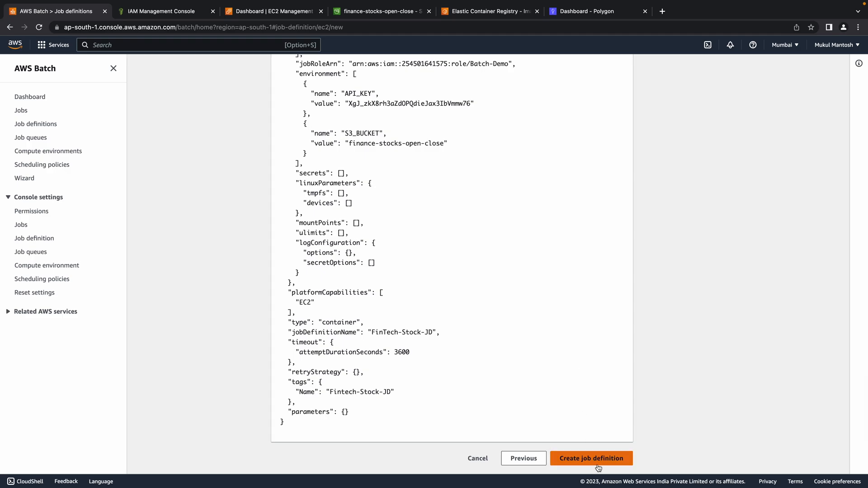
{"action": "left_click", "coordinate": [590, 458]}
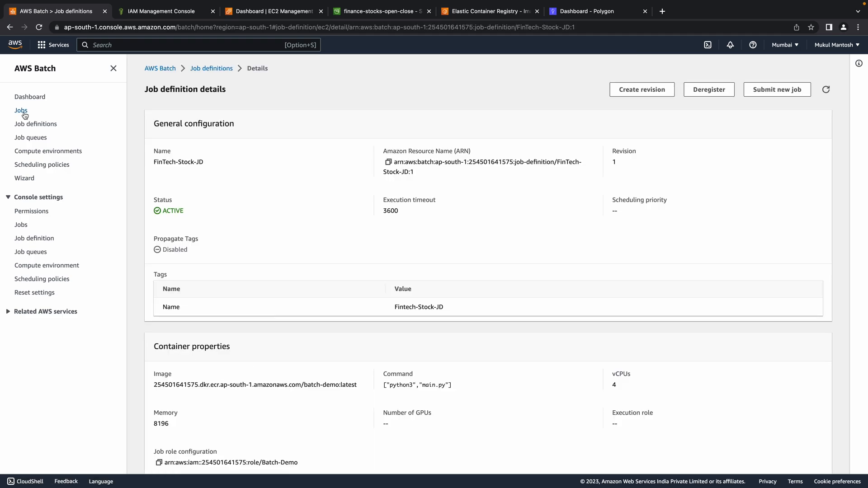
Step: Start a new job named Fintech-FirstJob on the FinTech-Stock-JQ queue
{"action": "left_click", "coordinate": [20, 110]}
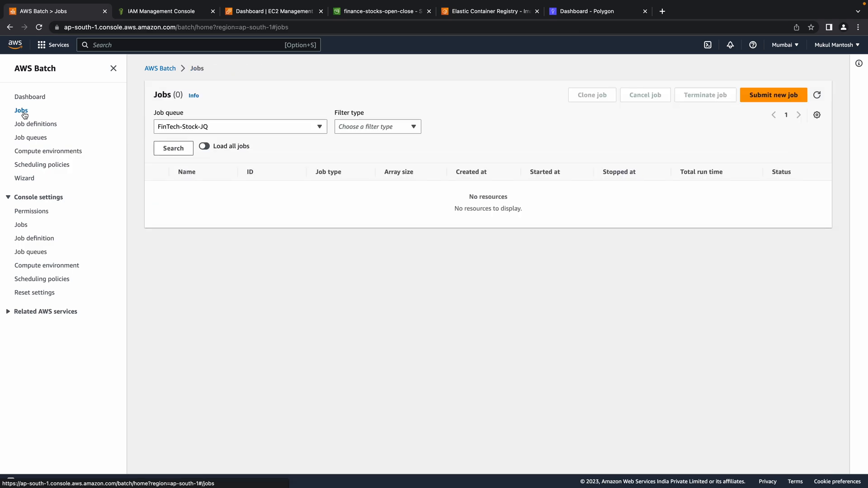
{"action": "left_click", "coordinate": [773, 95]}
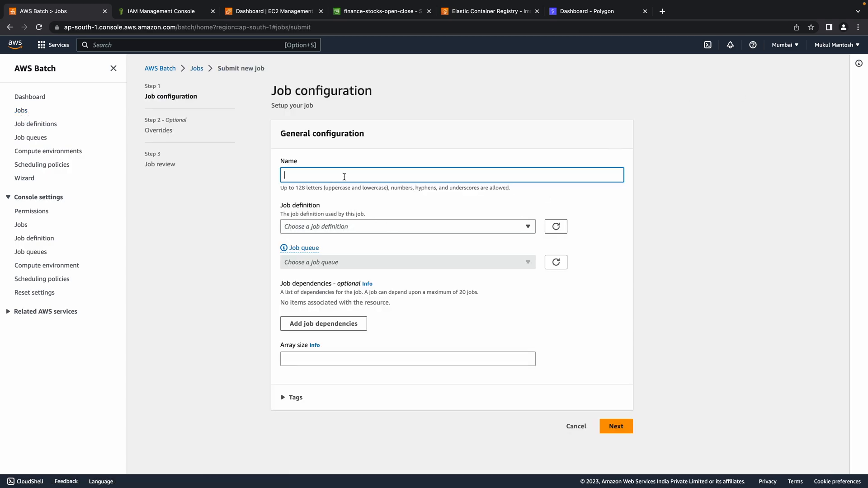
{"action": "type", "text": "Fintech-FirstJob"}
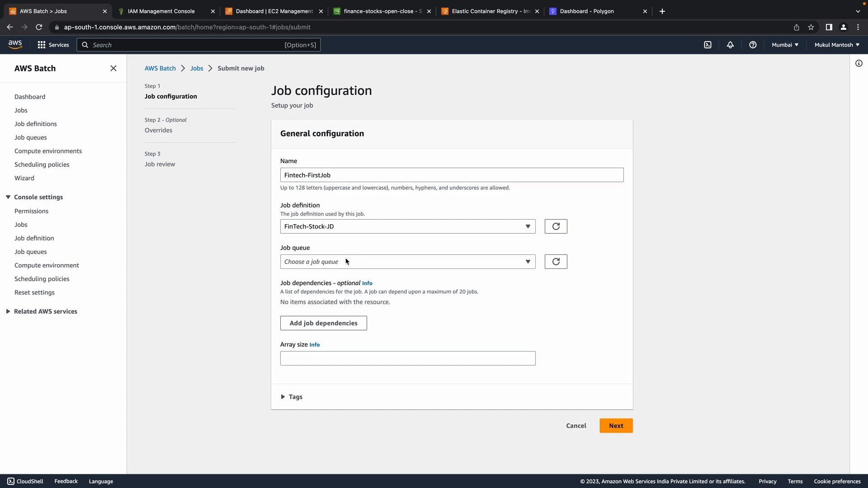
{"action": "left_click", "coordinate": [408, 262]}
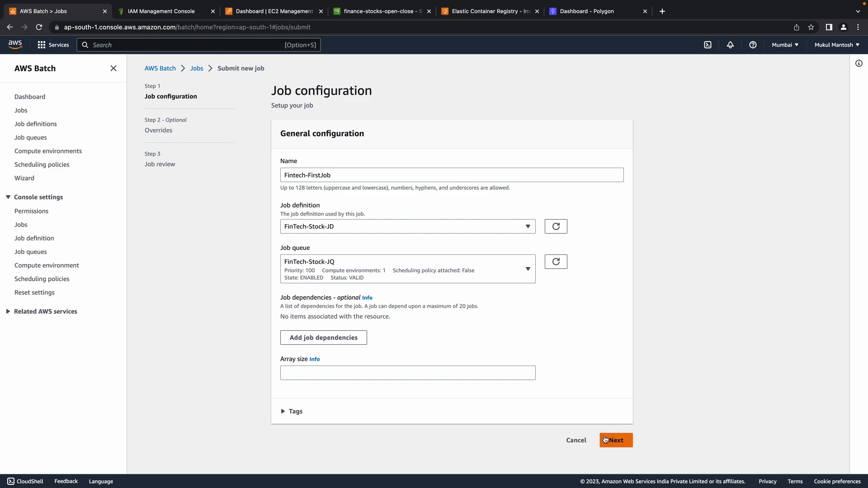
Step: Pass through the overrides and review pages and submit Fintech-FirstJob
{"action": "left_click", "coordinate": [615, 440]}
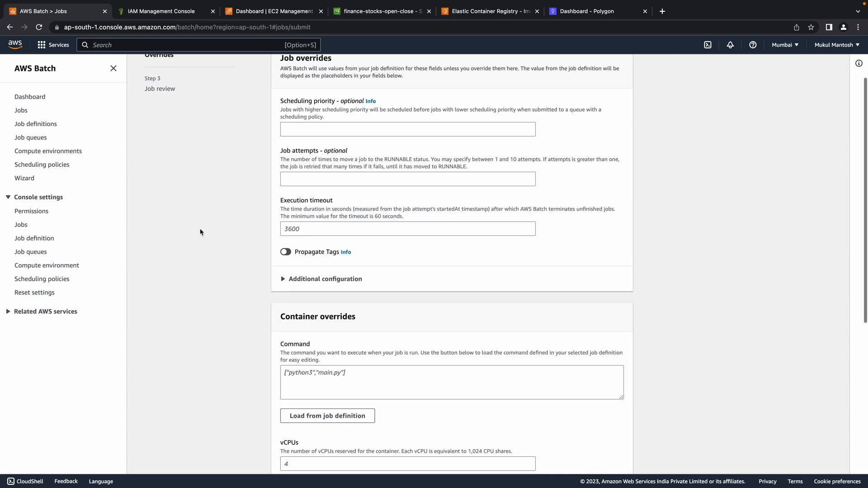
{"action": "scroll", "scroll_direction": "down", "scroll_amount": 3}
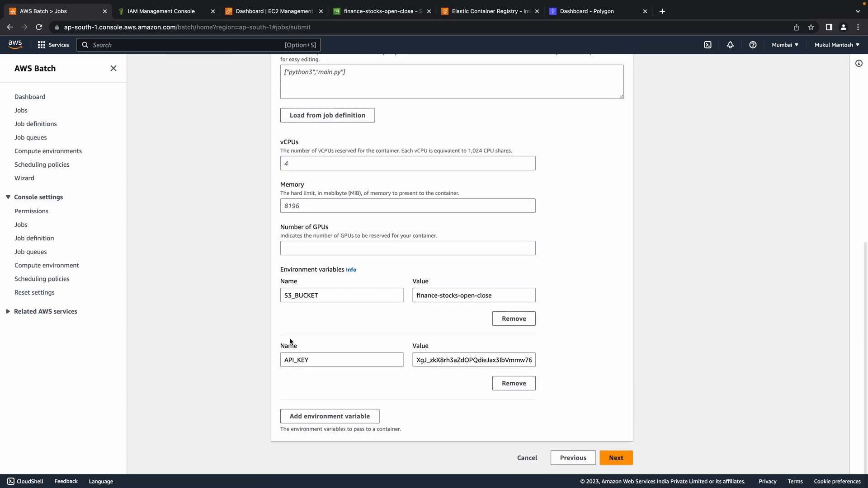
{"action": "left_click", "coordinate": [615, 458]}
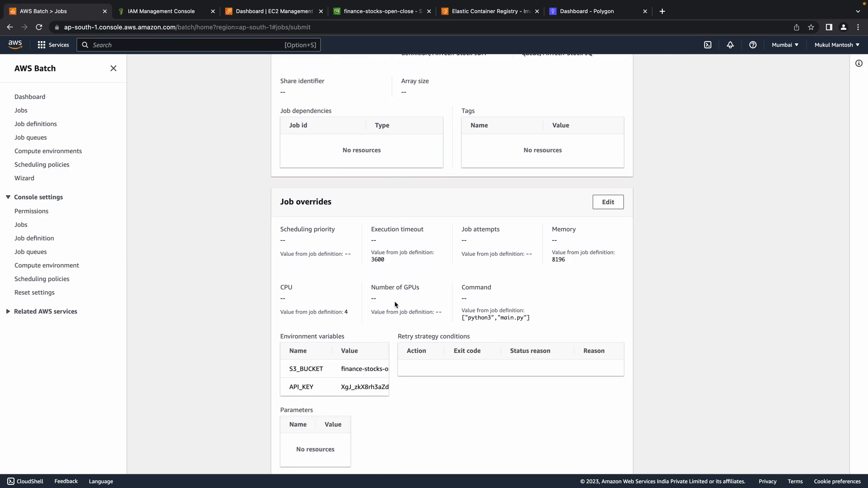
{"action": "scroll", "scroll_direction": "down", "scroll_amount": 3}
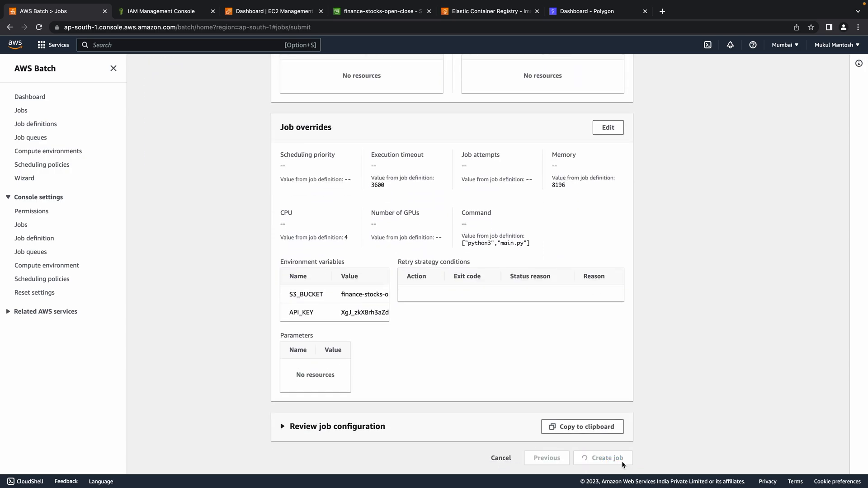
{"action": "left_click", "coordinate": [607, 458]}
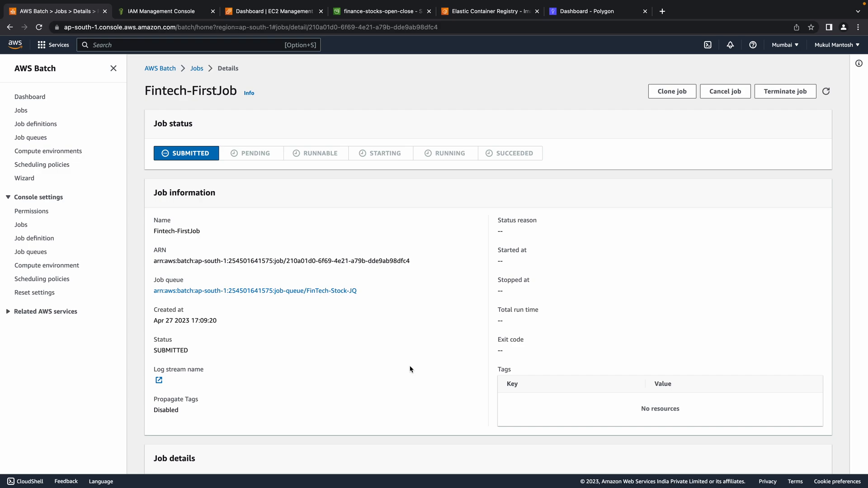
Step: Refresh Fintech-FirstJob until RUNNABLE and check EC2 still has no running instances
{"action": "left_click", "coordinate": [828, 91]}
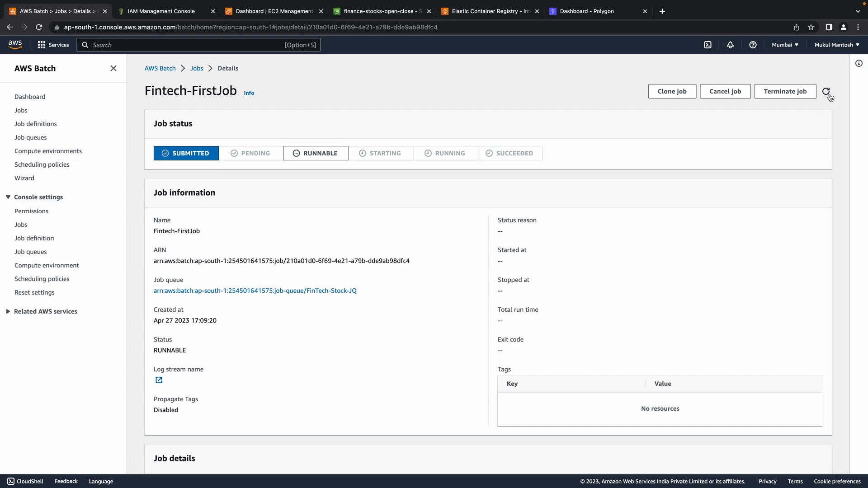
{"action": "left_click", "coordinate": [826, 92]}
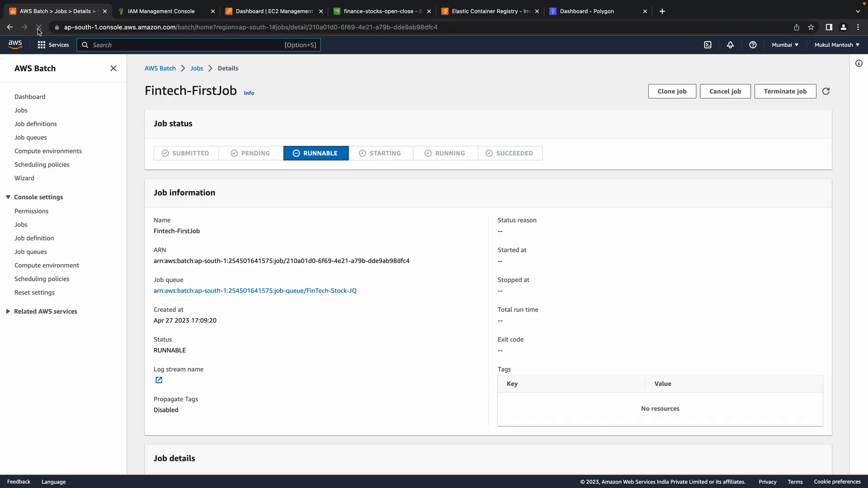
{"action": "left_click", "coordinate": [276, 11]}
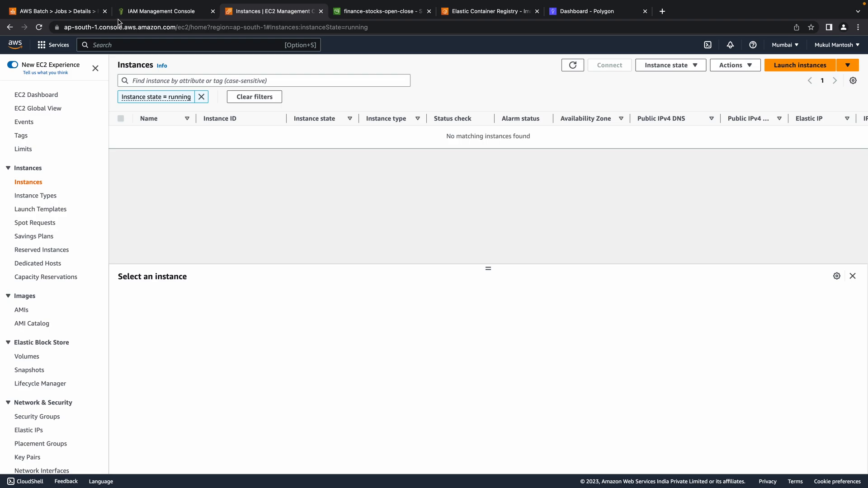
{"action": "left_click", "coordinate": [50, 11]}
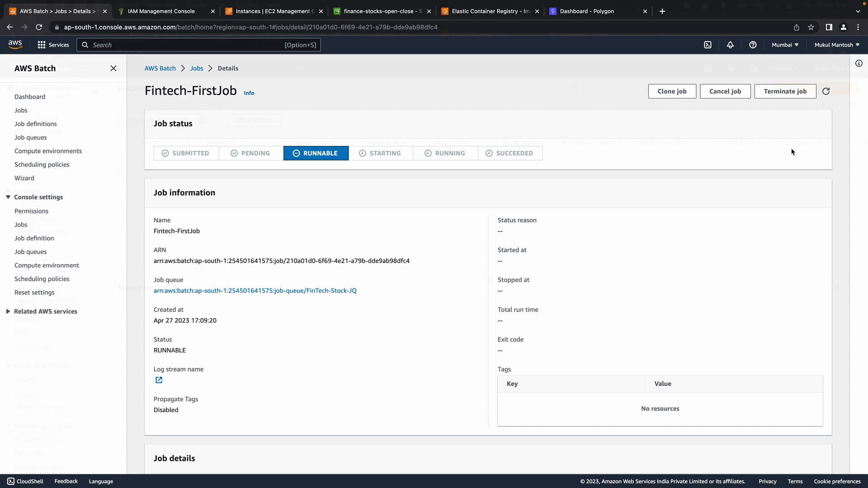
{"action": "left_click", "coordinate": [273, 11]}
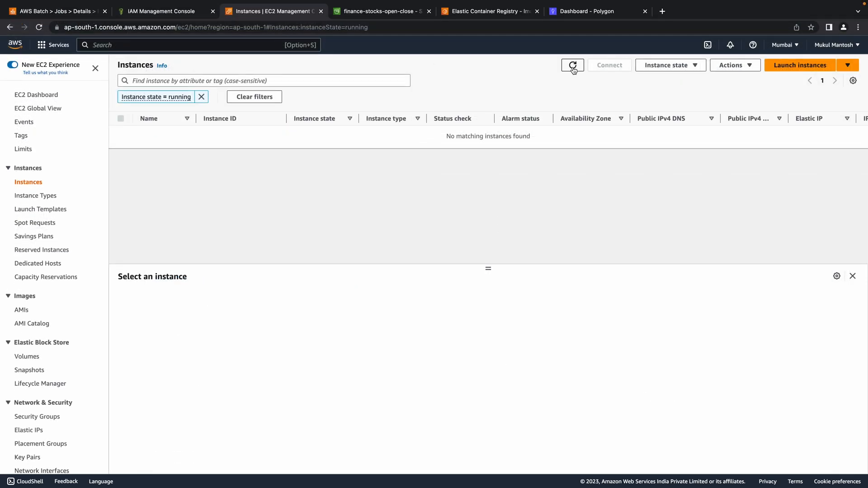
Step: Confirm a c5.2xlarge instance is running and Fintech-FirstJob shows RUNNING
{"action": "left_click", "coordinate": [572, 65]}
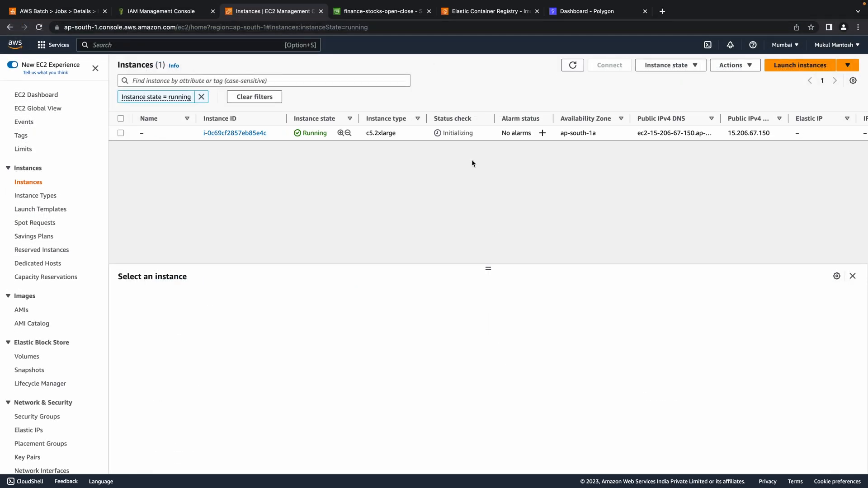
{"action": "mouse_move", "coordinate": [389, 149]}
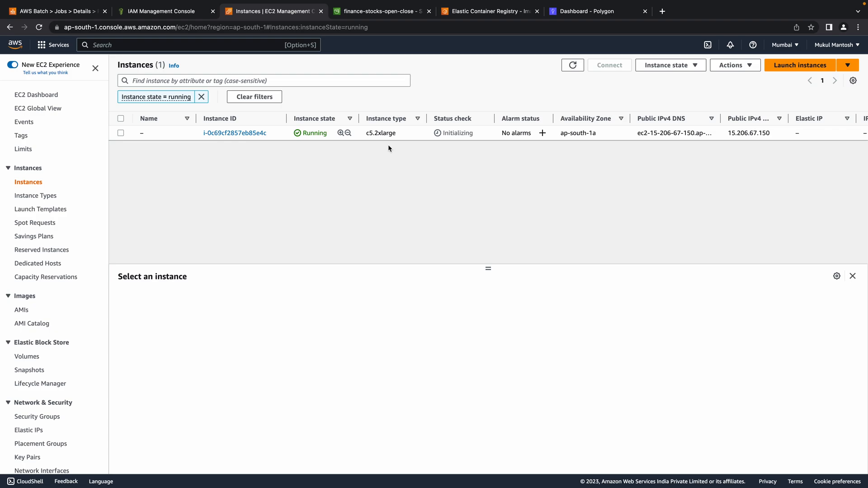
{"action": "mouse_move", "coordinate": [379, 146]}
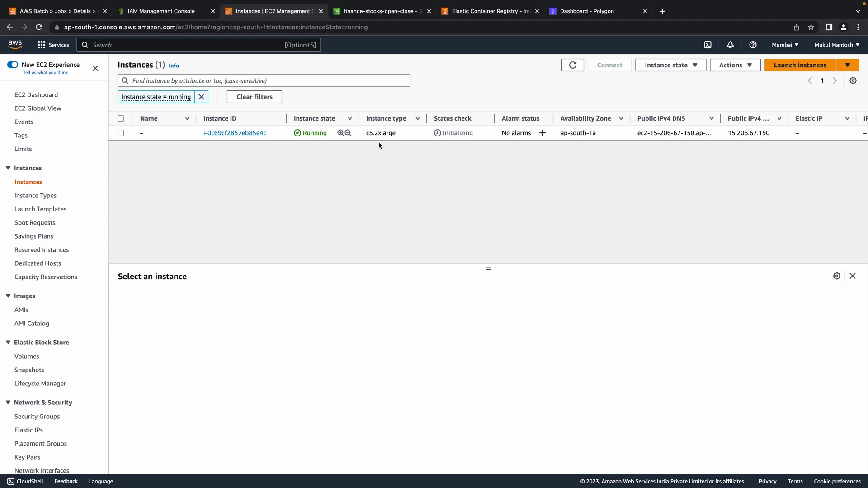
{"action": "left_click", "coordinate": [58, 11]}
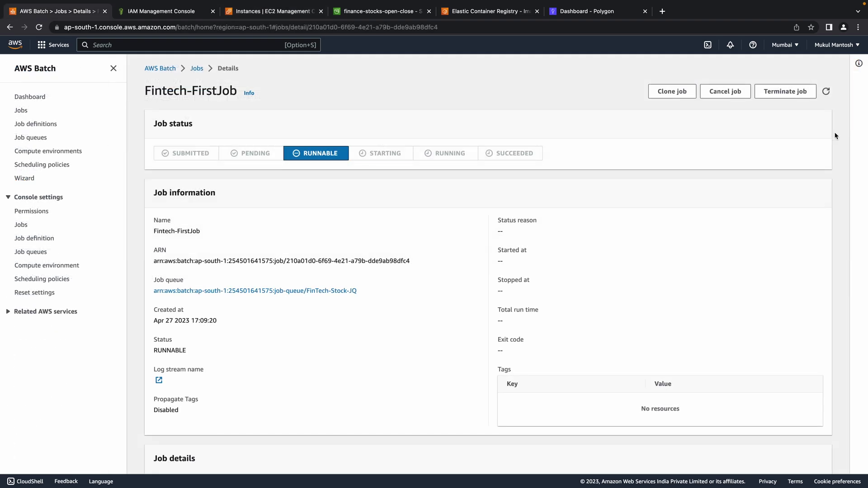
{"action": "mouse_move", "coordinate": [826, 92]}
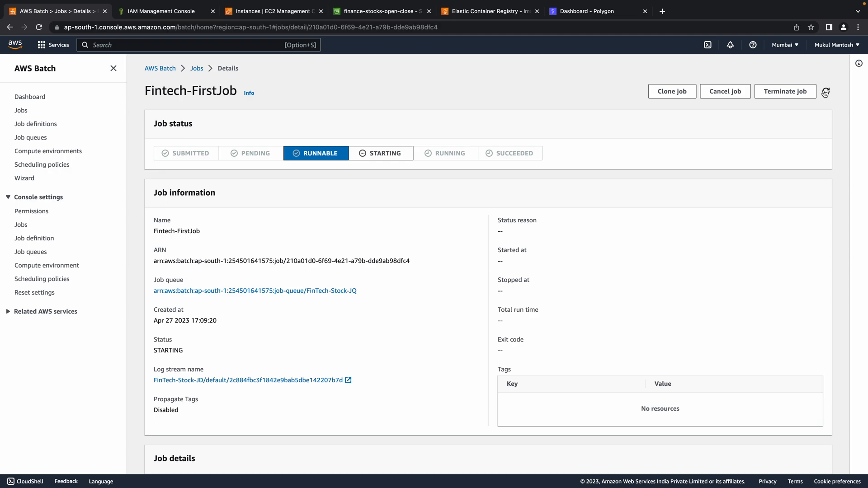
{"action": "left_click", "coordinate": [826, 92]}
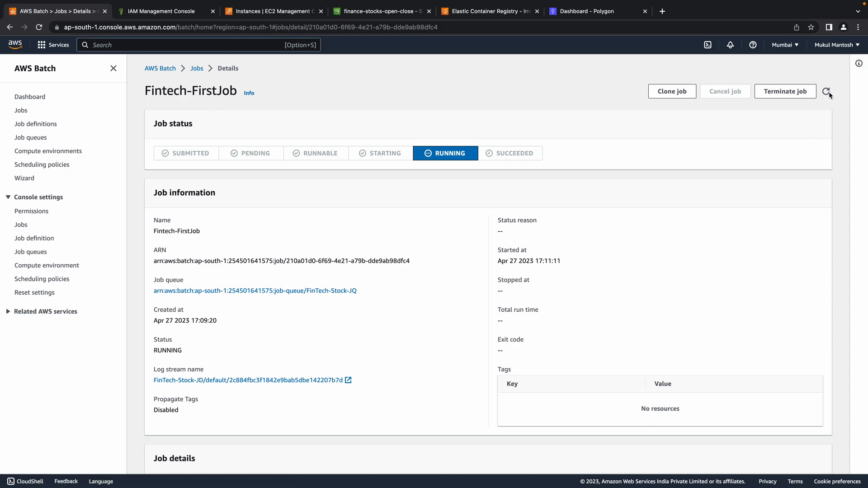
{"action": "mouse_move", "coordinate": [471, 70]}
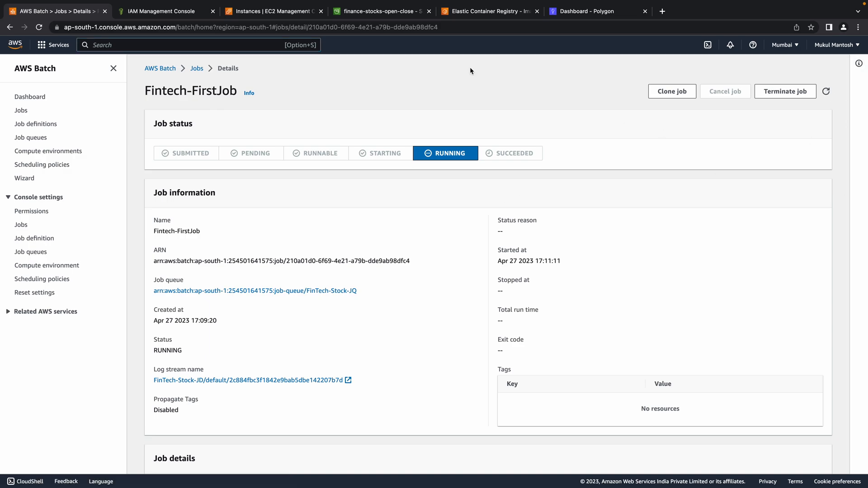
{"action": "left_click", "coordinate": [380, 9]}
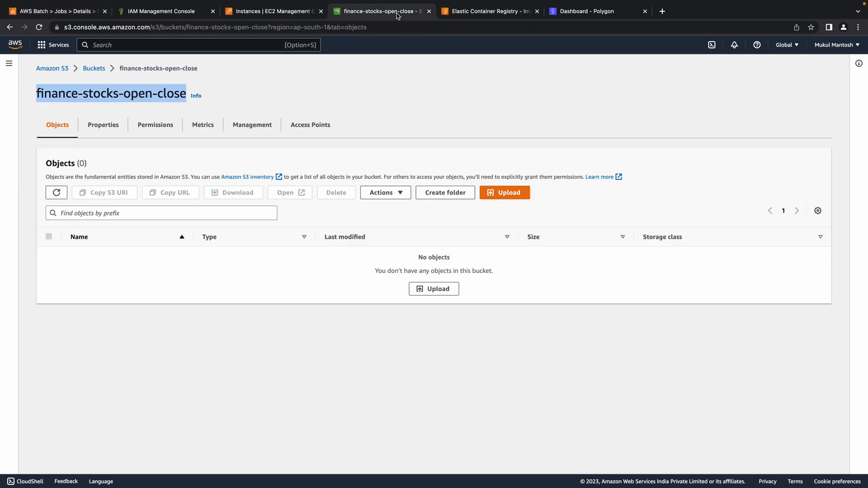
Step: Check the 20 ticker JSON files in 2023-04-26/ and return to the SUCCEEDED job
{"action": "left_click", "coordinate": [56, 193]}
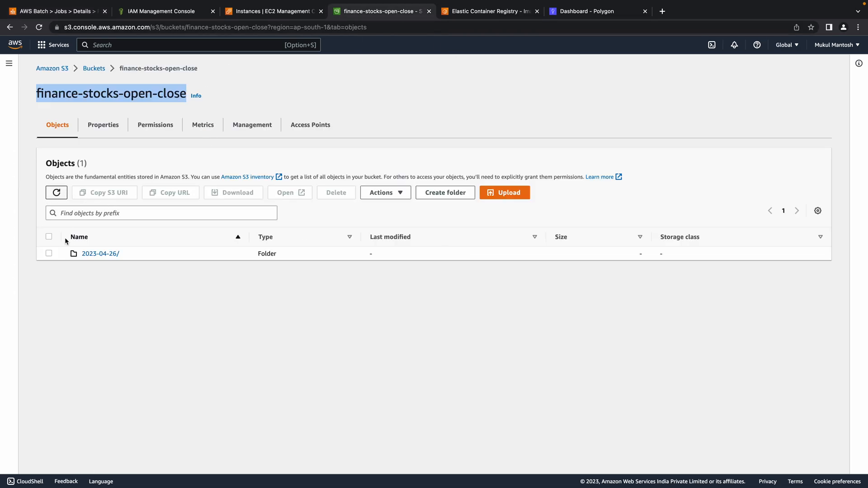
{"action": "left_click", "coordinate": [100, 253]}
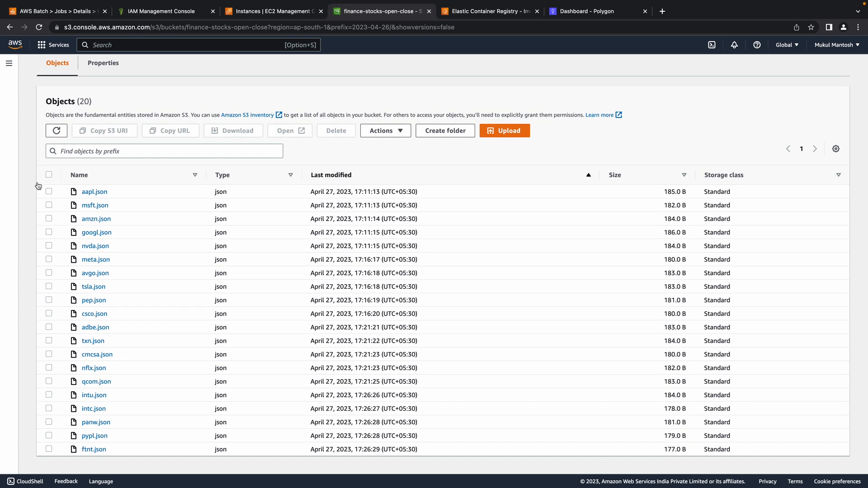
{"action": "left_click", "coordinate": [54, 11]}
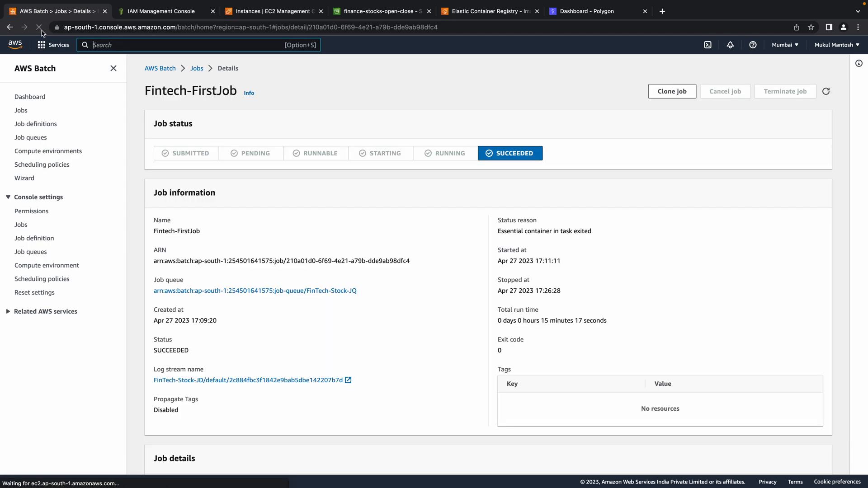
Step: Confirm EC2 lists no running instances, then view tsla.json's object details
{"action": "left_click", "coordinate": [40, 26]}
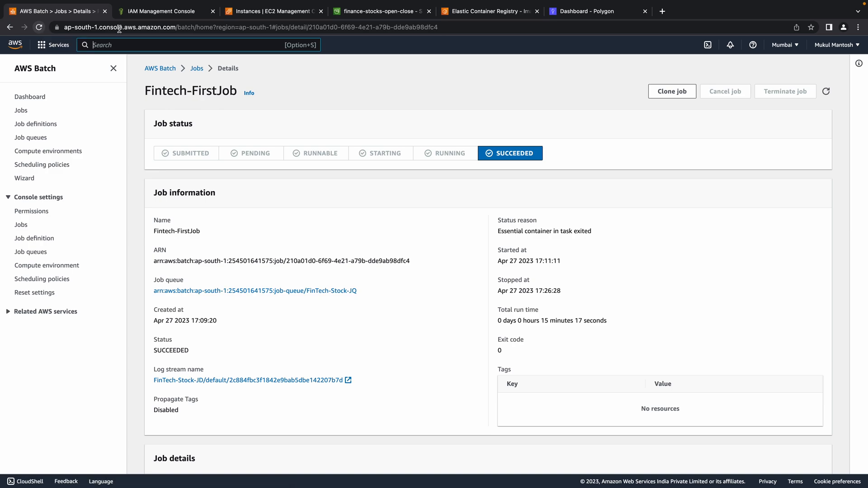
{"action": "left_click", "coordinate": [276, 11]}
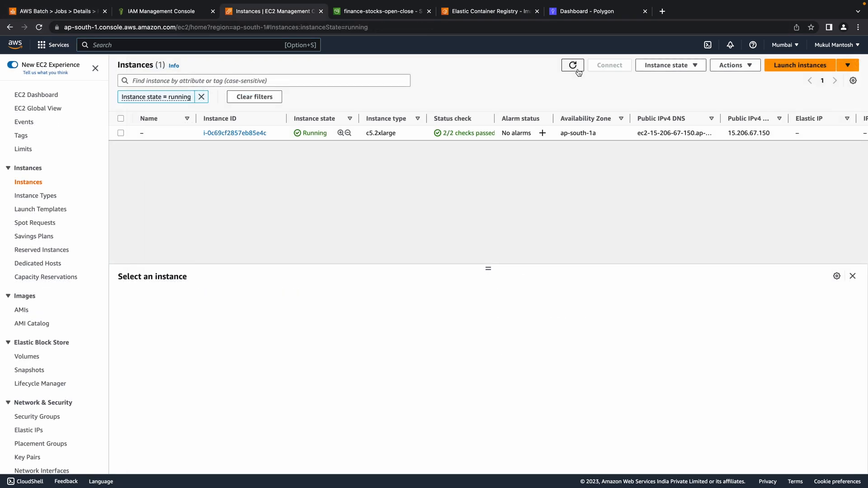
{"action": "left_click", "coordinate": [572, 64]}
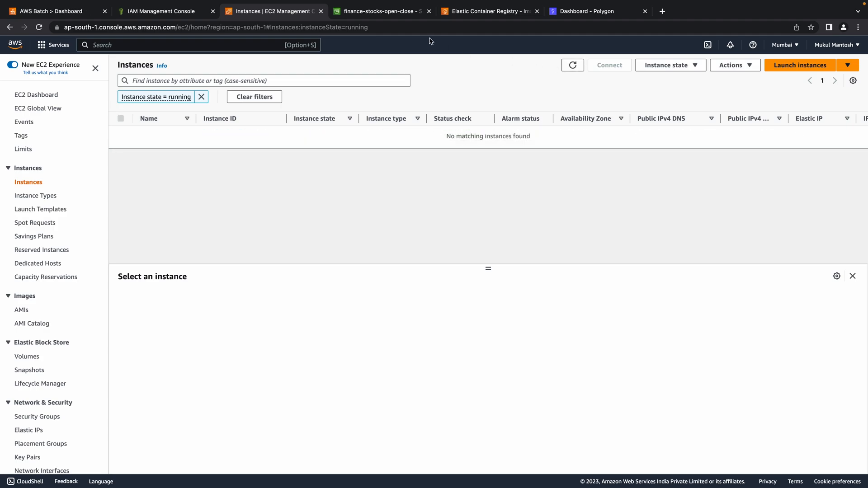
{"action": "left_click", "coordinate": [383, 10]}
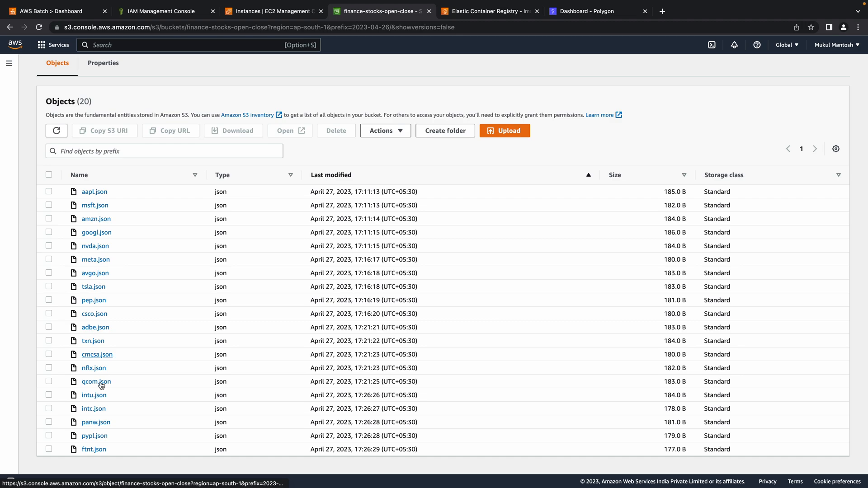
{"action": "mouse_move", "coordinate": [102, 287]}
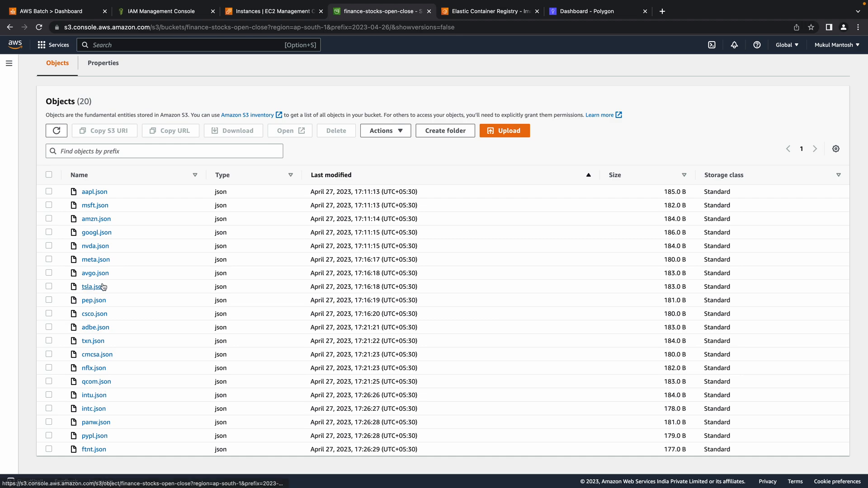
{"action": "left_click", "coordinate": [89, 287]}
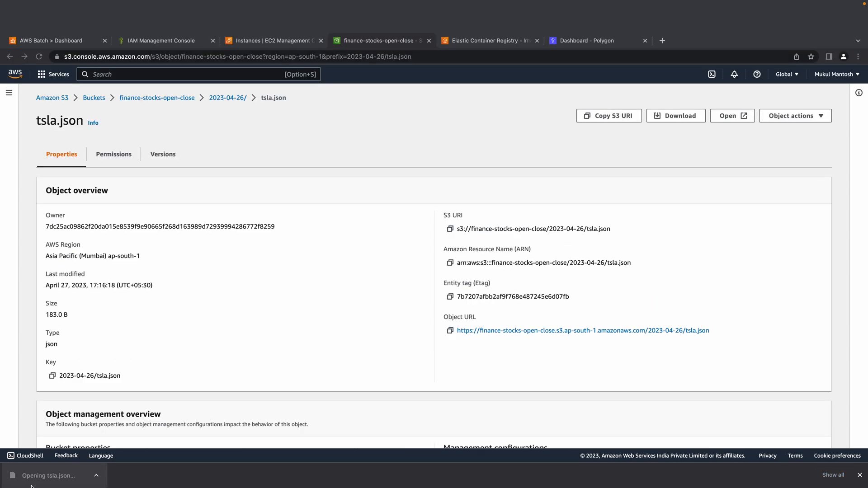